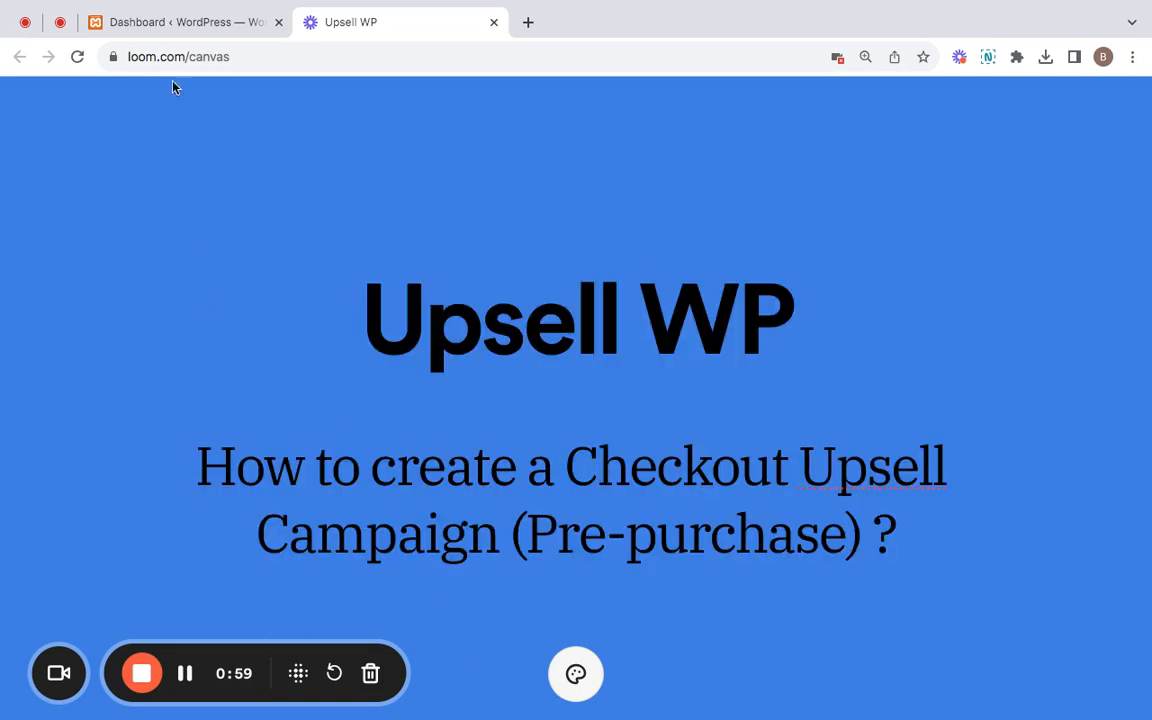
# - Go from the intro slide to the WordPress admin and open the Checkout Upsell dashboard
pyautogui.click(185, 22)
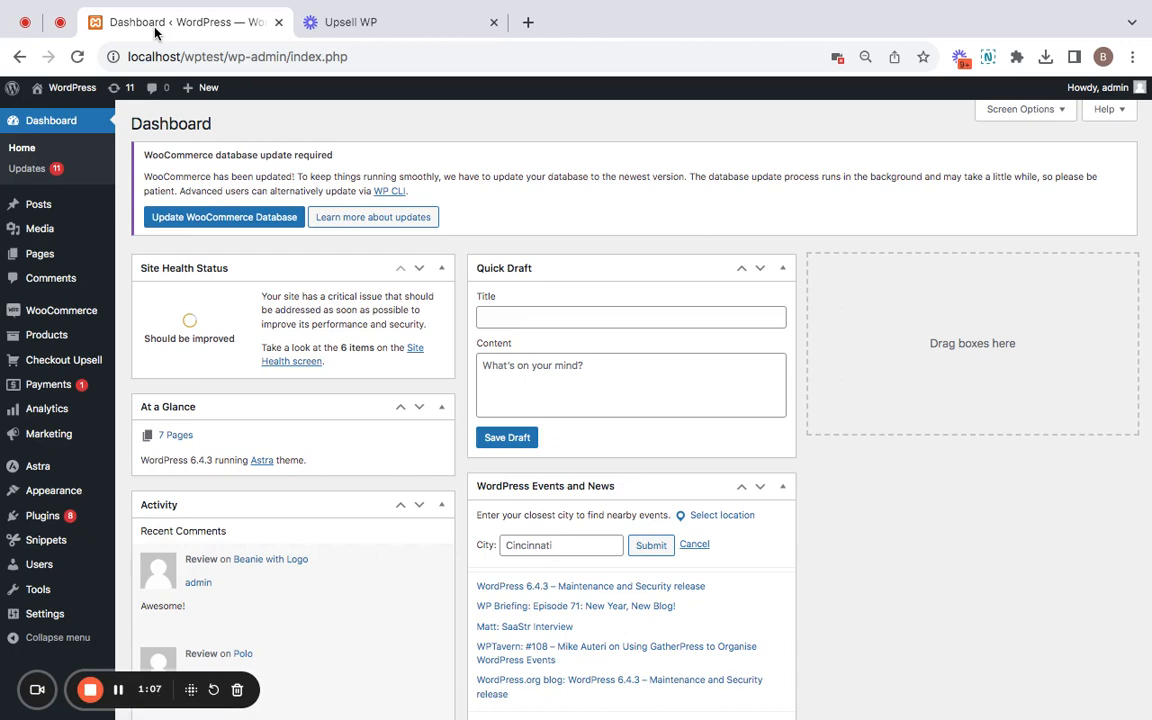
pyautogui.moveTo(64, 360)
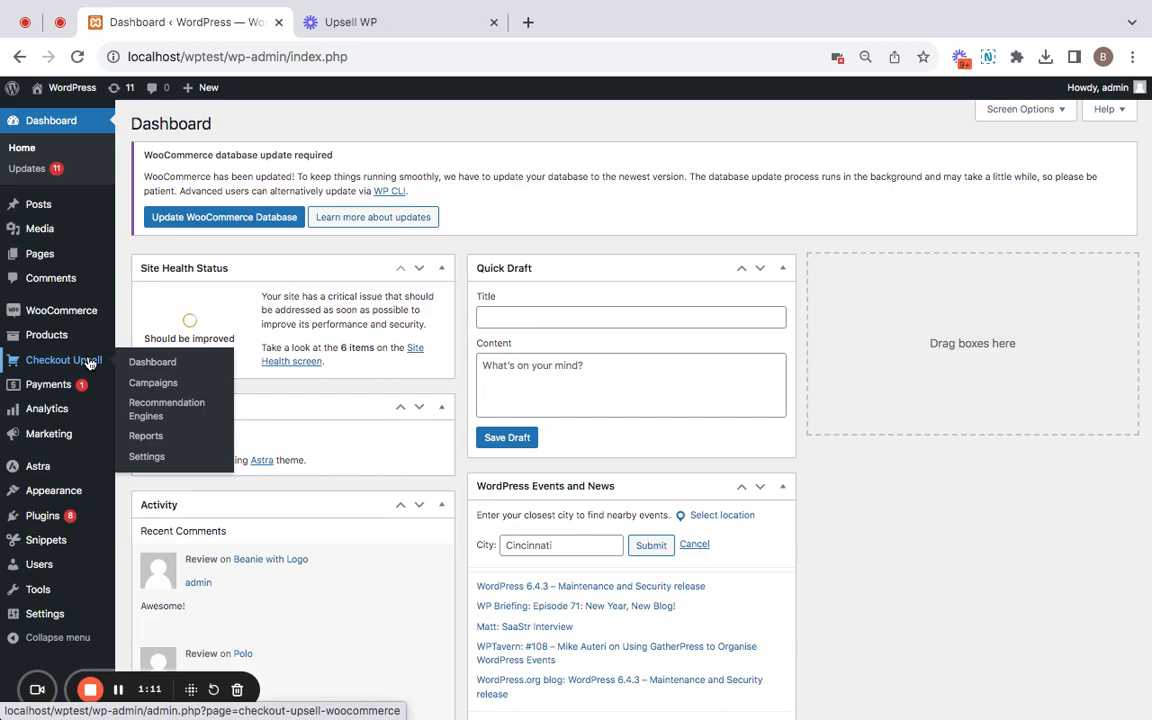
pyautogui.click(152, 362)
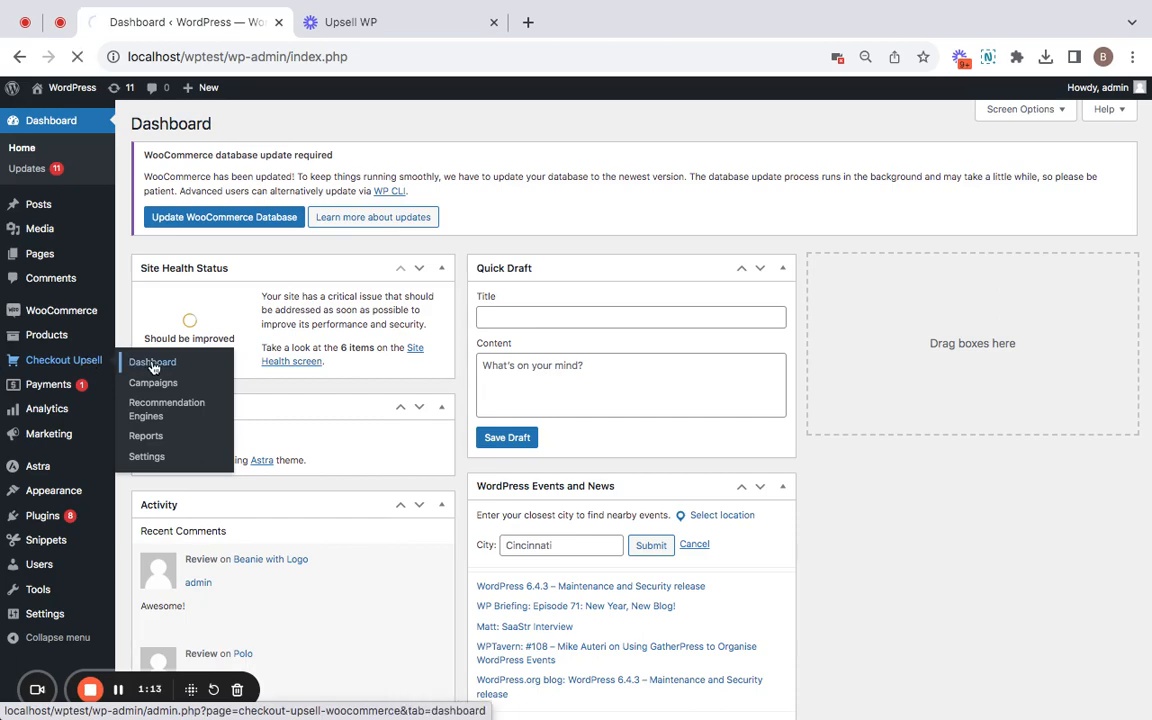
# - From the empty Campaigns list, start a new Checkout Upsells campaign
pyautogui.click(152, 362)
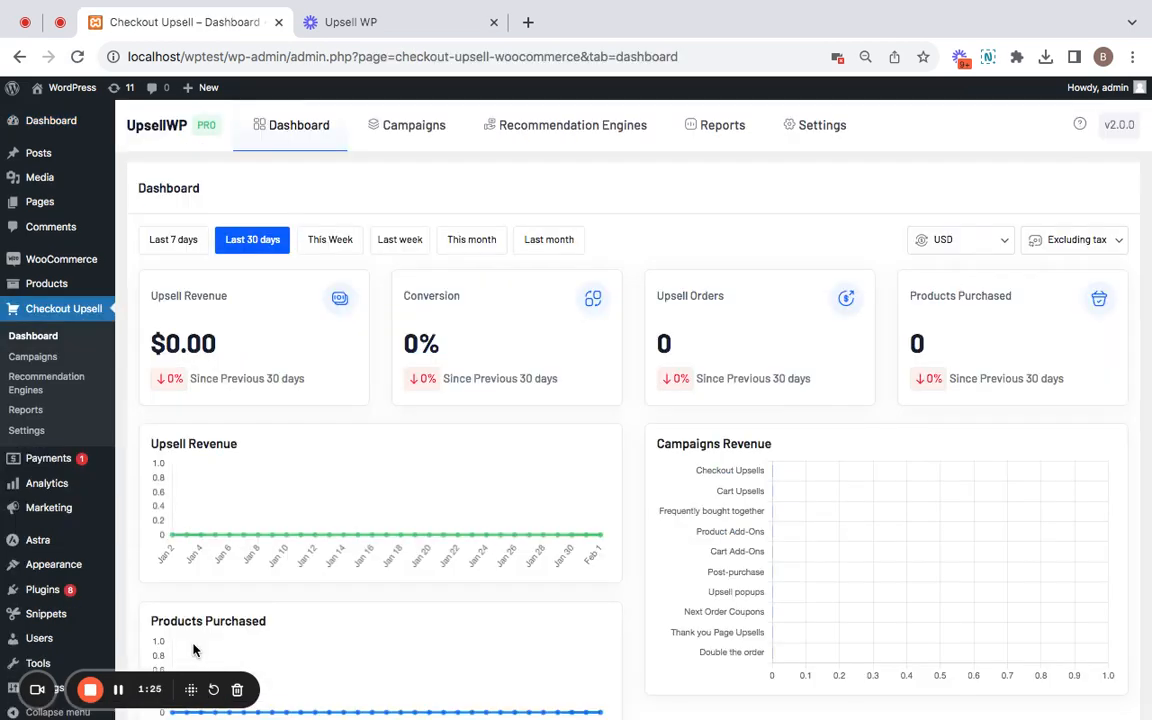
pyautogui.moveTo(408, 124)
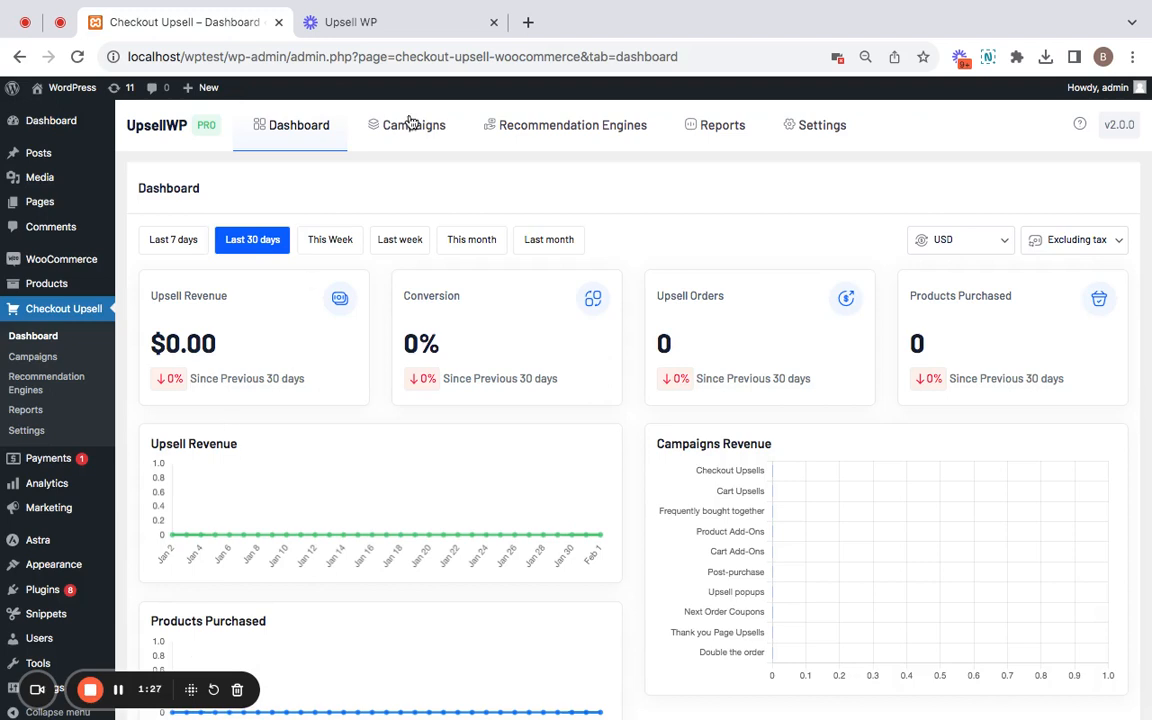
pyautogui.click(414, 124)
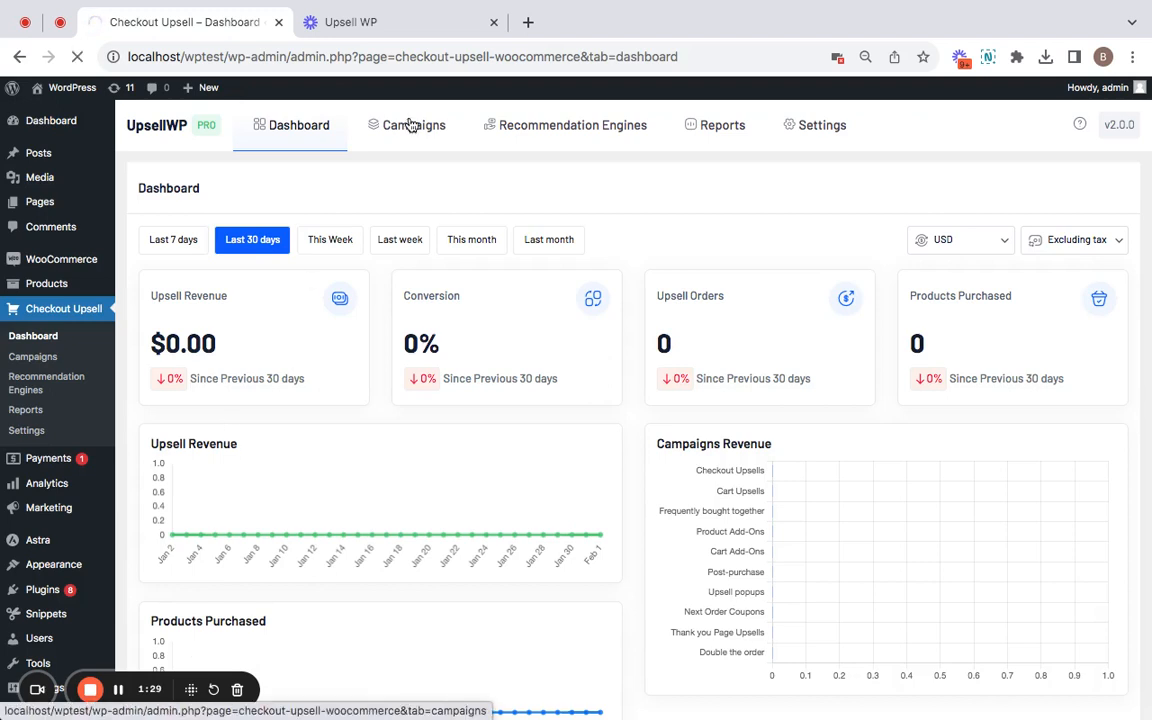
pyautogui.click(413, 124)
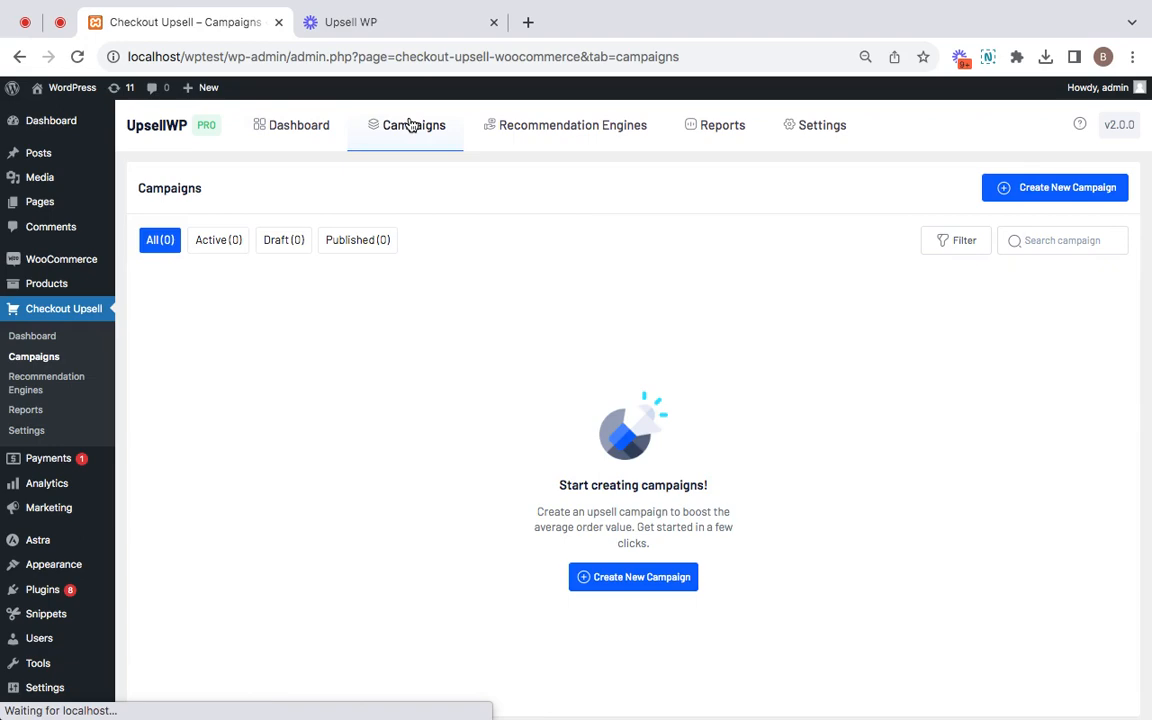
pyautogui.click(633, 576)
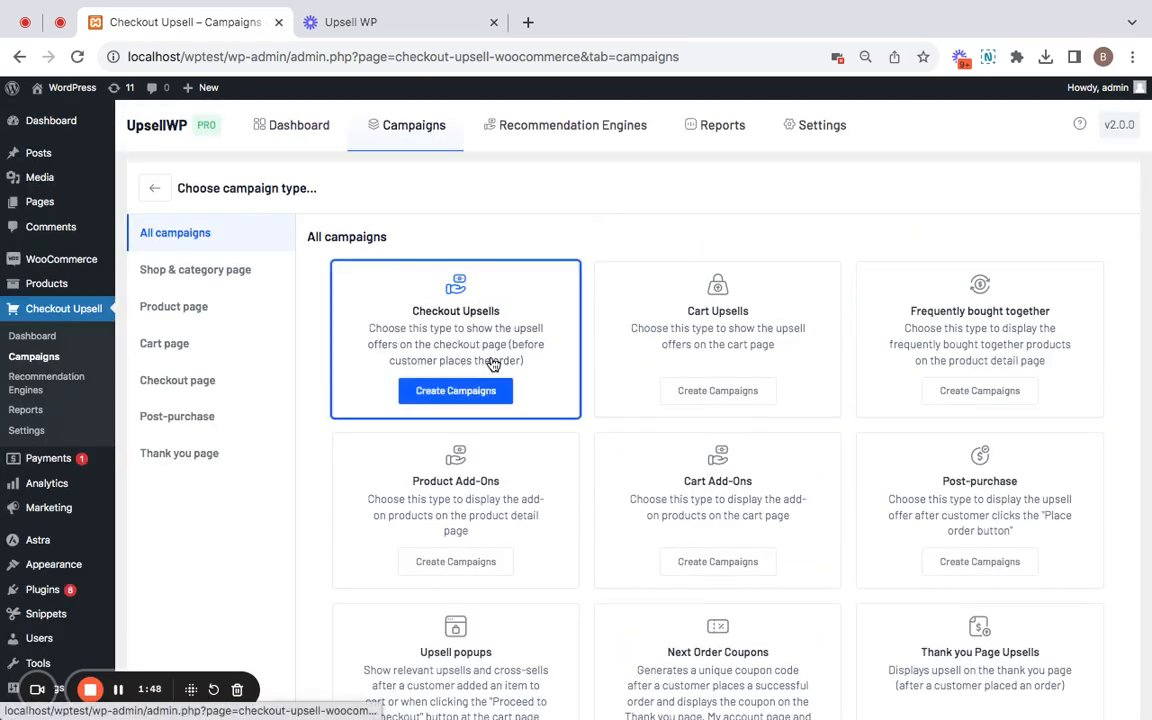
pyautogui.click(455, 390)
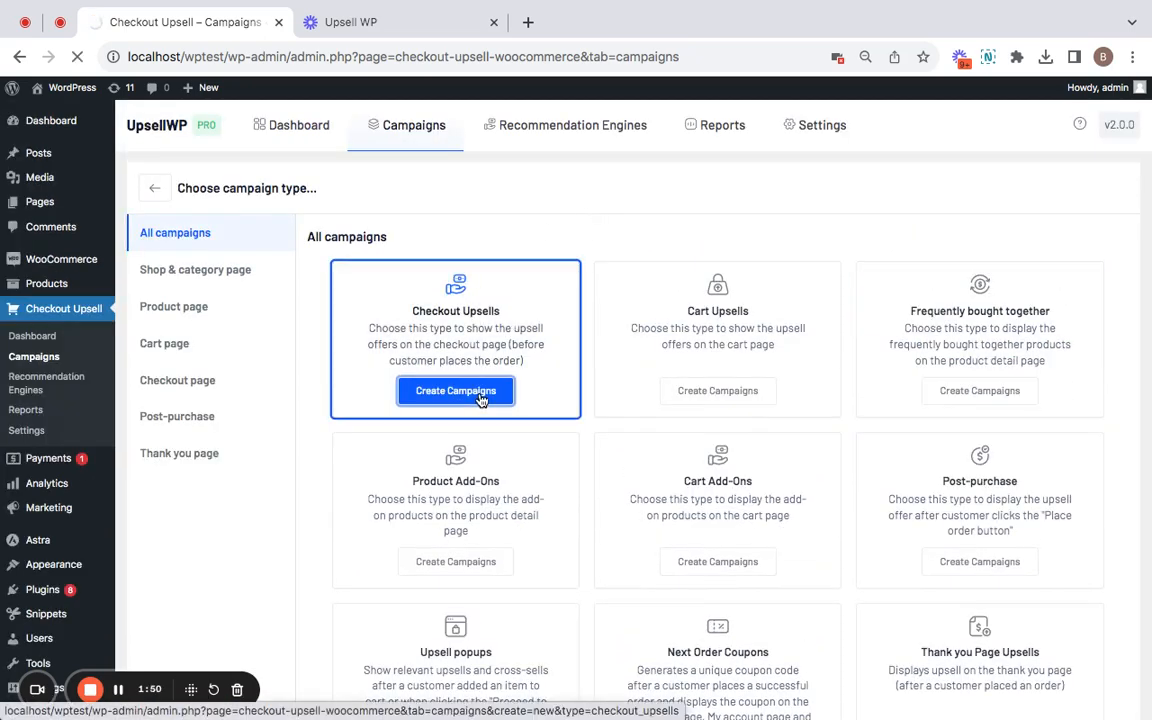
# - Enter 'Pre-purchase Upsell' as the campaign name
pyautogui.click(455, 390)
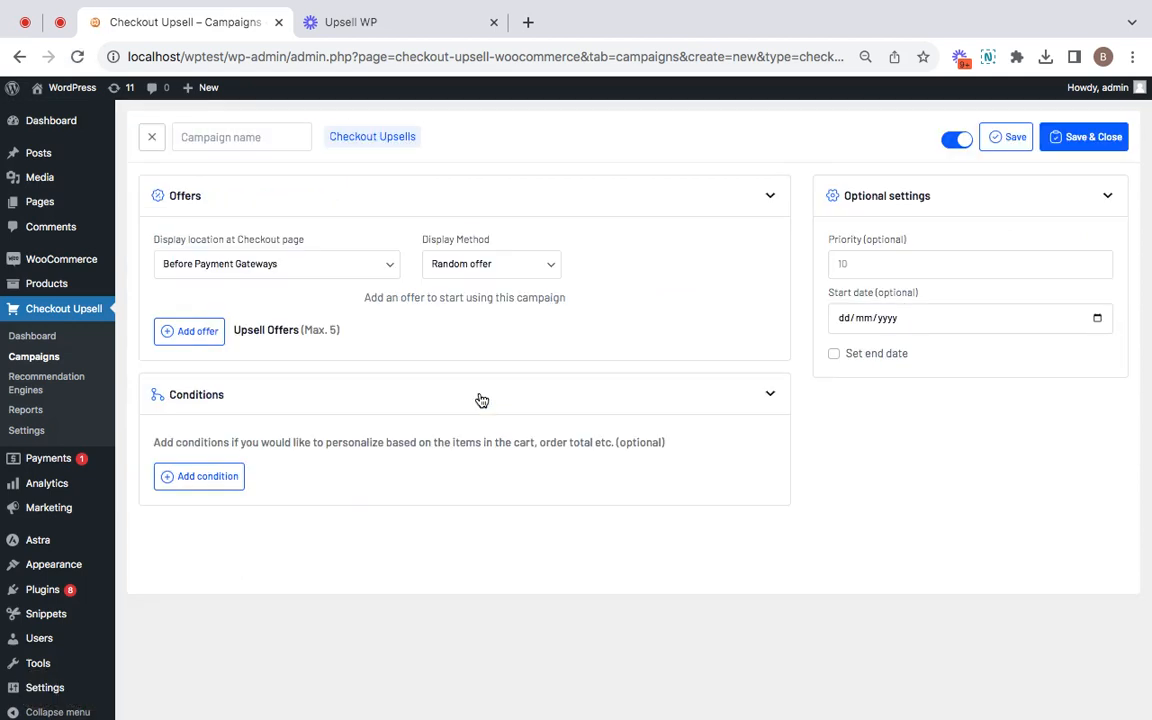
pyautogui.moveTo(295, 192)
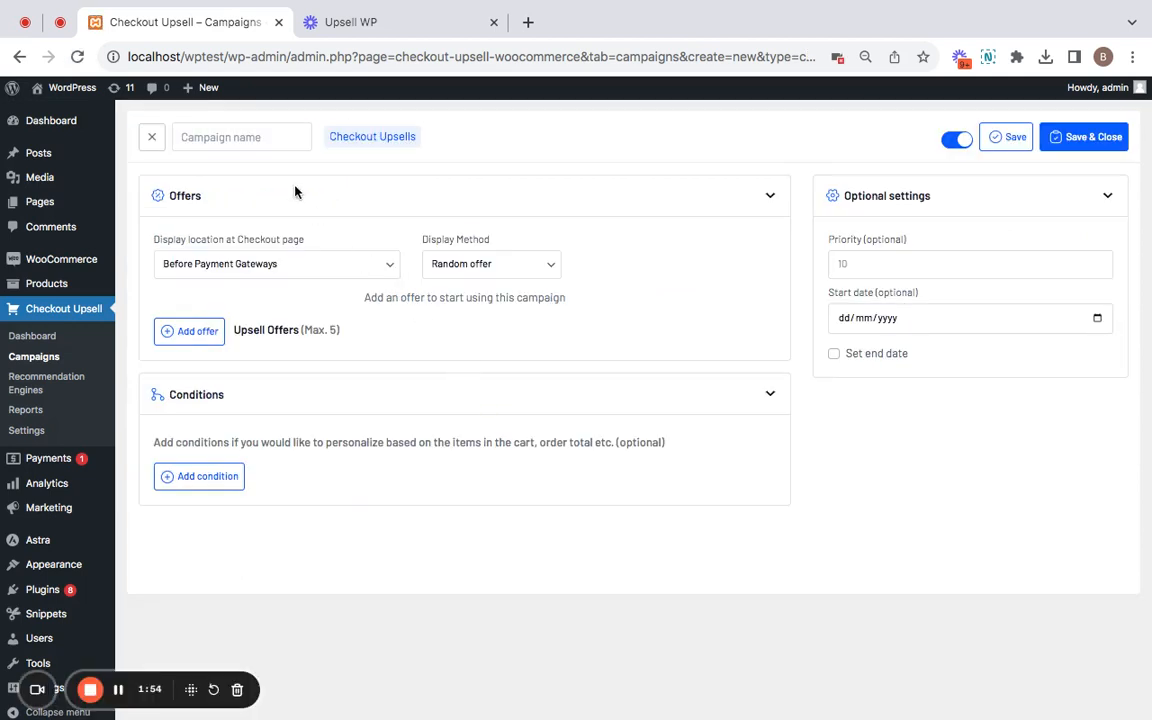
pyautogui.click(241, 137)
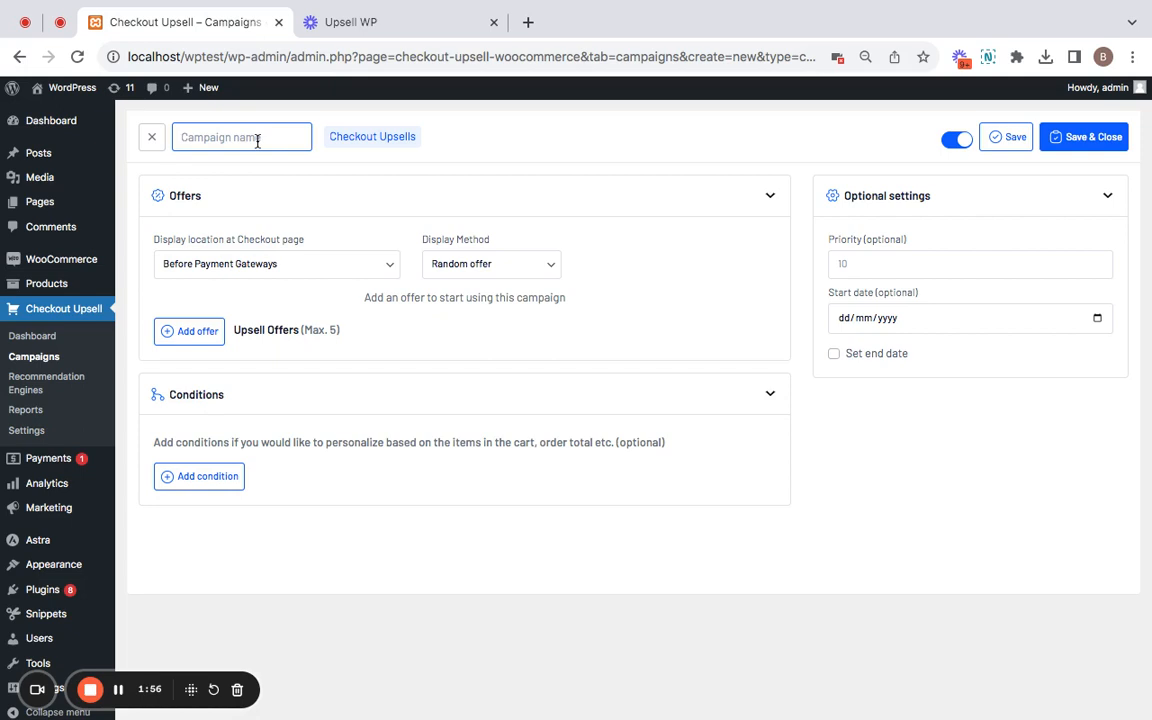
pyautogui.write('Pre-purchase Upsell')
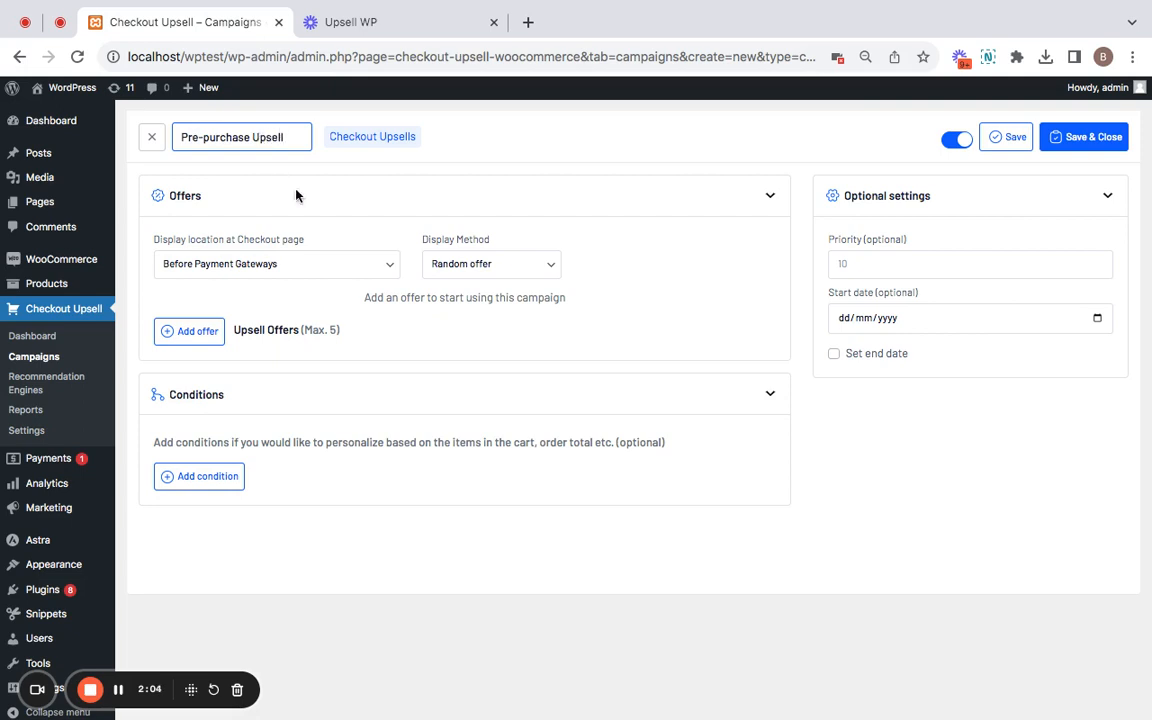
pyautogui.moveTo(390, 291)
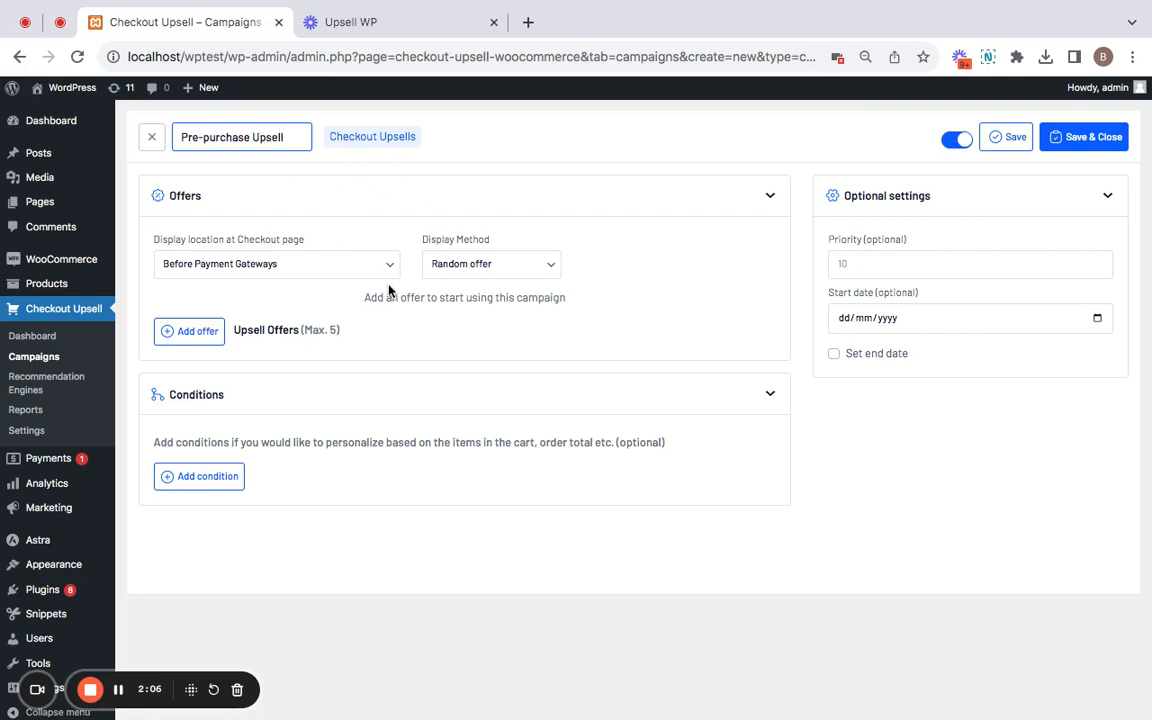
pyautogui.moveTo(318, 307)
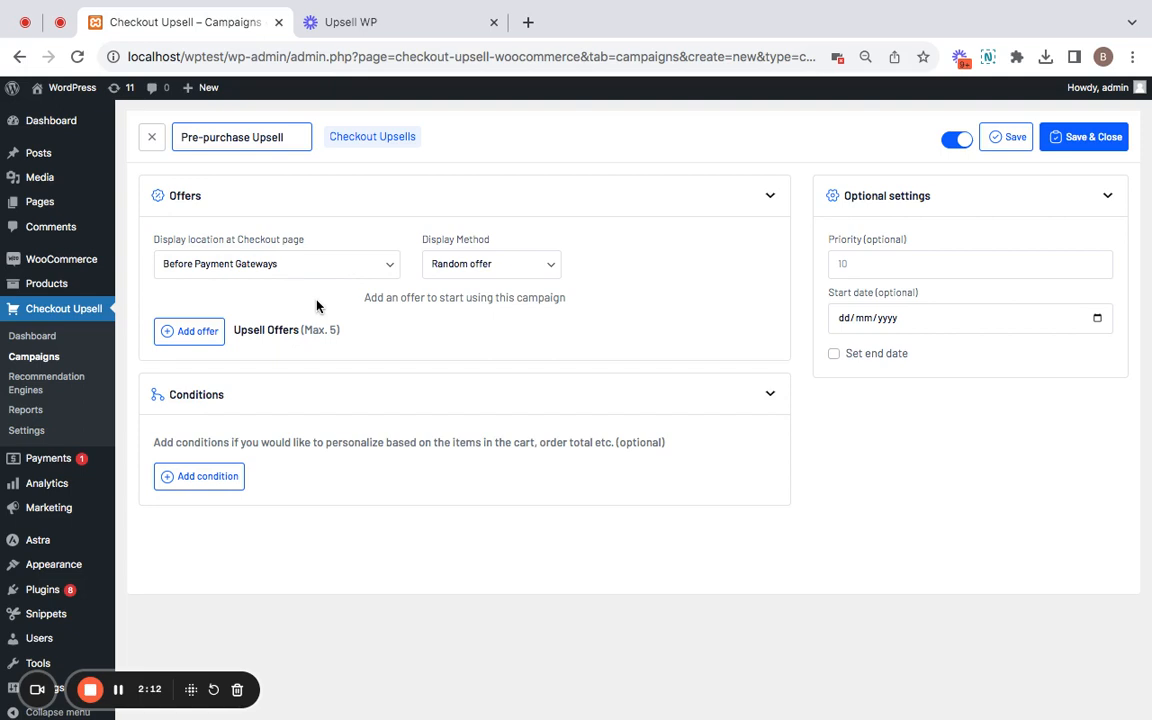
pyautogui.moveTo(248, 251)
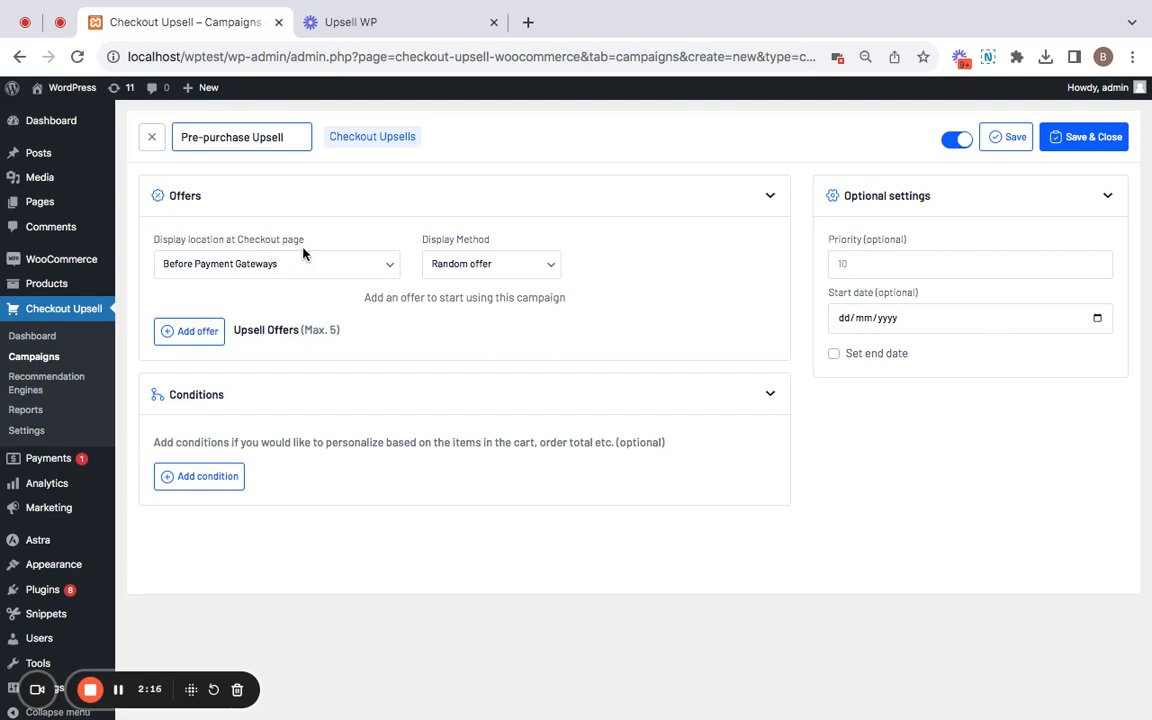
# - Keep display location Before Payment Gateways and display method Random offer
pyautogui.click(277, 263)
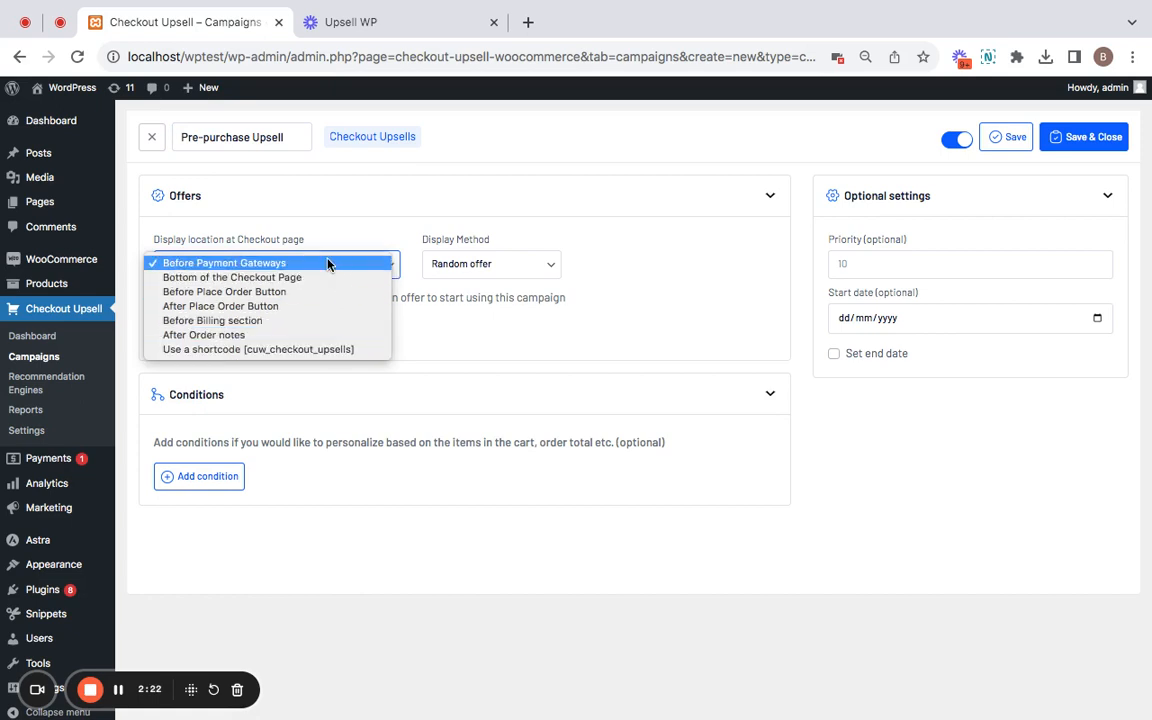
pyautogui.moveTo(294, 239)
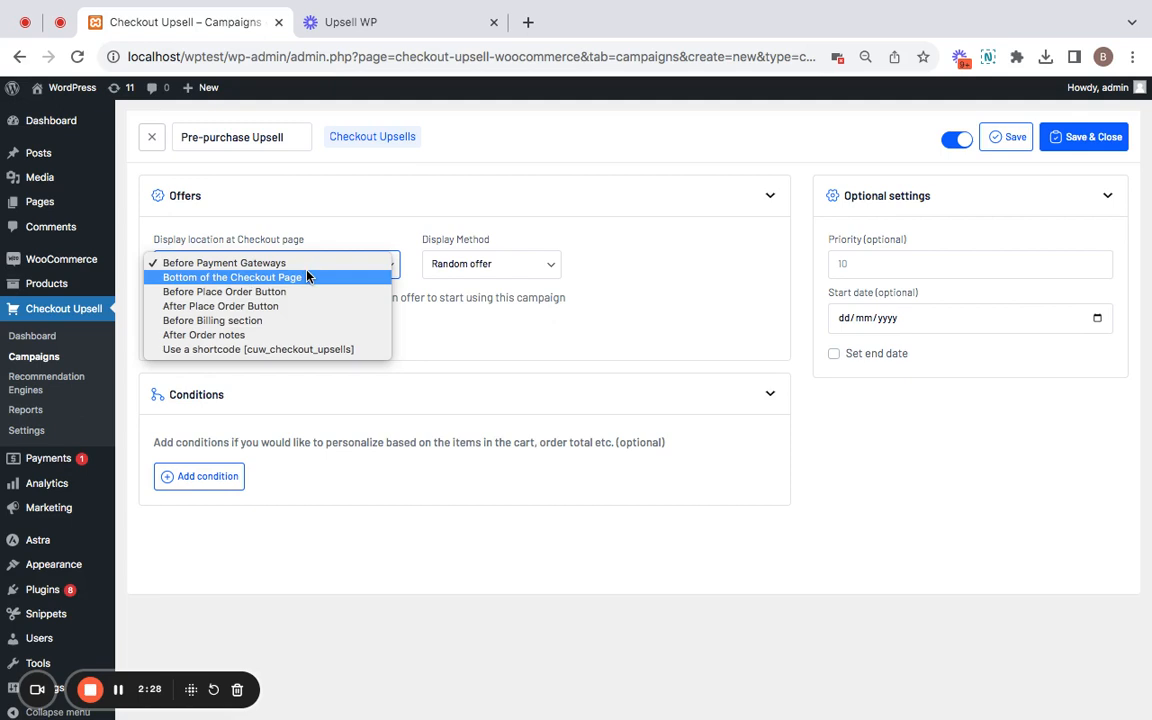
pyautogui.moveTo(224, 291)
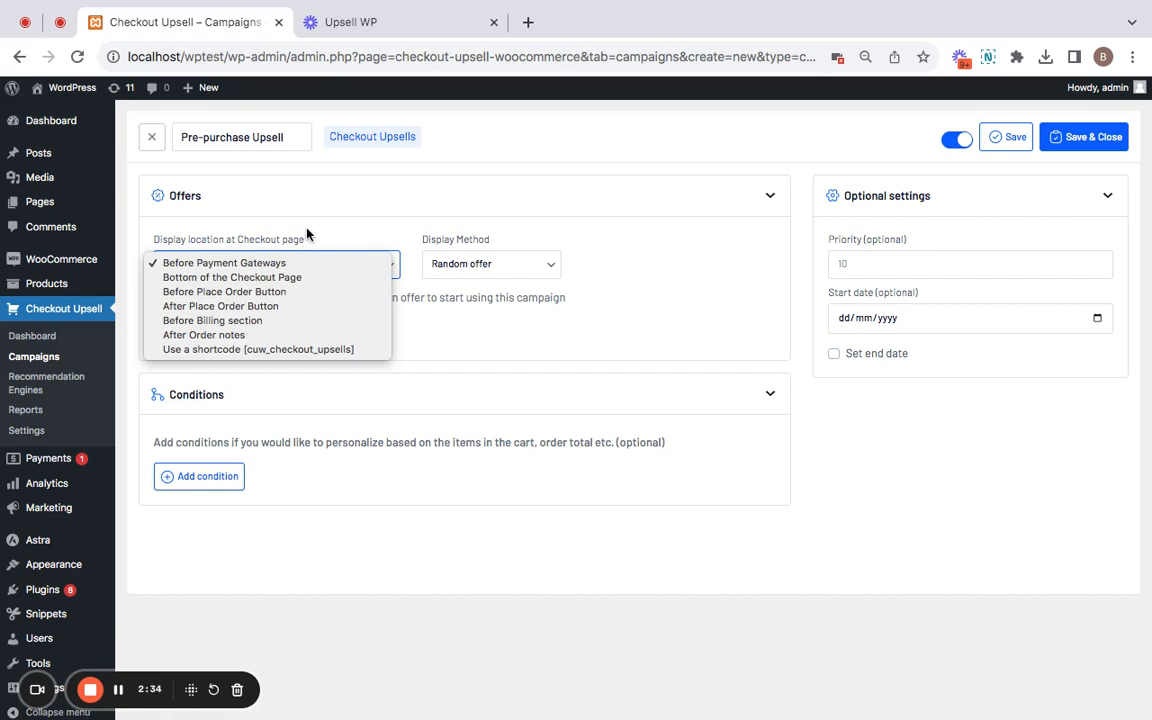
pyautogui.click(224, 262)
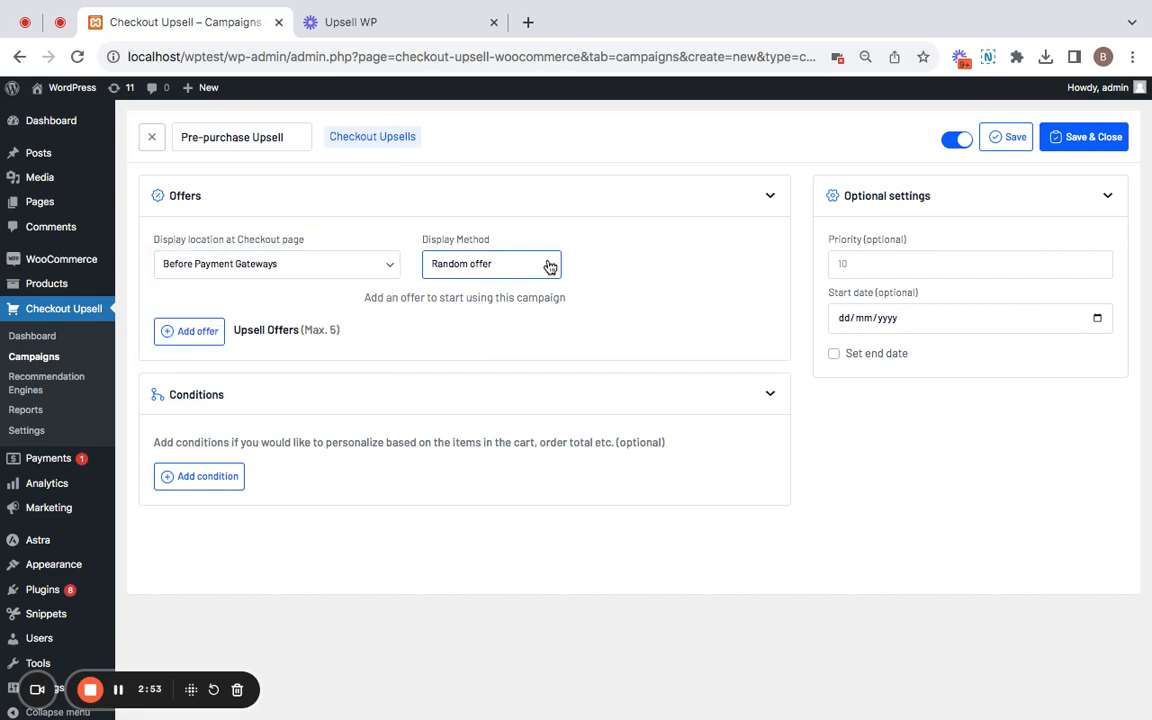
pyautogui.click(491, 263)
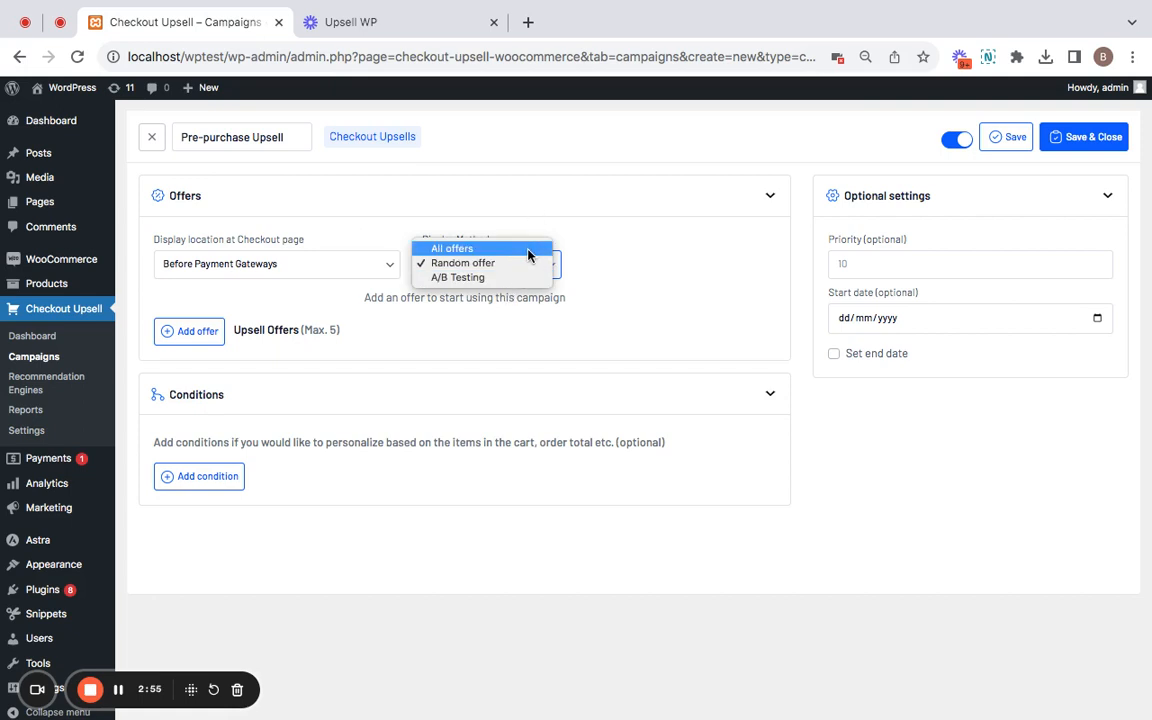
pyautogui.click(463, 263)
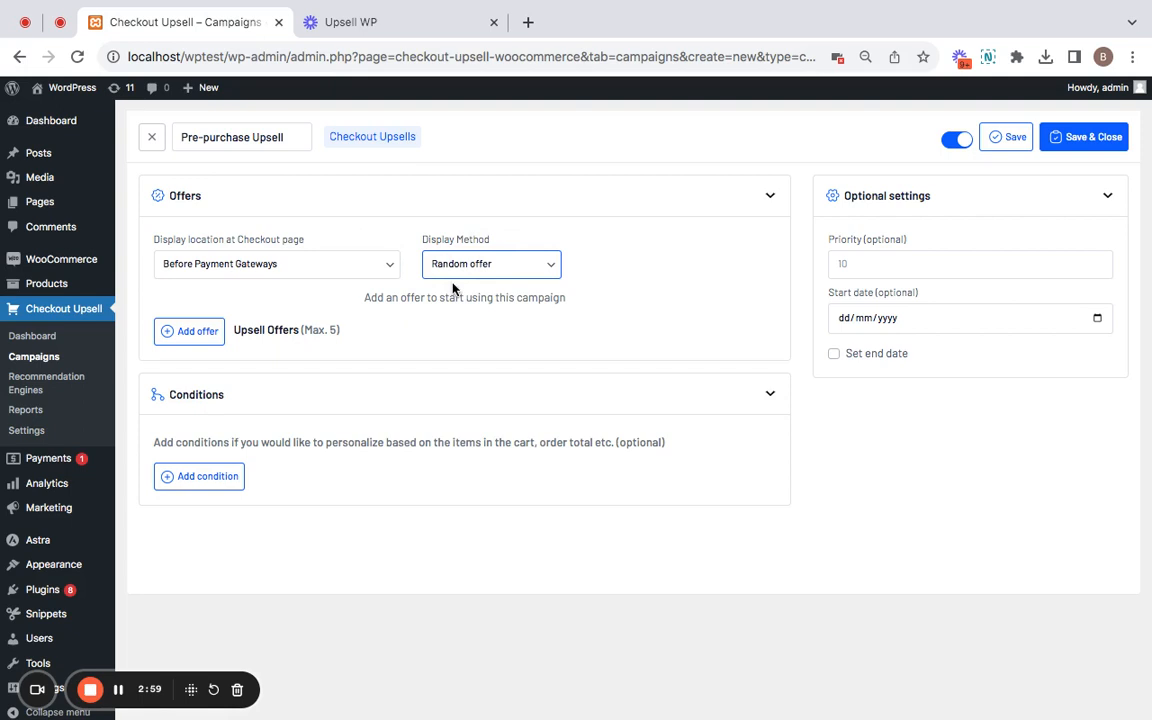
pyautogui.moveTo(476, 291)
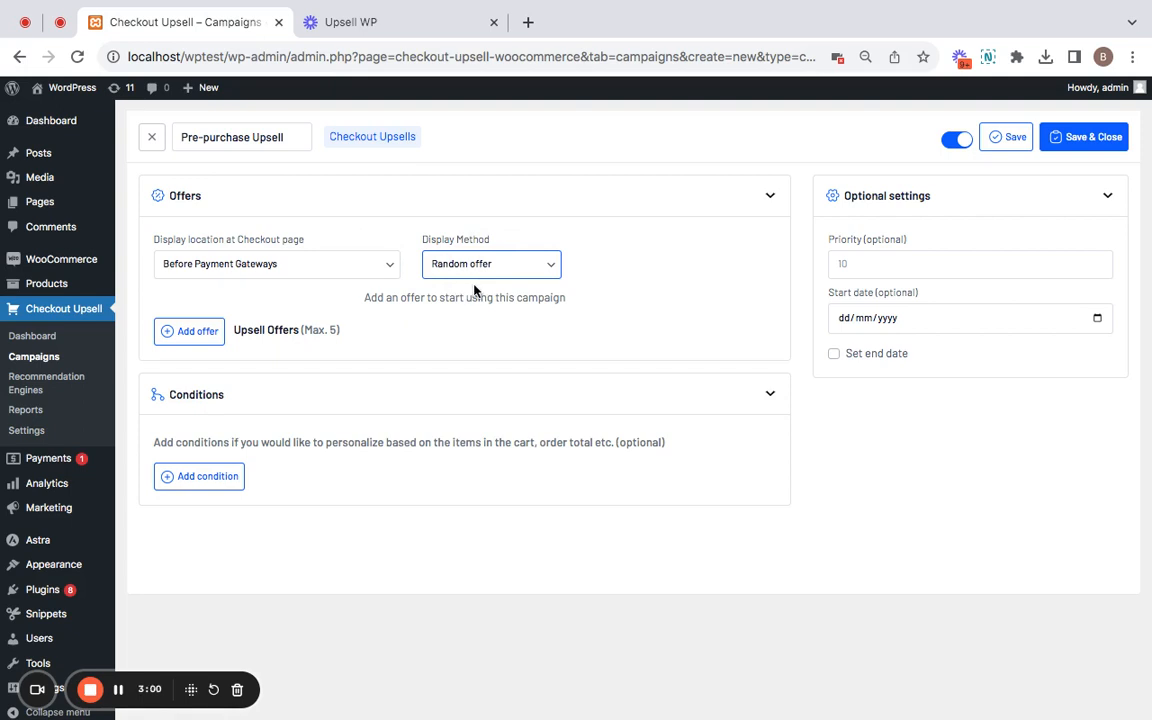
pyautogui.moveTo(425, 350)
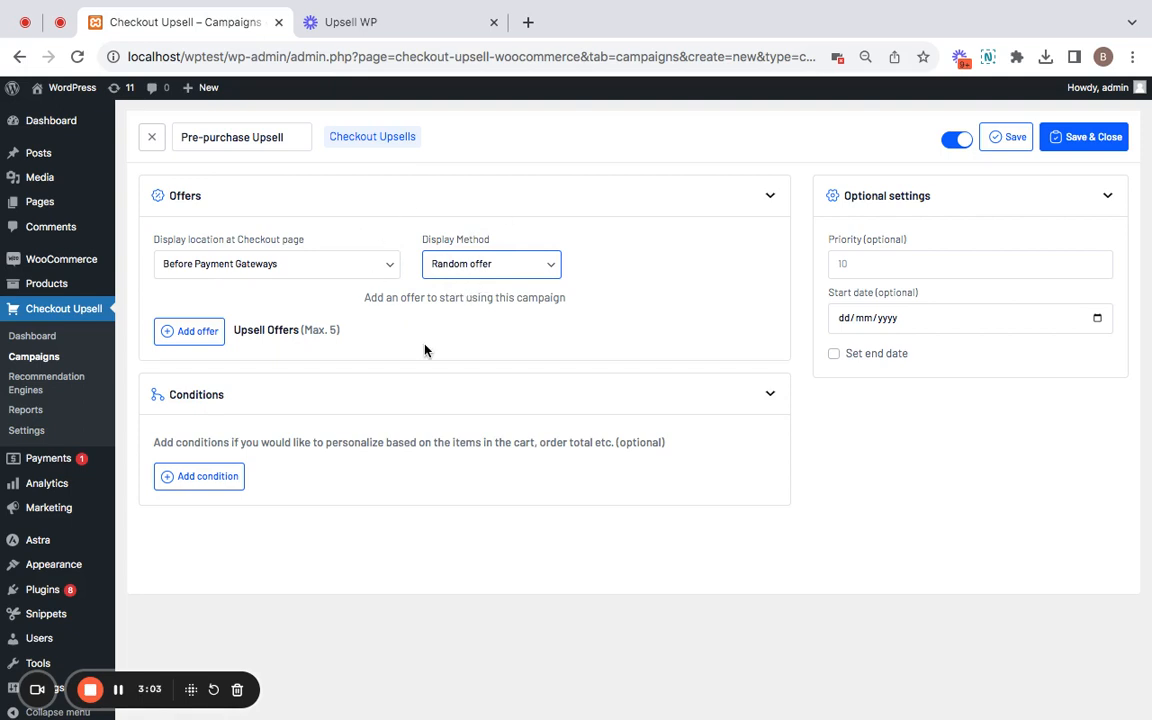
pyautogui.moveTo(262, 343)
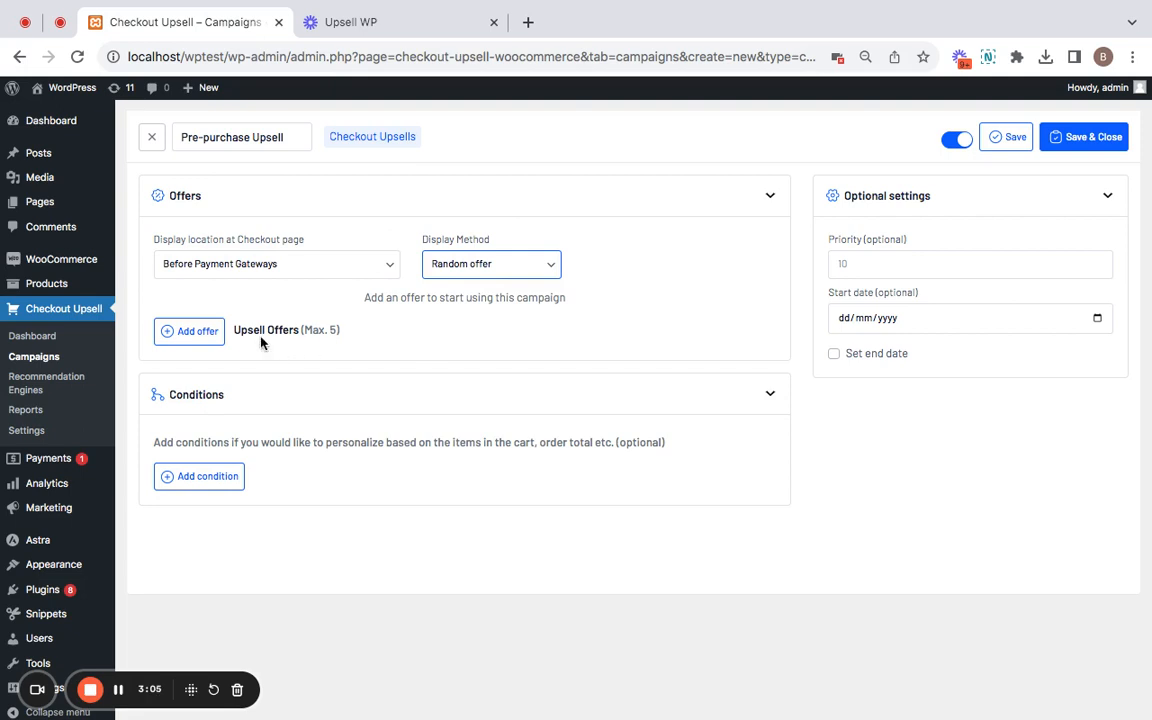
pyautogui.moveTo(318, 354)
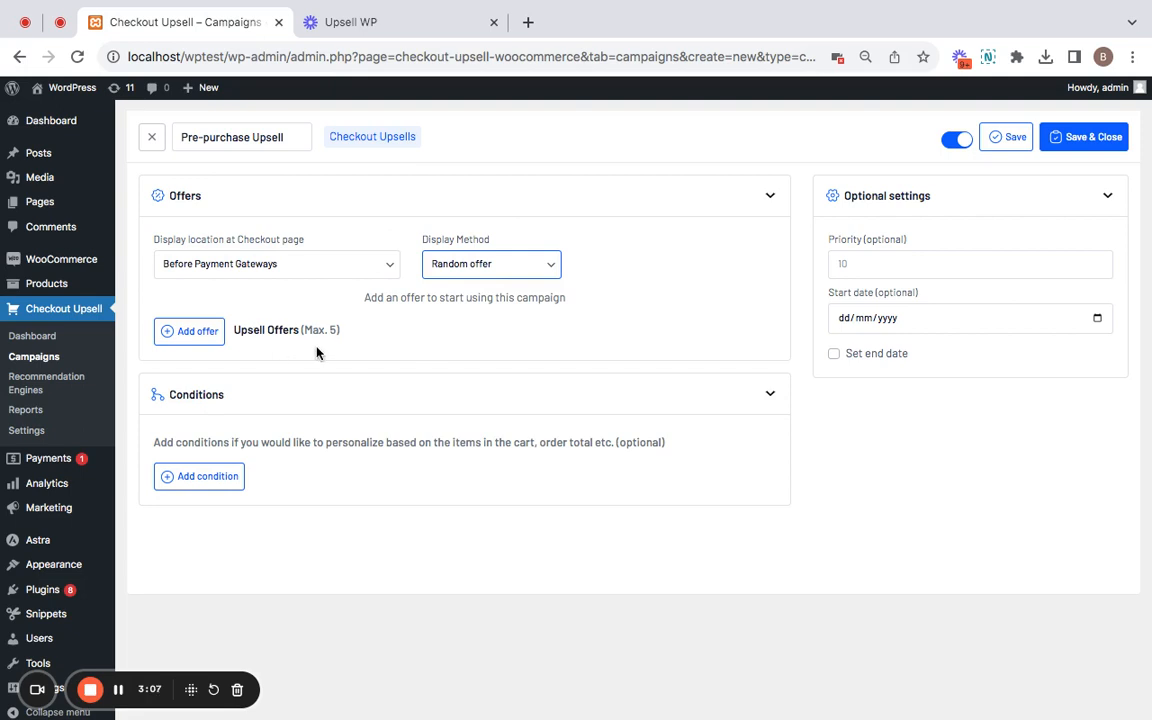
pyautogui.moveTo(347, 425)
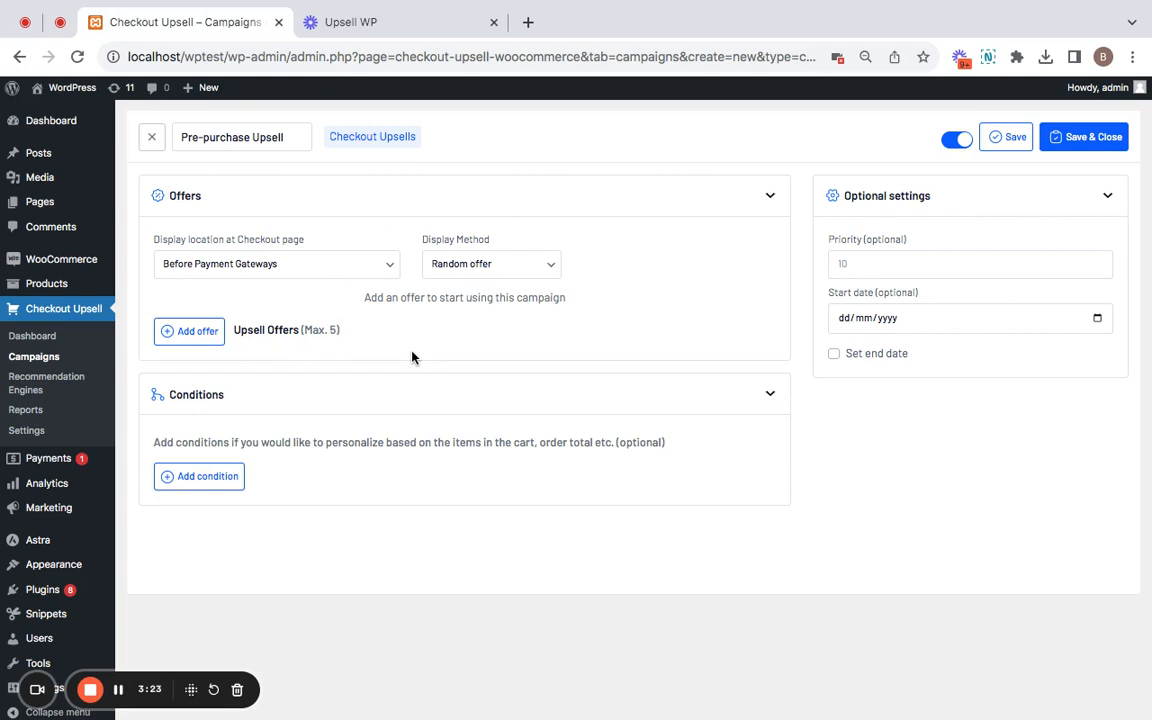
pyautogui.moveTo(221, 318)
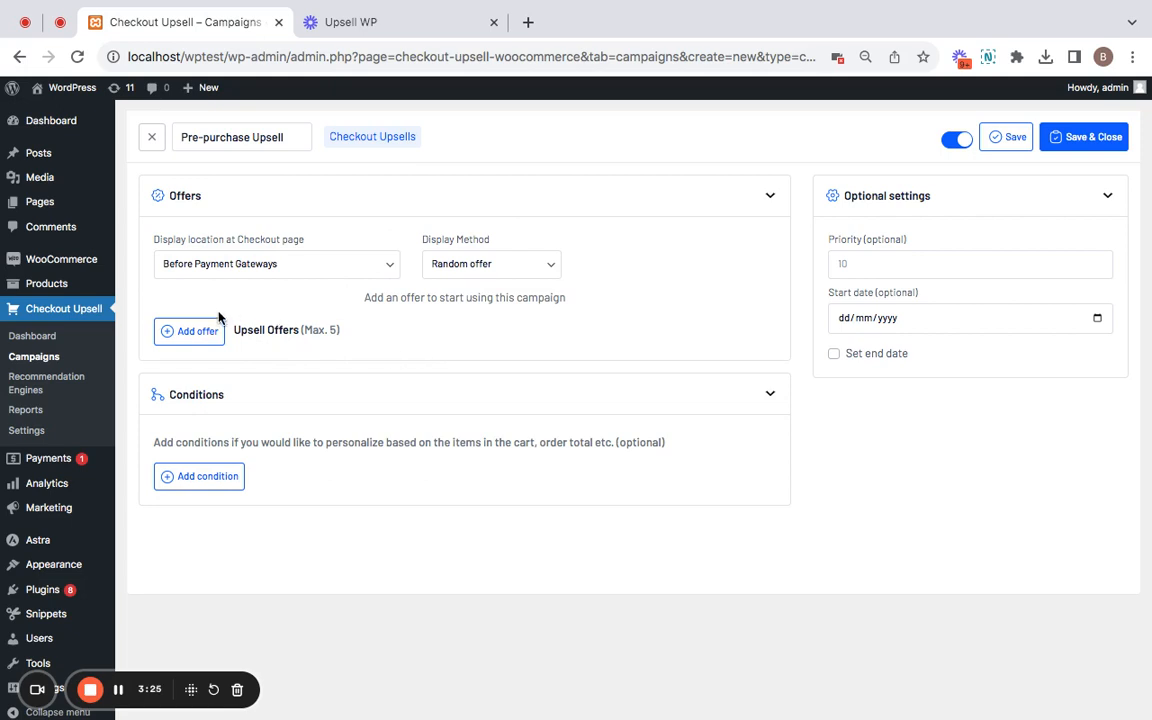
# - Add Offer 1 and choose the #18 Cap as its offer product
pyautogui.click(189, 331)
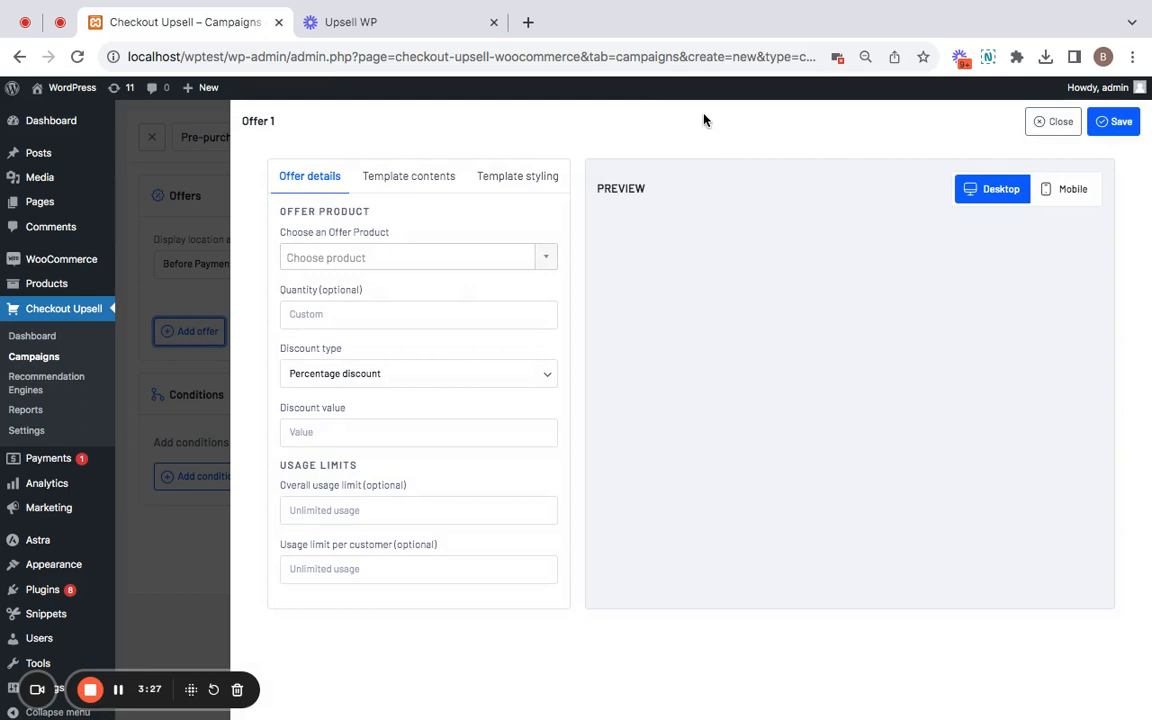
pyautogui.moveTo(370, 402)
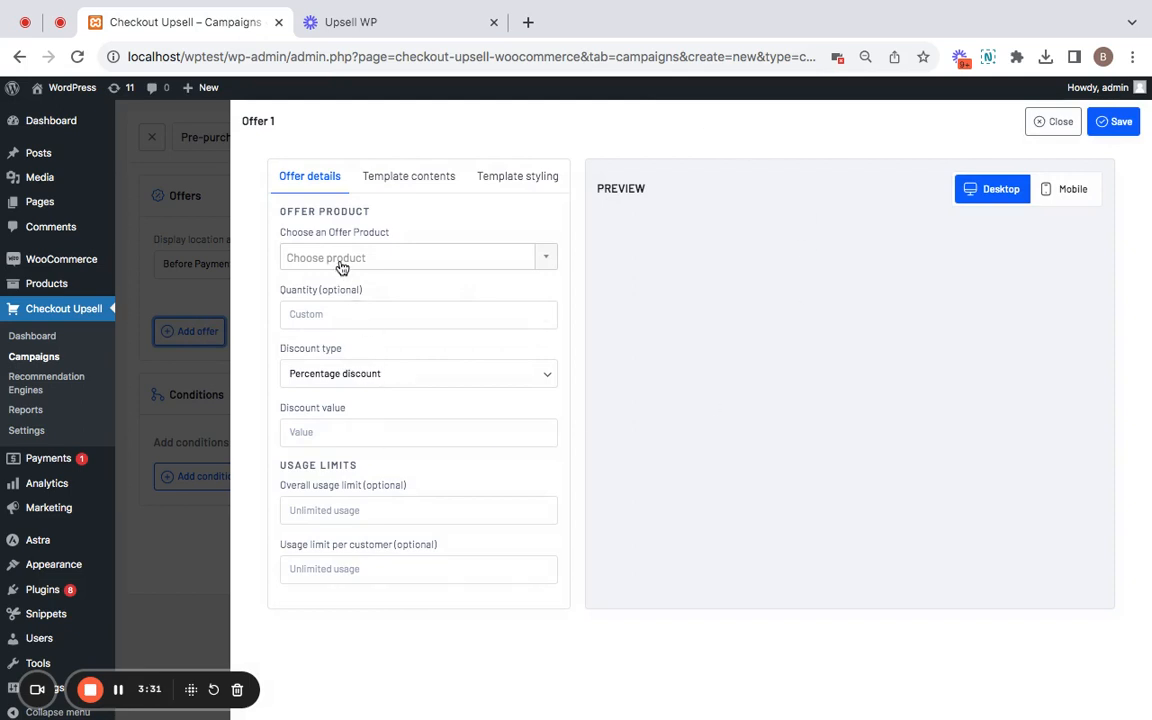
pyautogui.write('c')
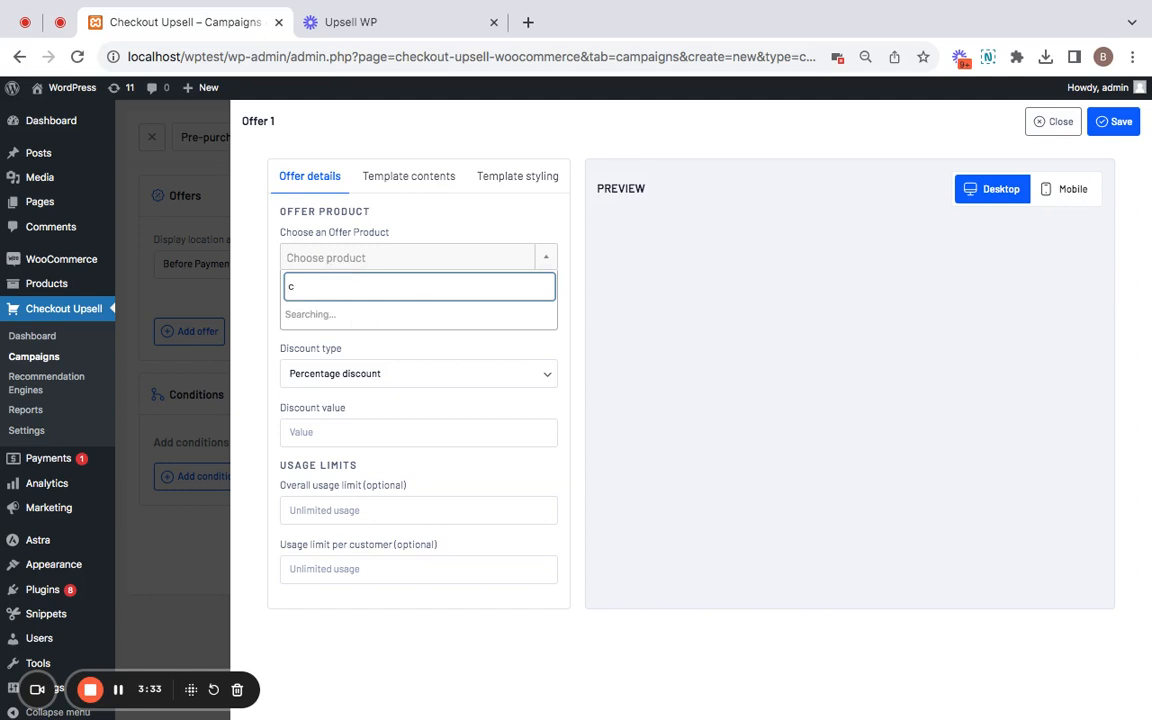
pyautogui.write('ap')
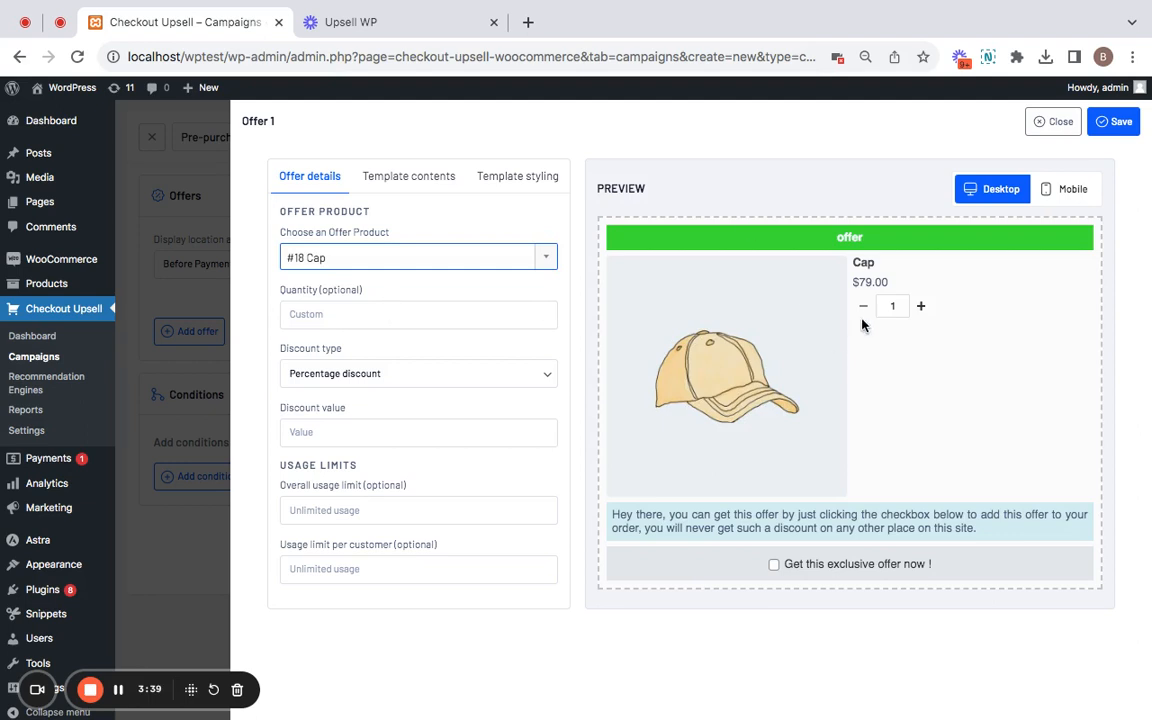
pyautogui.moveTo(810, 340)
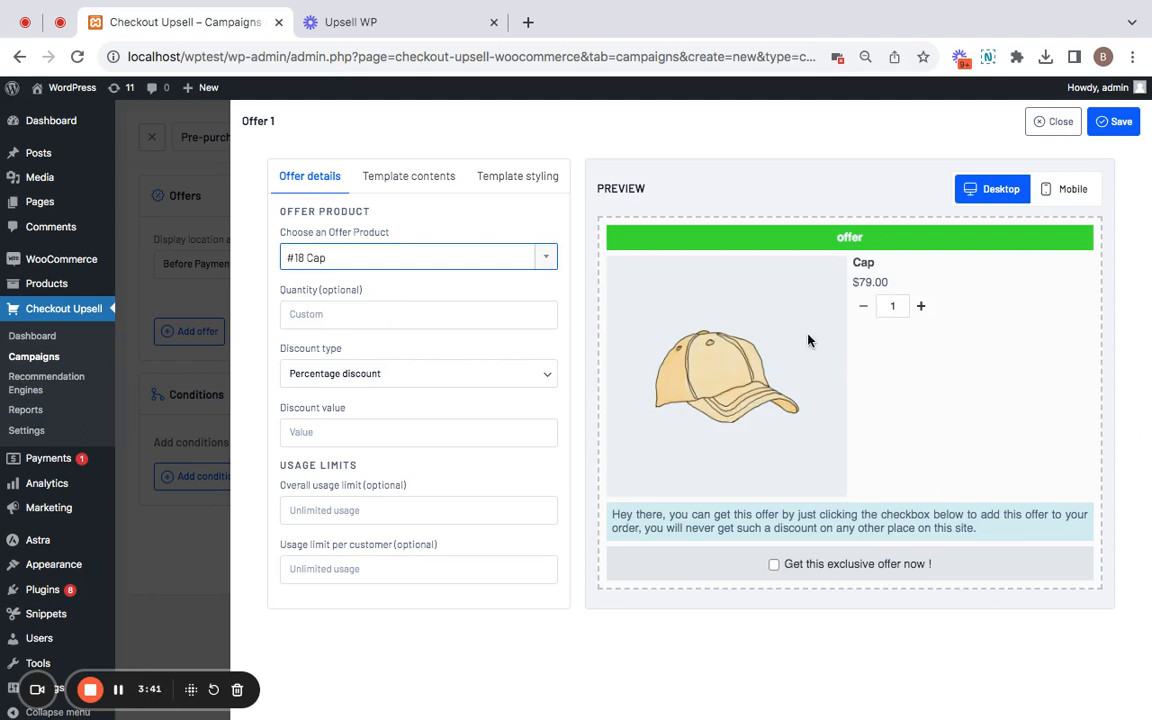
pyautogui.moveTo(820, 463)
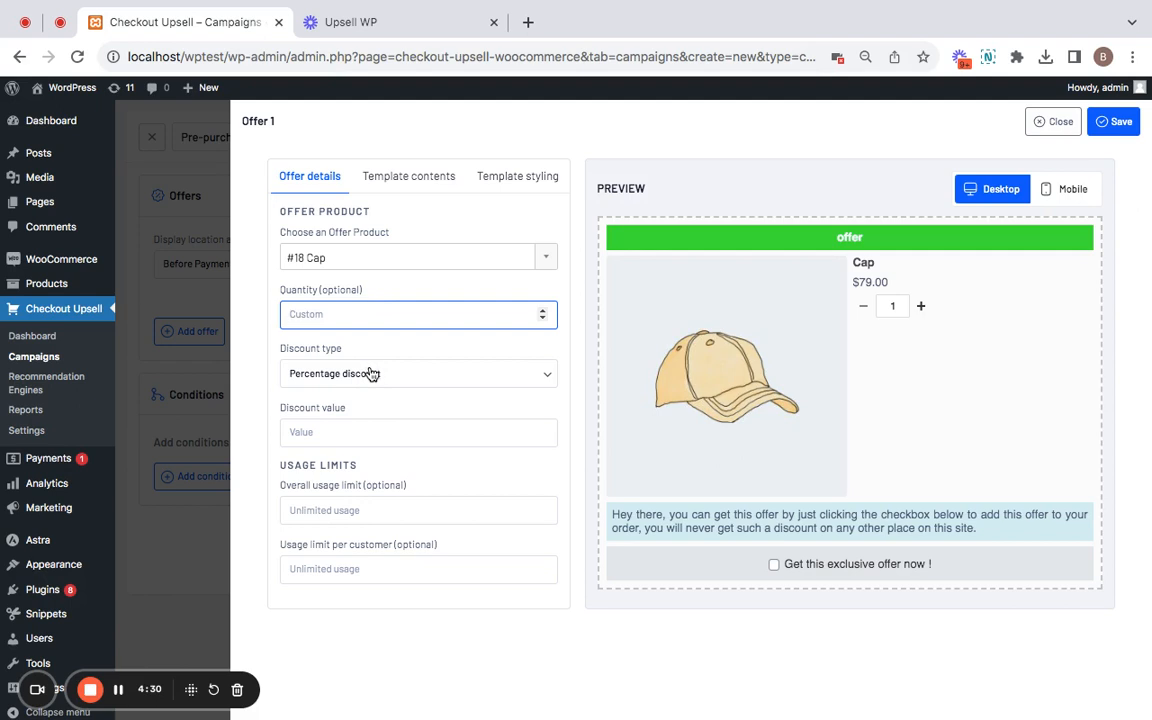
pyautogui.moveTo(372, 374)
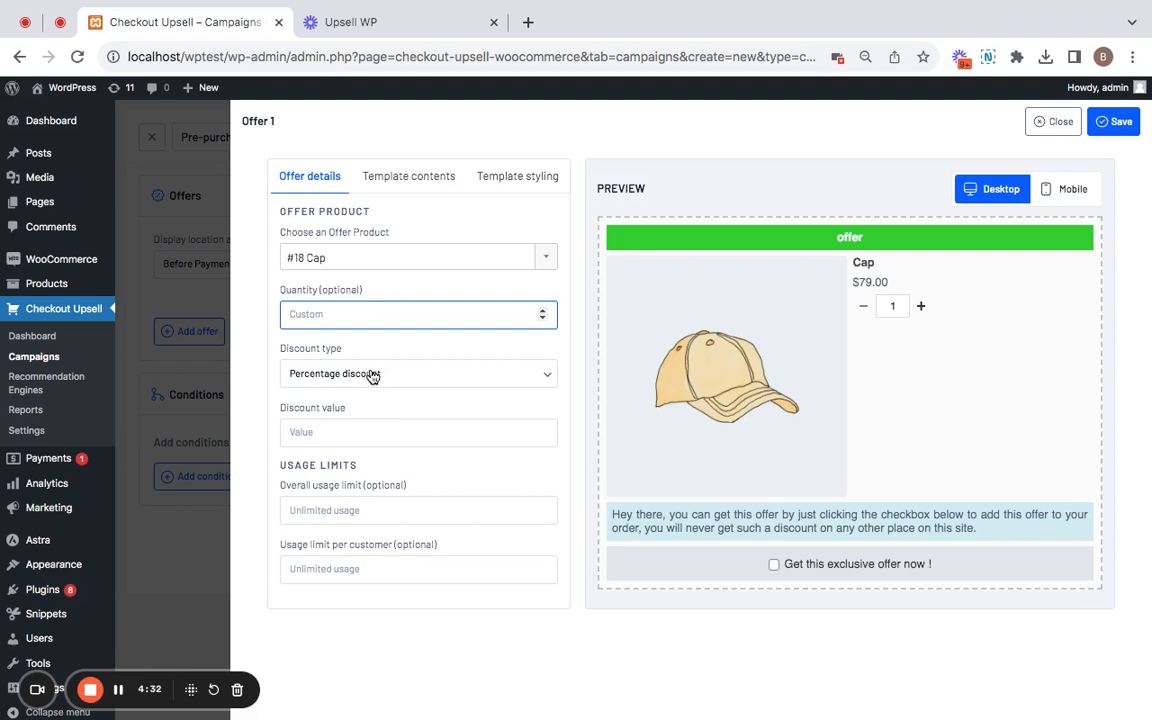
# - Keep Percentage discount and enter a discount value of 50 for the Cap
pyautogui.click(417, 373)
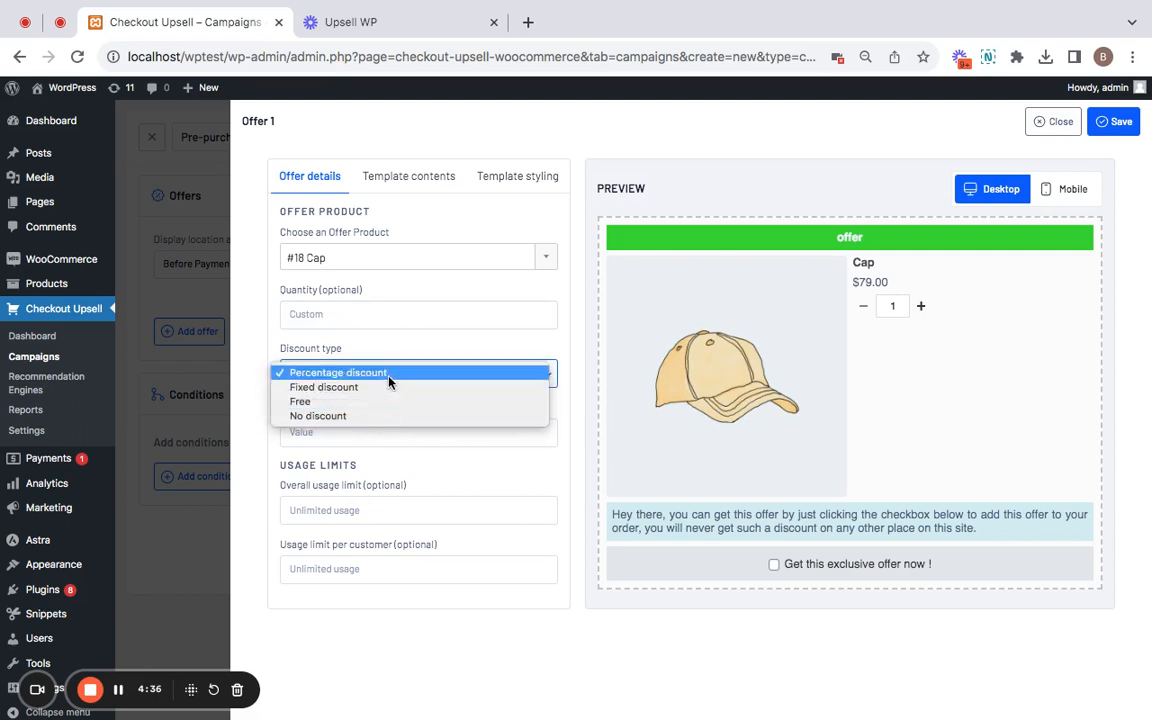
pyautogui.click(338, 372)
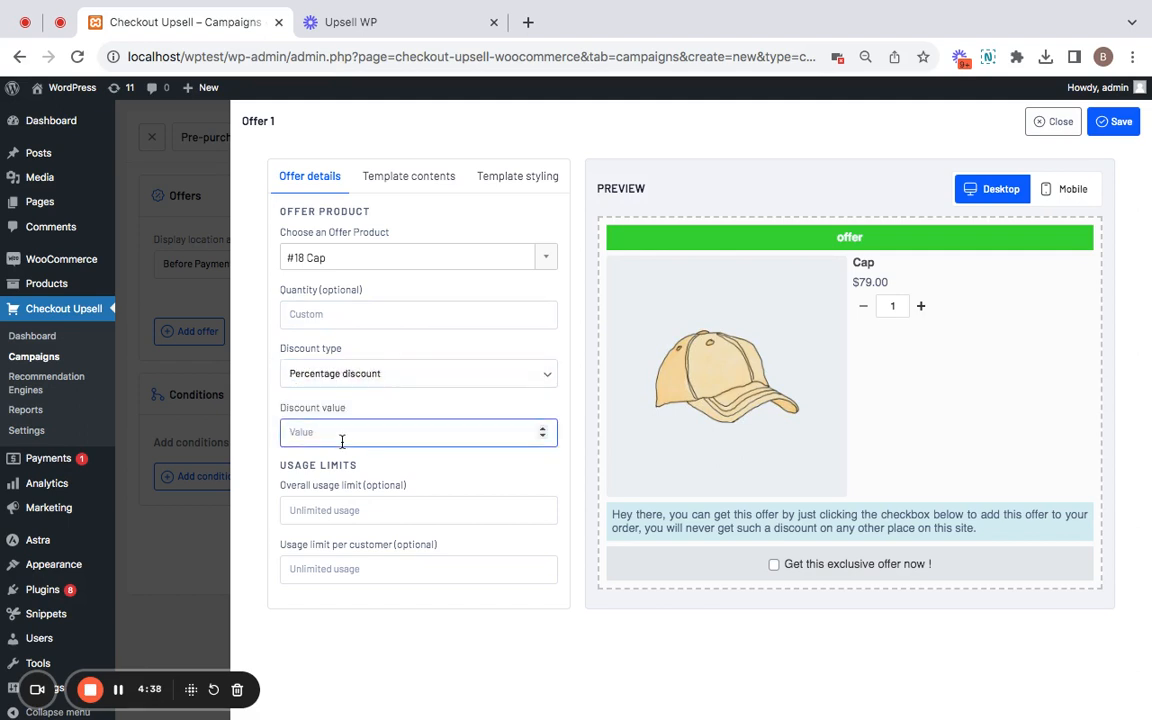
pyautogui.write('50')
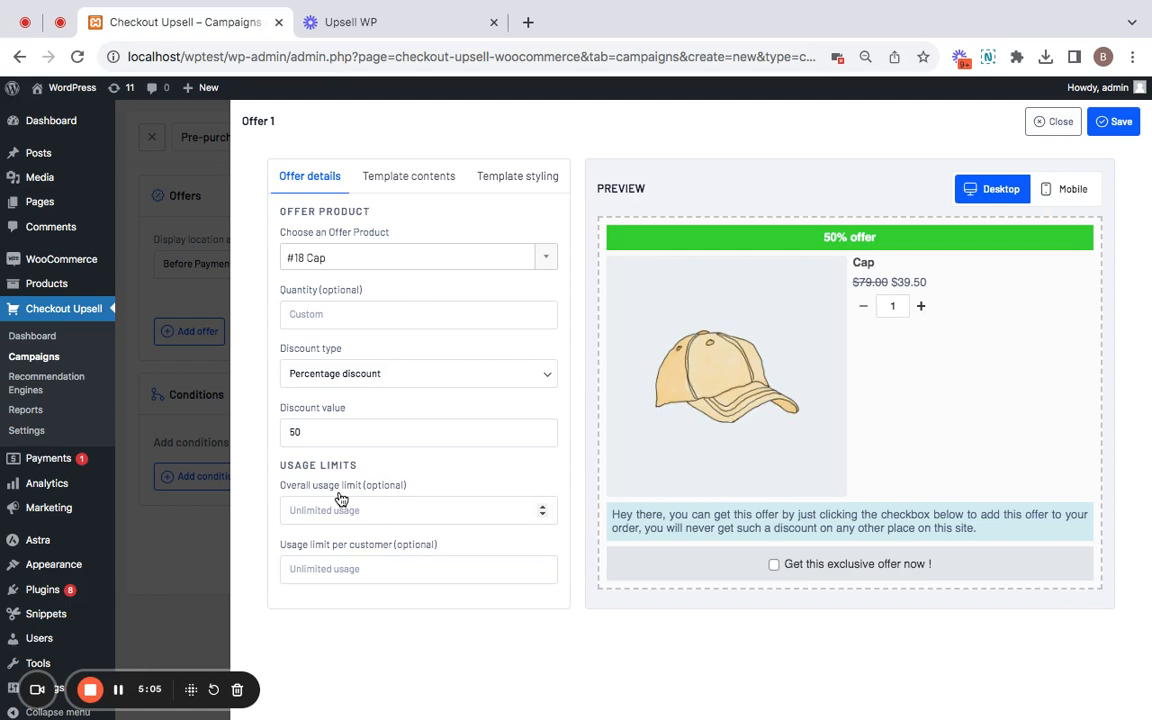
pyautogui.moveTo(302, 553)
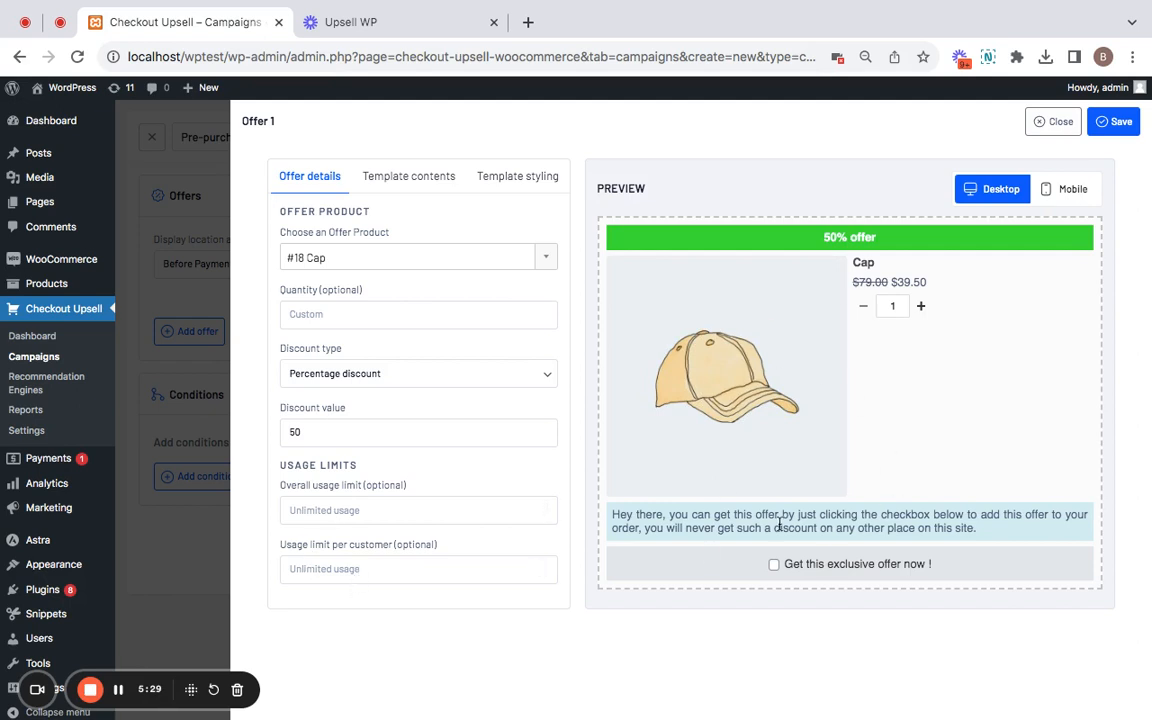
pyautogui.moveTo(918, 485)
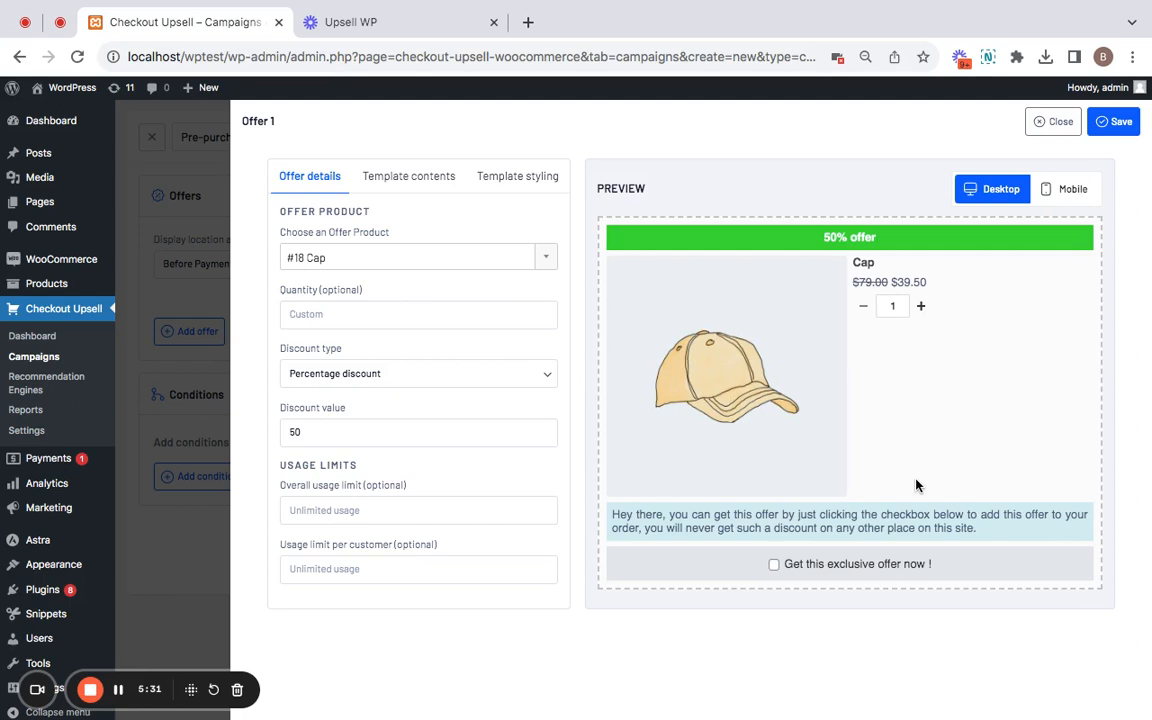
pyautogui.moveTo(857, 503)
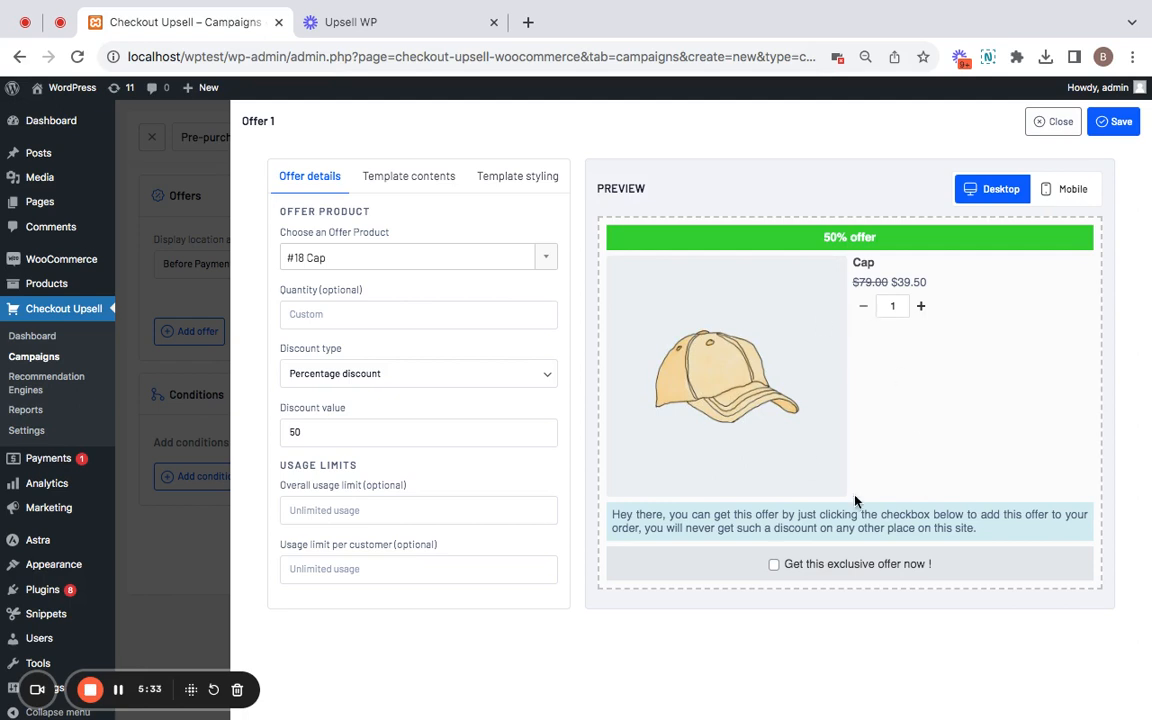
pyautogui.moveTo(892, 447)
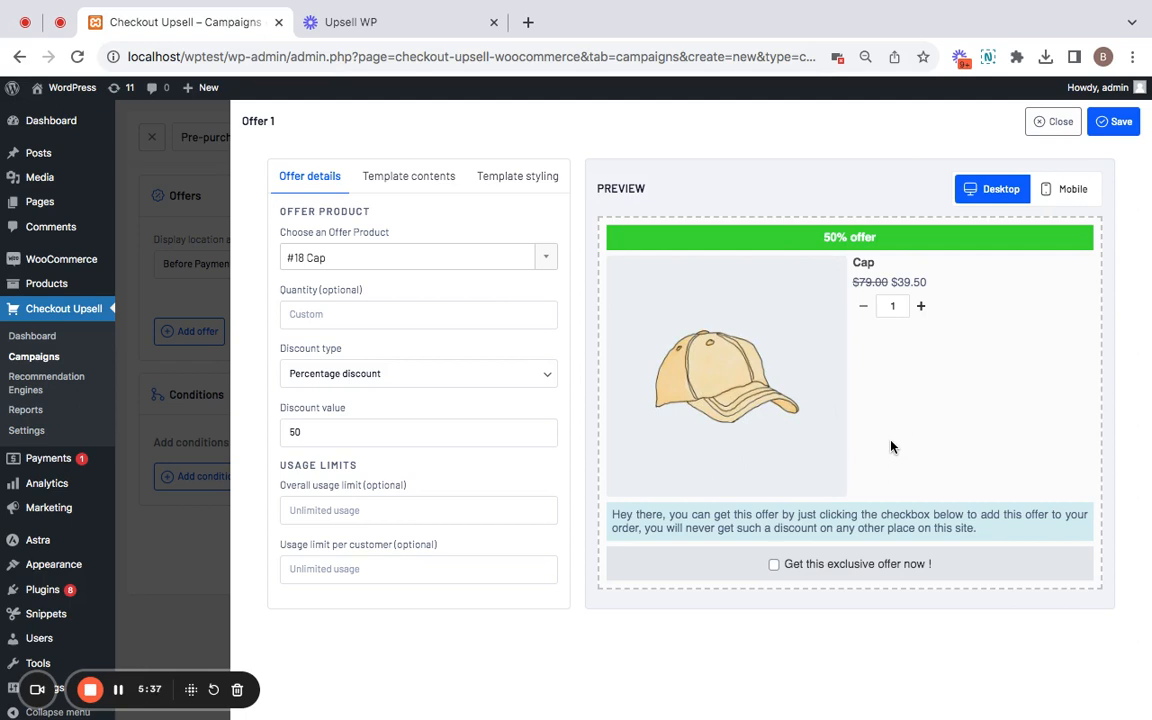
# - Review Offer 1's template texts and CTA, and leave Custom styling disabled
pyautogui.click(408, 176)
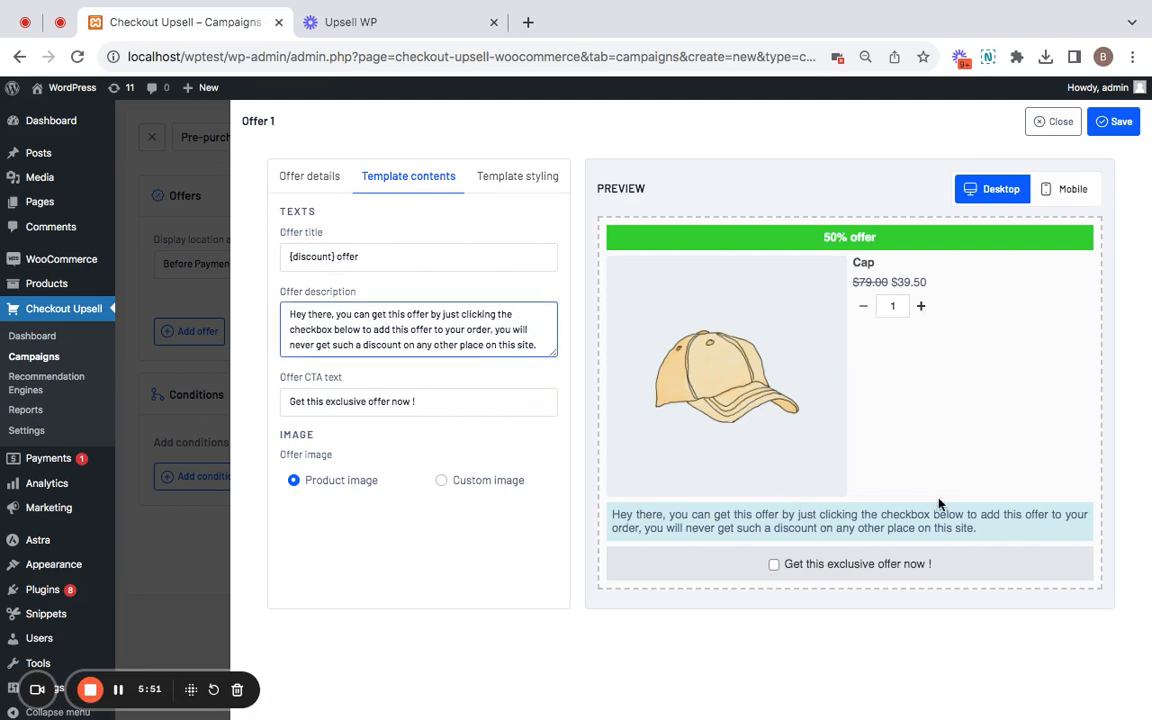
pyautogui.click(418, 401)
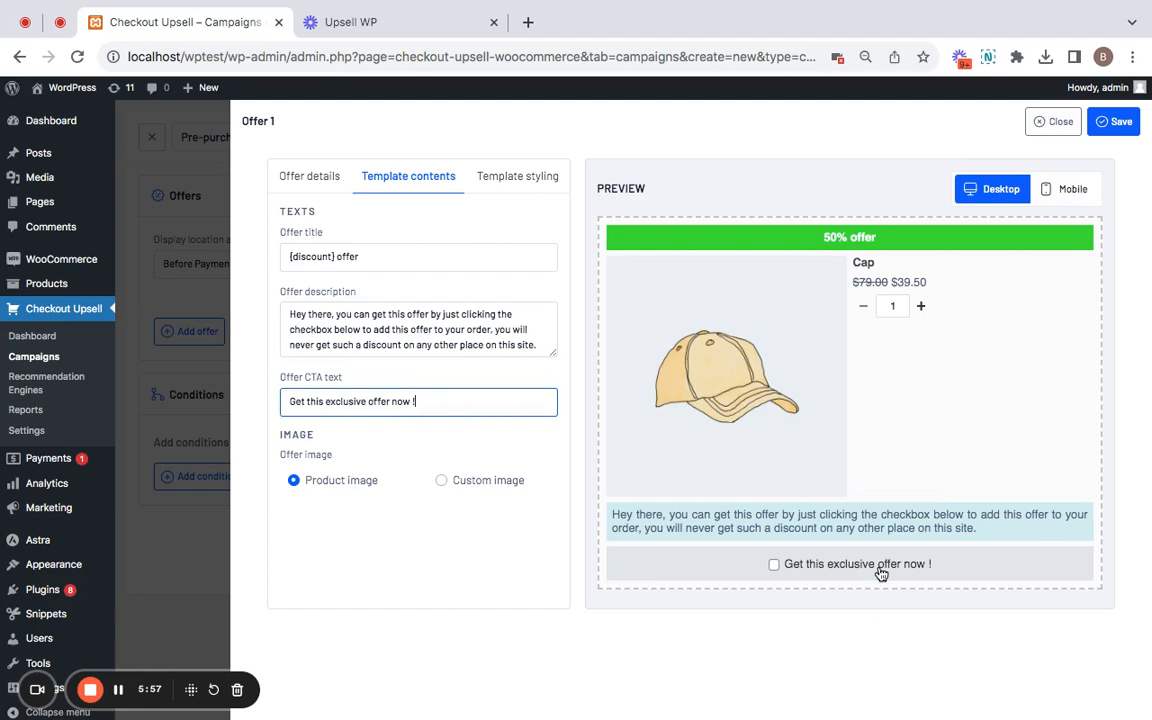
pyautogui.moveTo(775, 570)
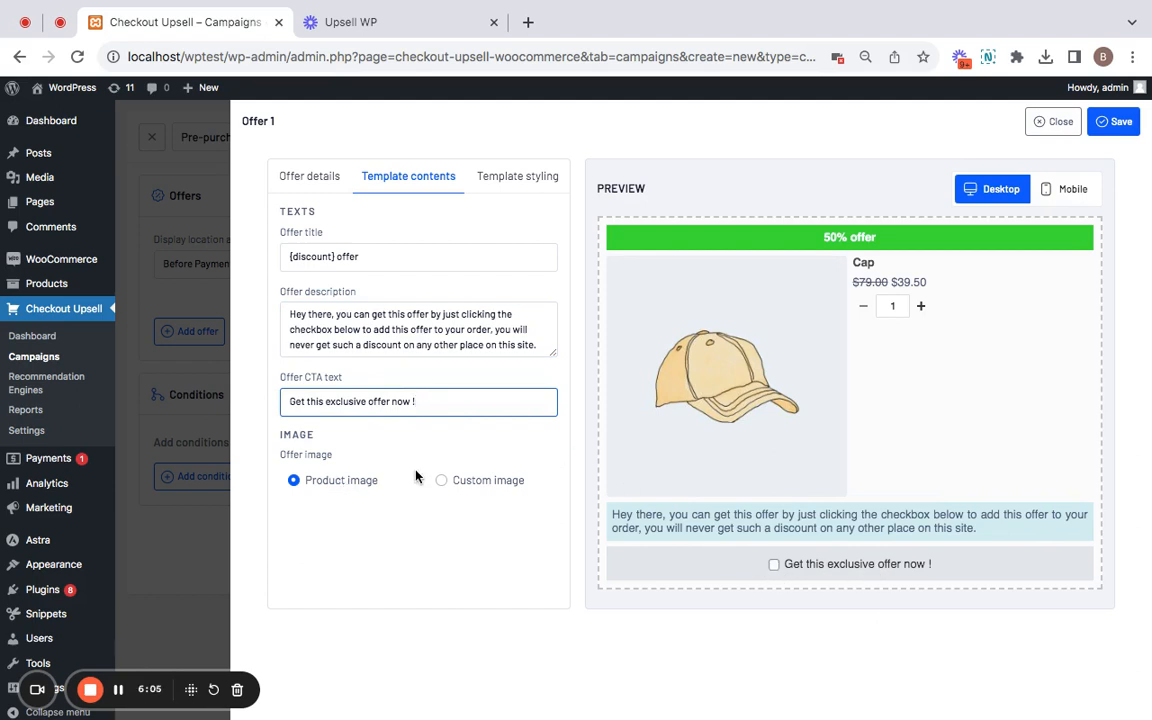
pyautogui.moveTo(515, 229)
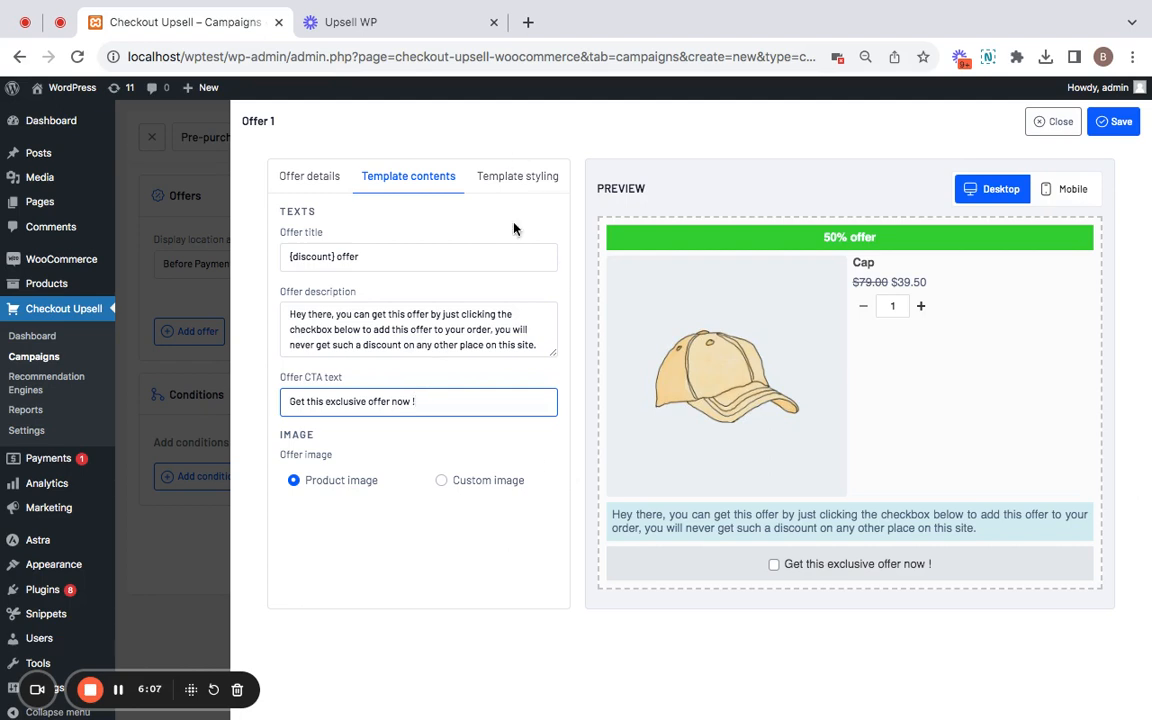
pyautogui.click(517, 176)
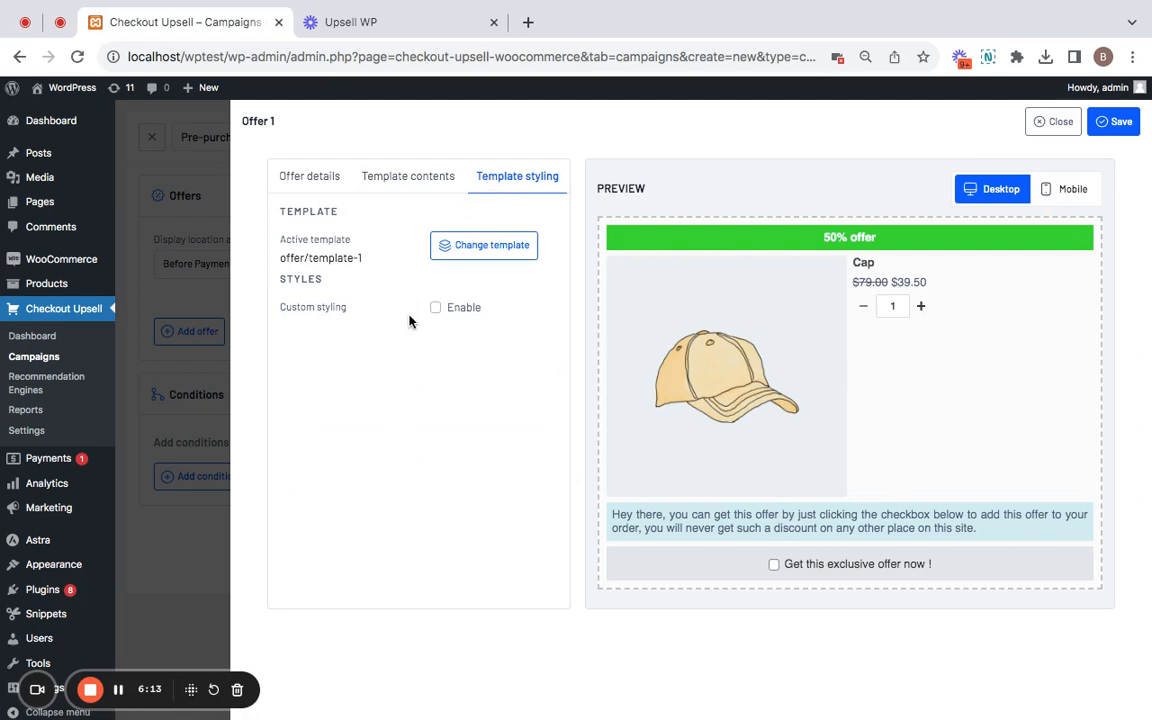
pyautogui.click(436, 308)
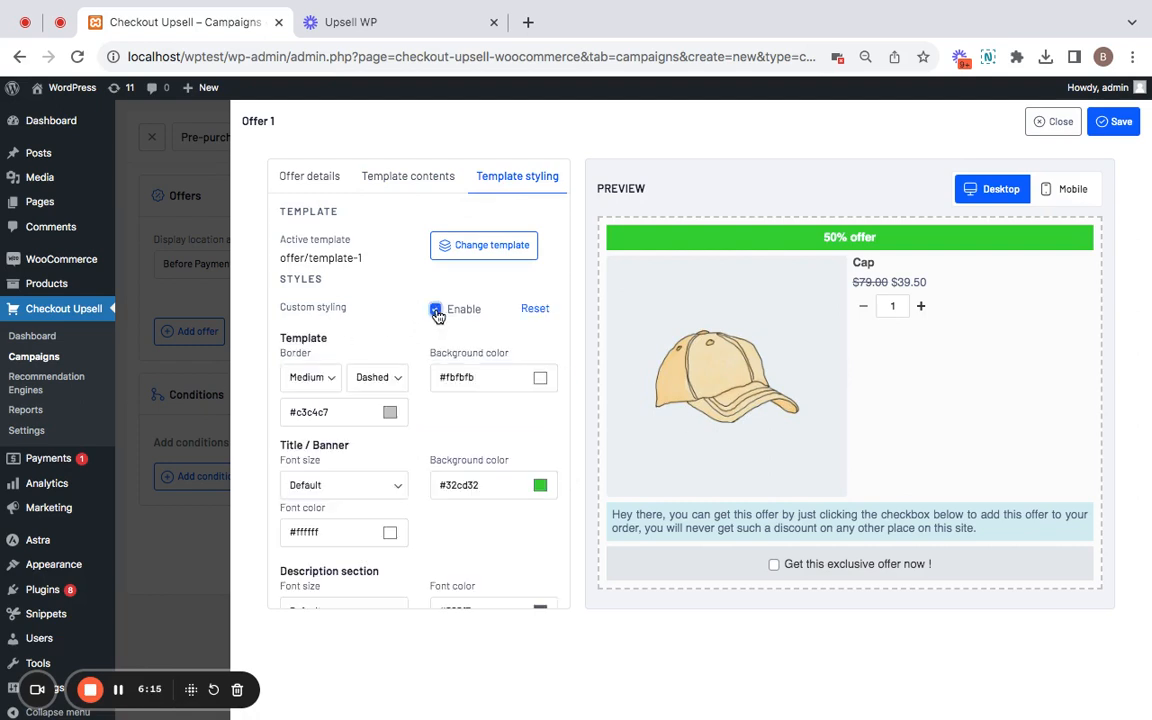
pyautogui.click(435, 308)
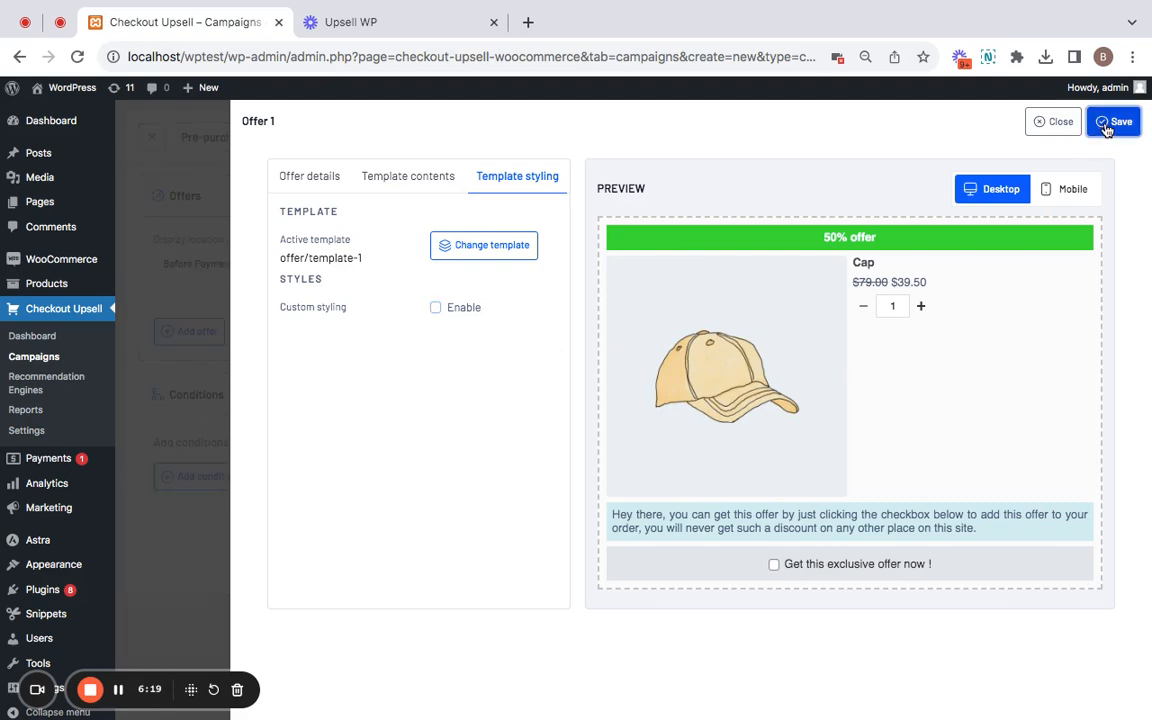
# - Save the Cap offer as Offer 1 with its 50% discount
pyautogui.click(1113, 121)
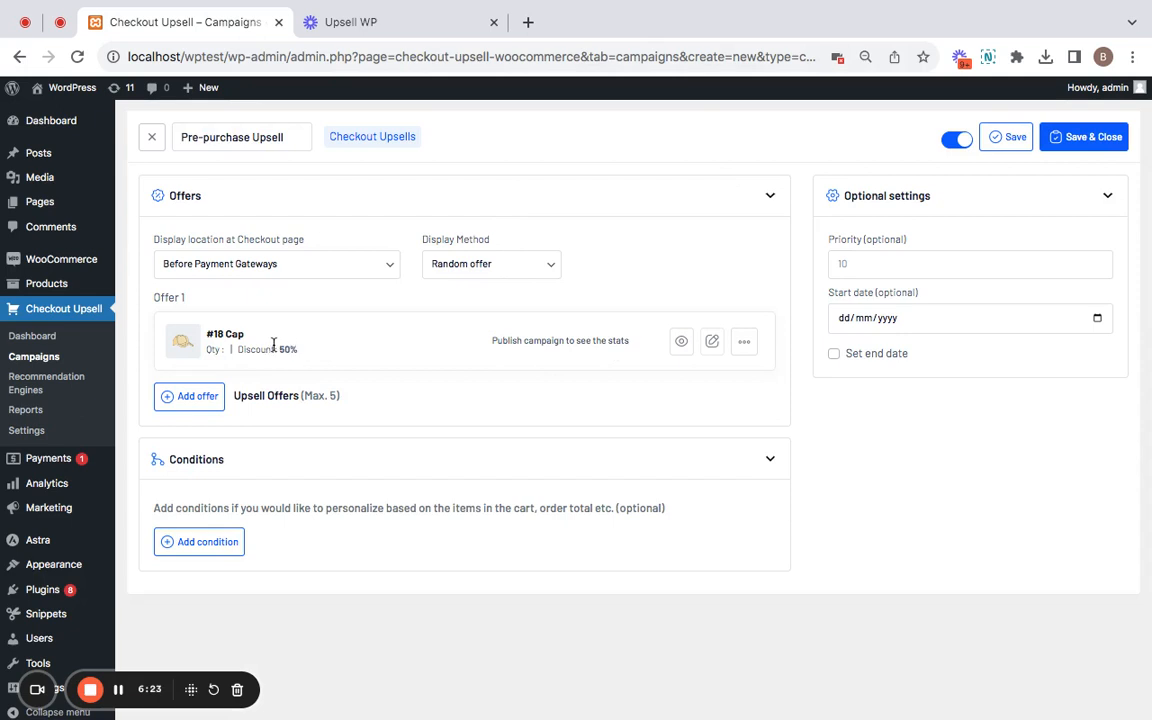
pyautogui.moveTo(307, 391)
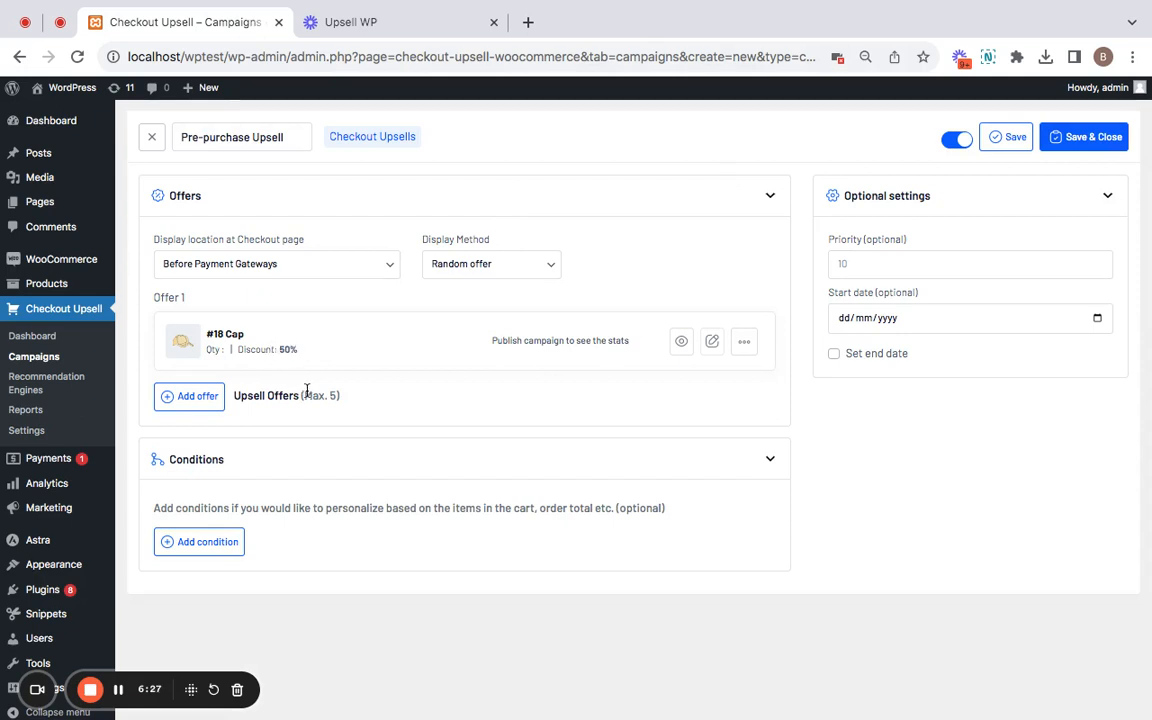
pyautogui.moveTo(370, 553)
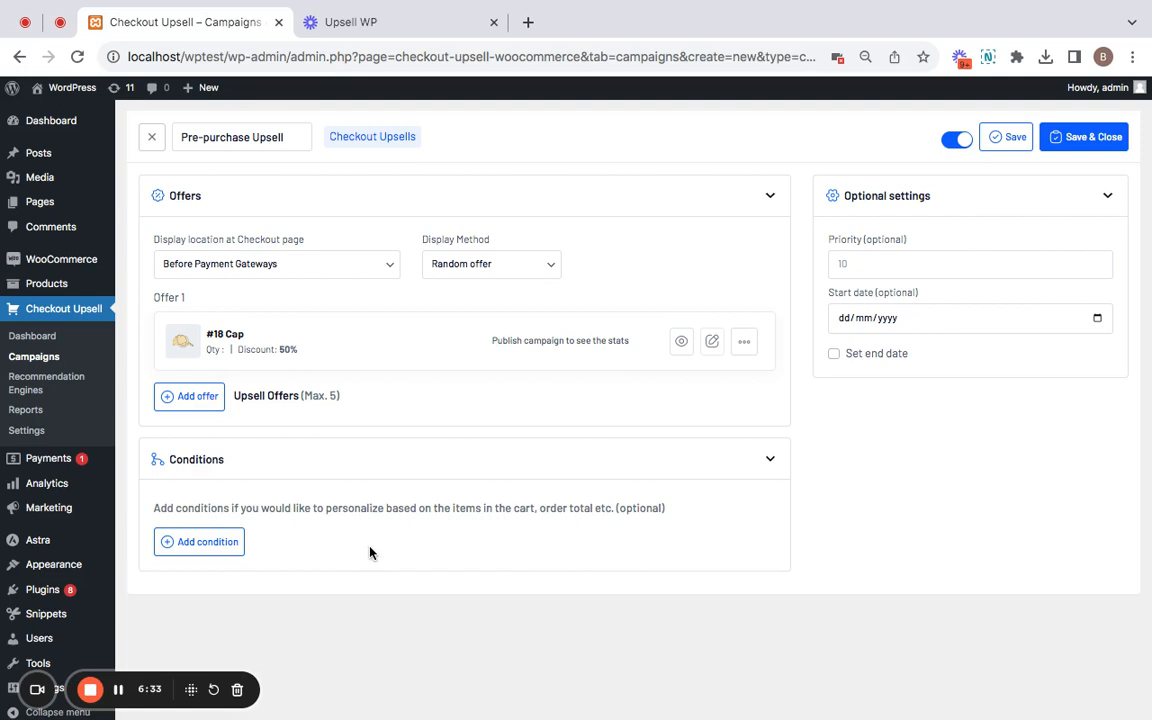
pyautogui.moveTo(353, 655)
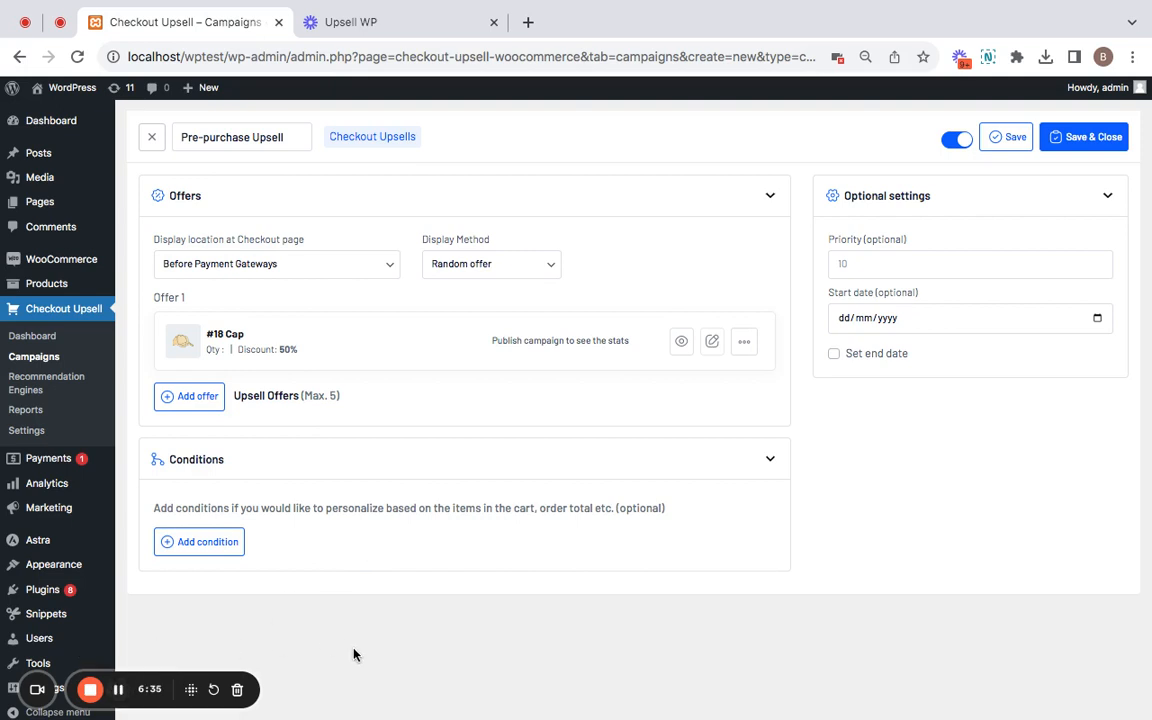
pyautogui.moveTo(353, 652)
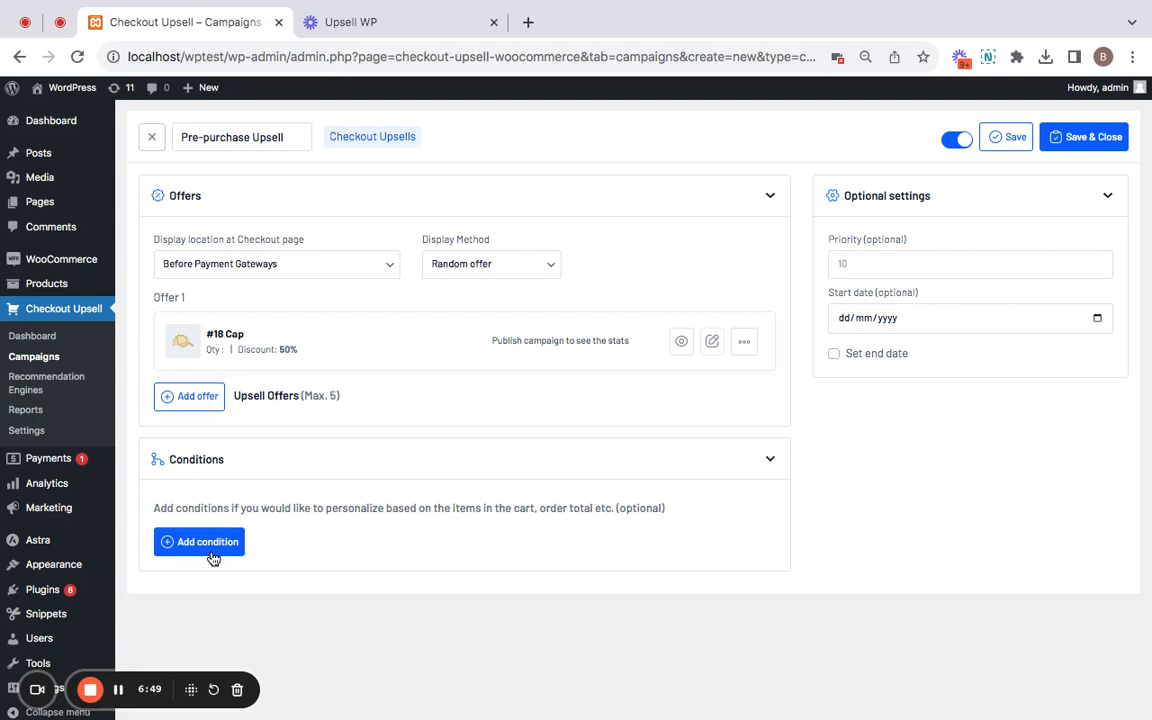
# - Add a 'Products in the Cart' condition, In list, for #32 T-Shirt with Logo
pyautogui.click(199, 541)
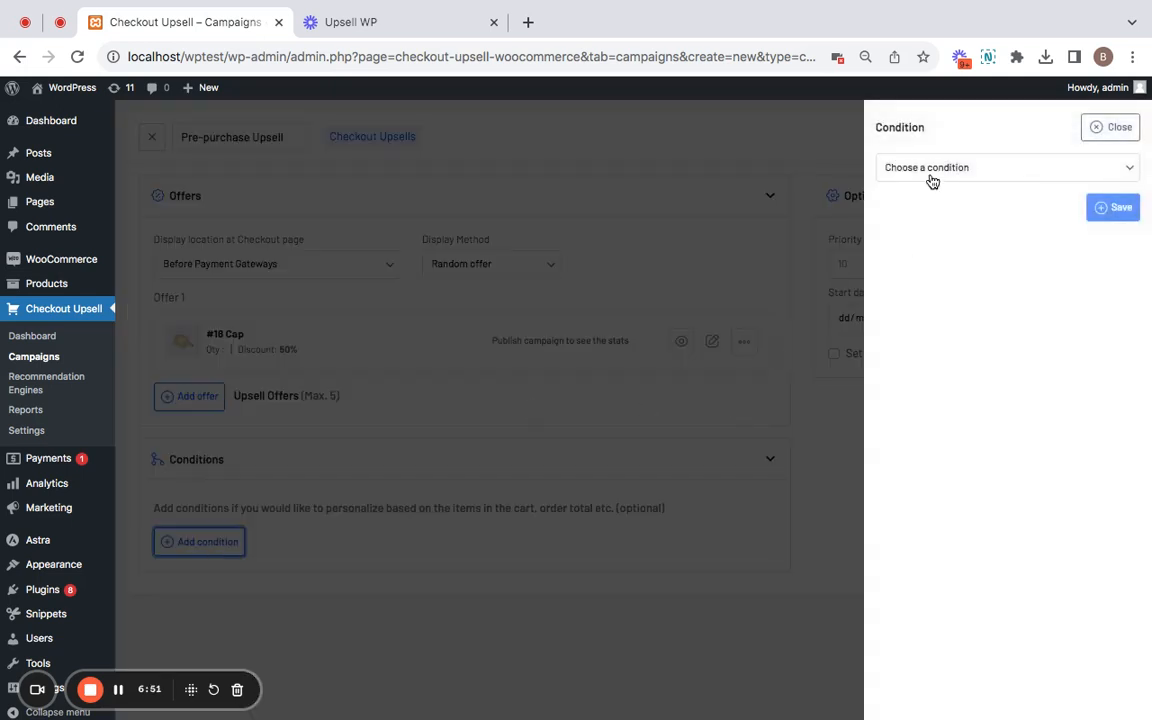
pyautogui.click(1005, 167)
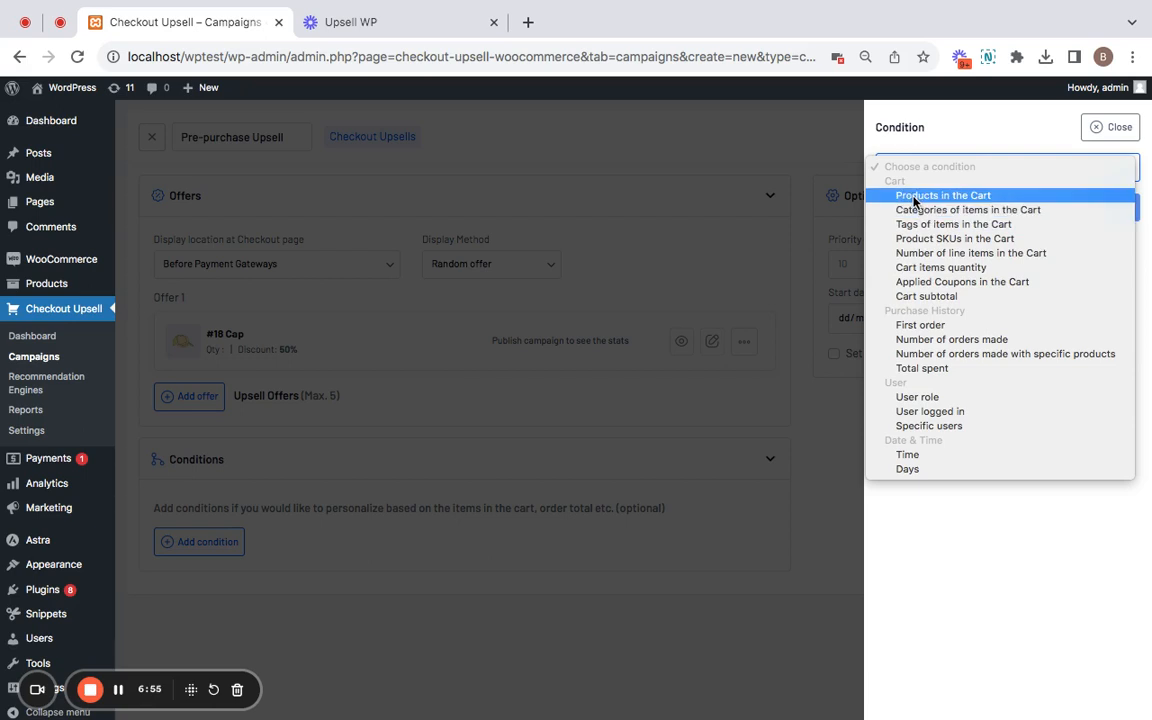
pyautogui.click(943, 195)
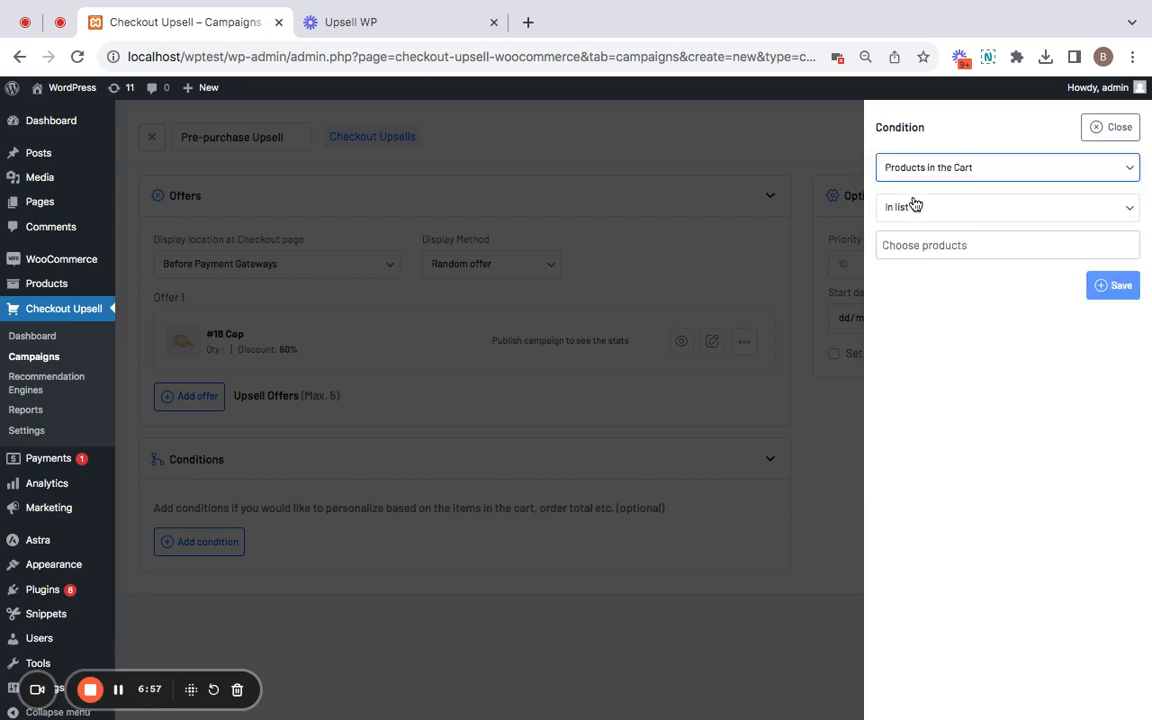
pyautogui.click(1006, 245)
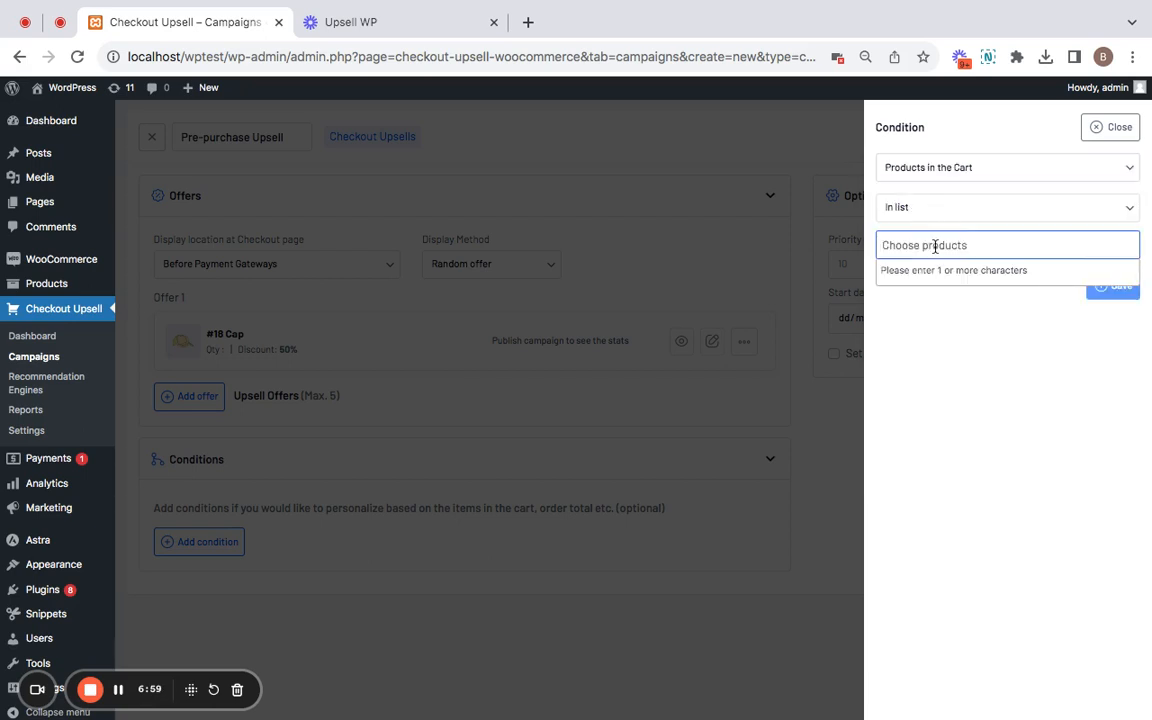
pyautogui.write('tsh')
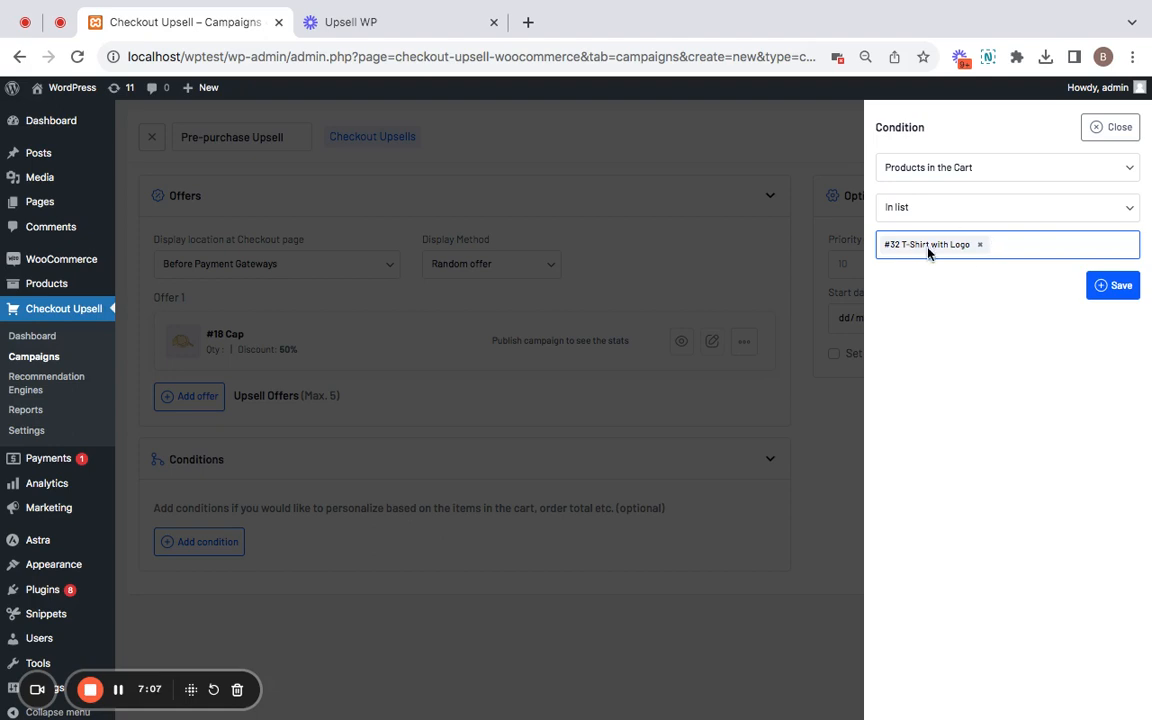
pyautogui.moveTo(459, 297)
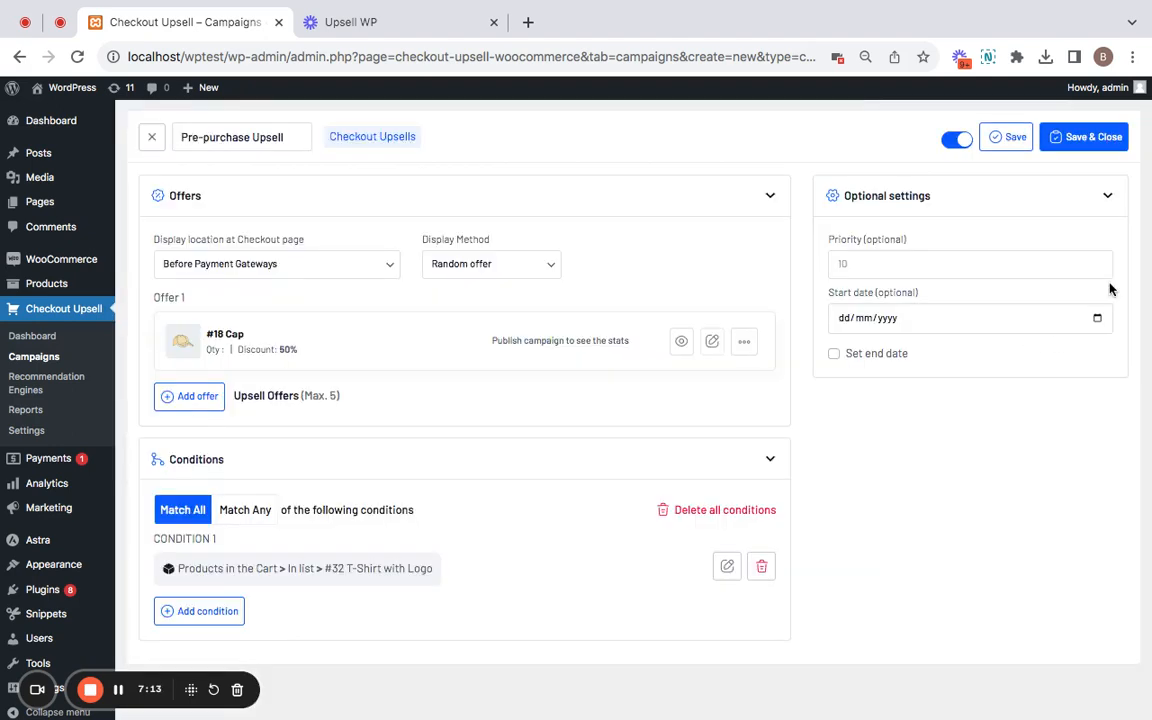
pyautogui.moveTo(348, 603)
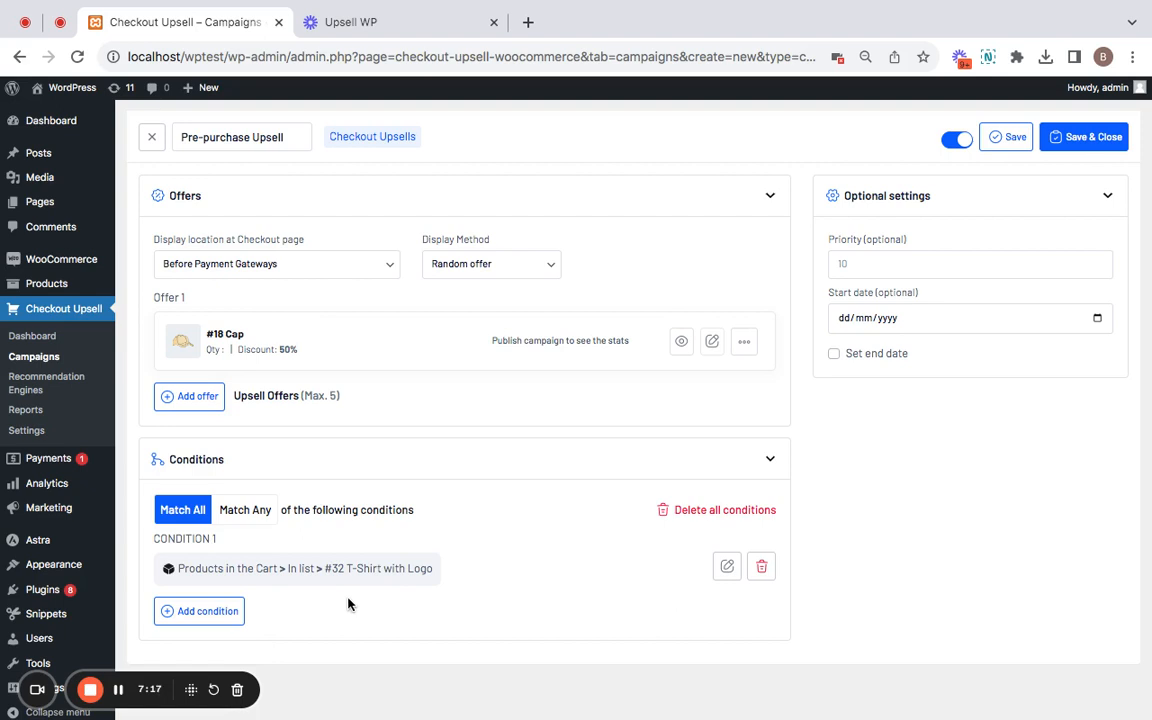
pyautogui.moveTo(351, 603)
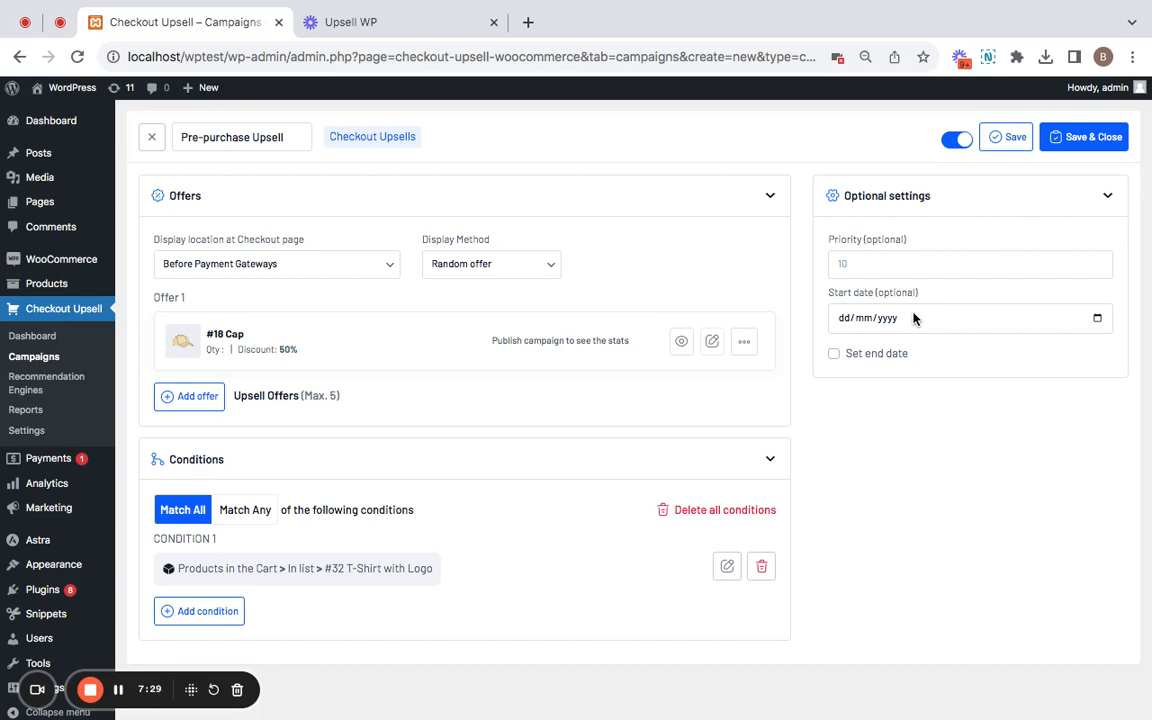
pyautogui.moveTo(994, 326)
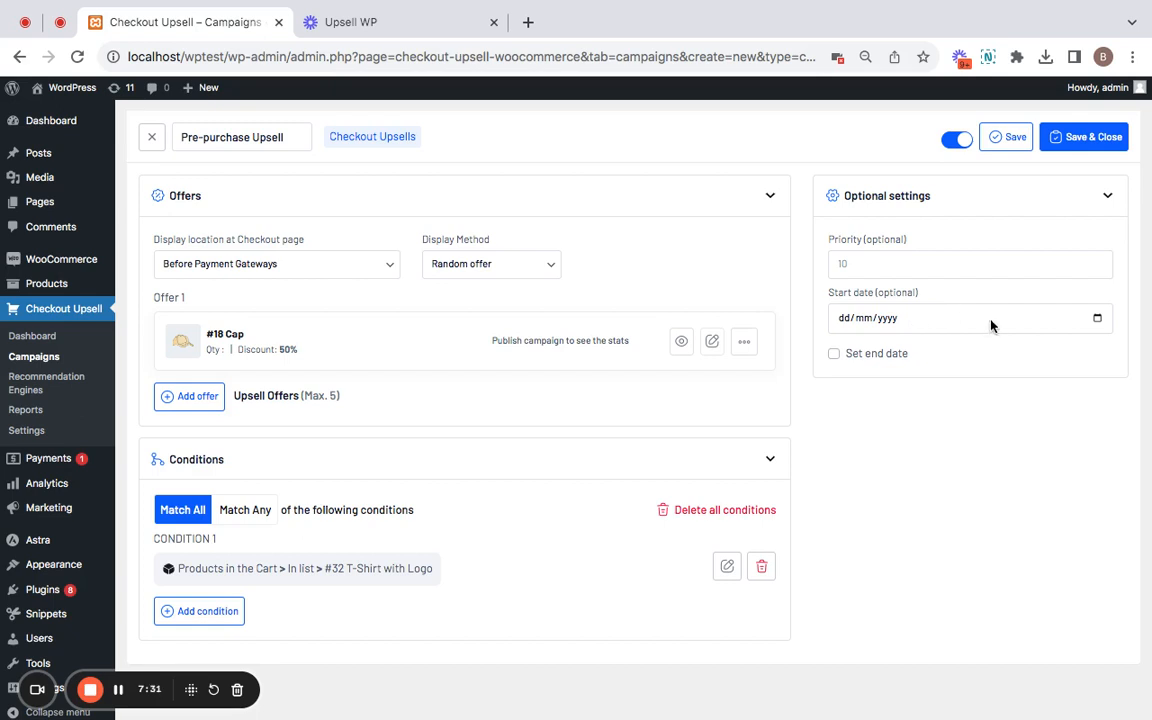
# - Save the Pre-purchase Upsell campaign and close it back to the Campaigns list
pyautogui.click(1083, 137)
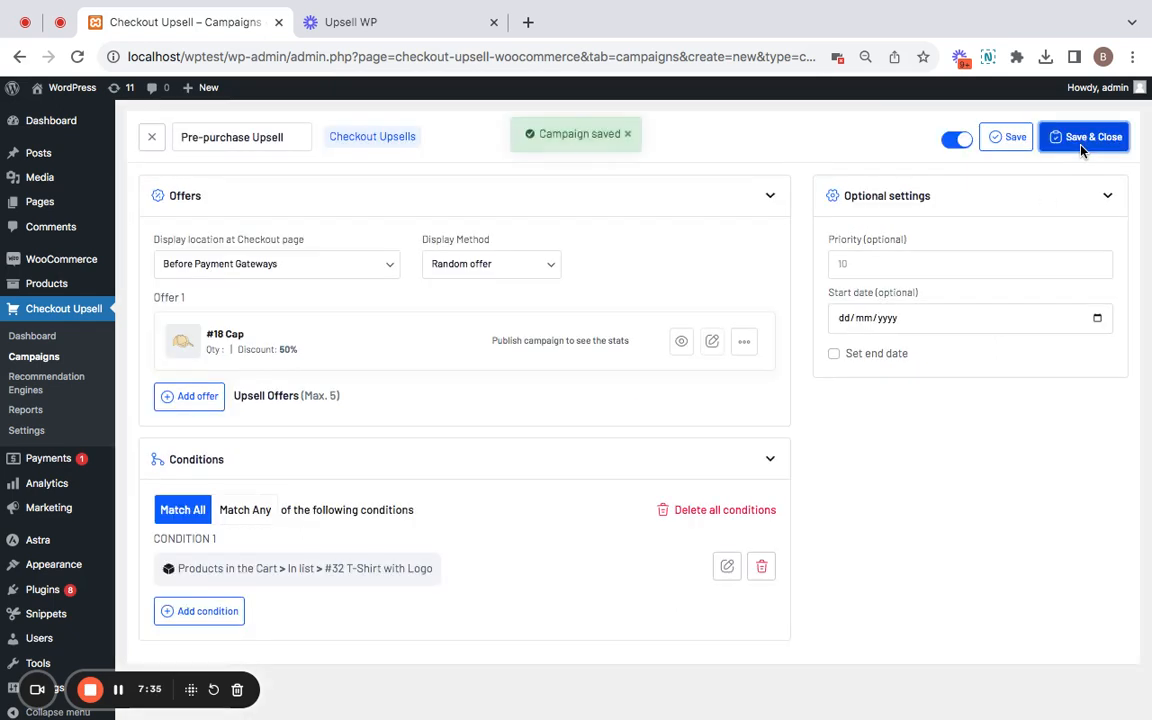
pyautogui.click(1089, 137)
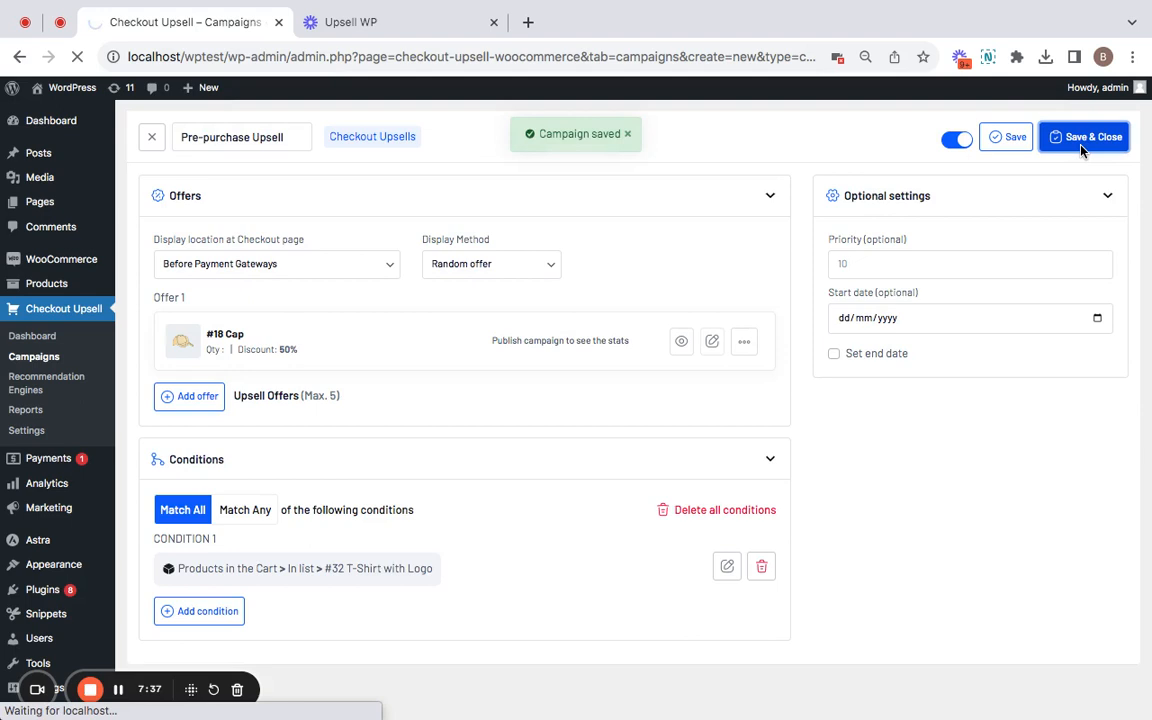
pyautogui.click(1083, 136)
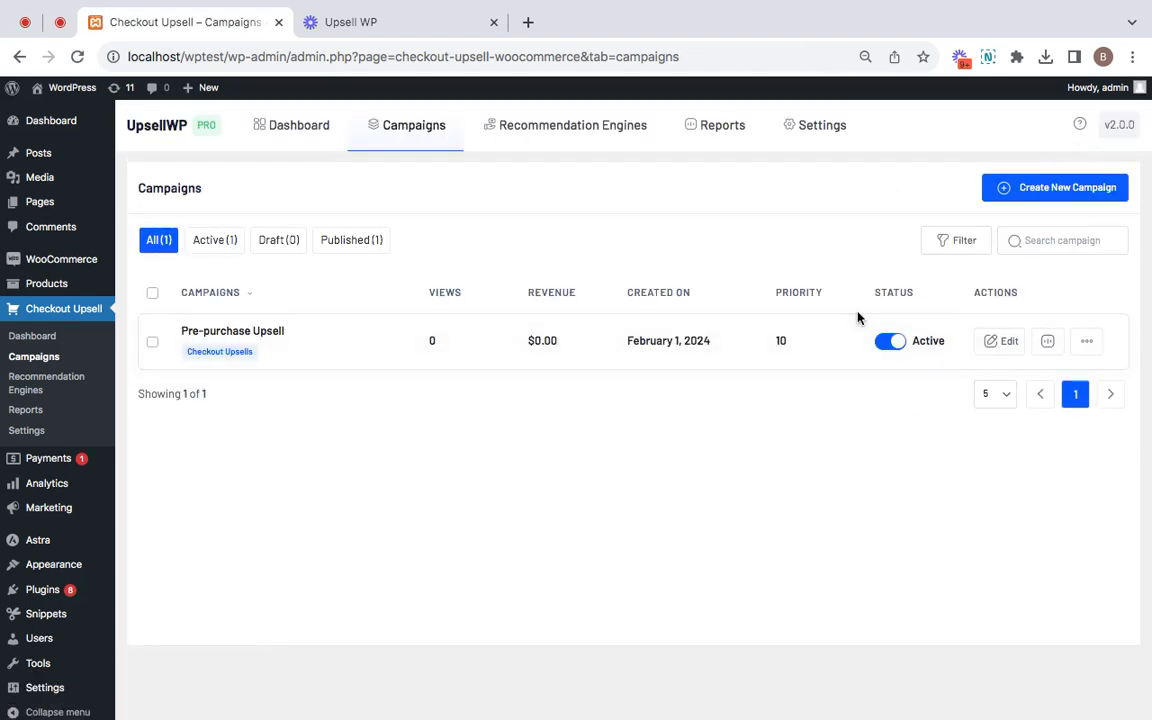
# - Open the storefront in a new tab and go to the second shop page
pyautogui.rightClick(62, 88)
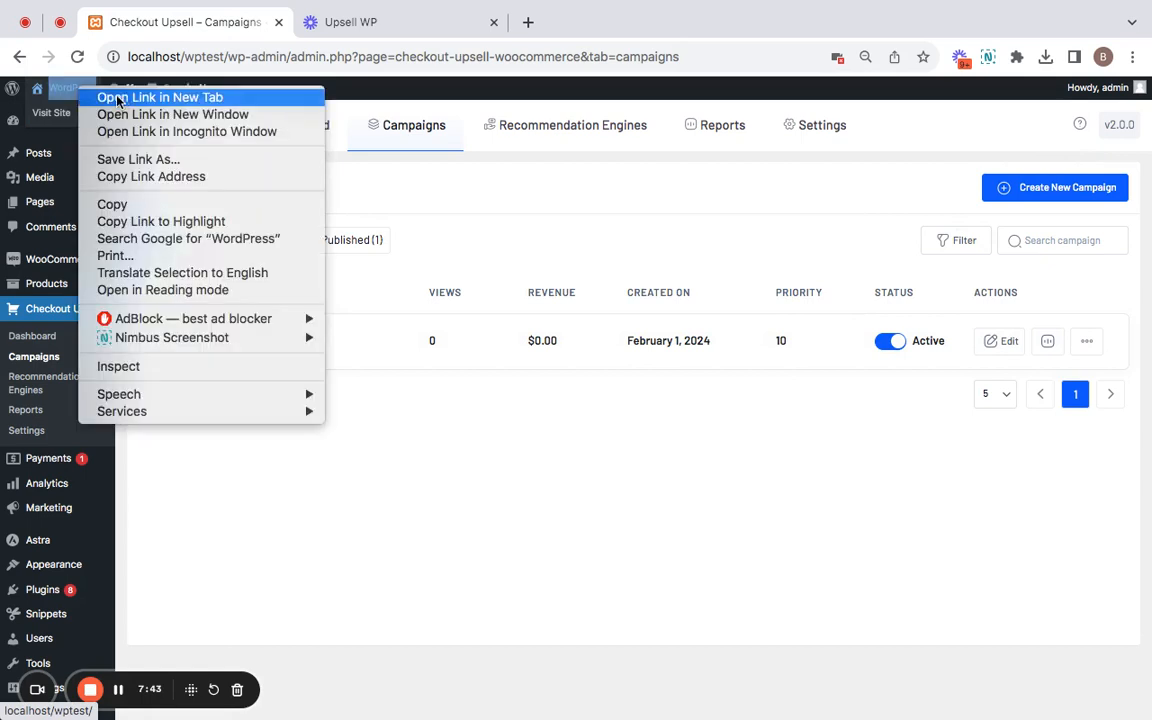
pyautogui.click(160, 97)
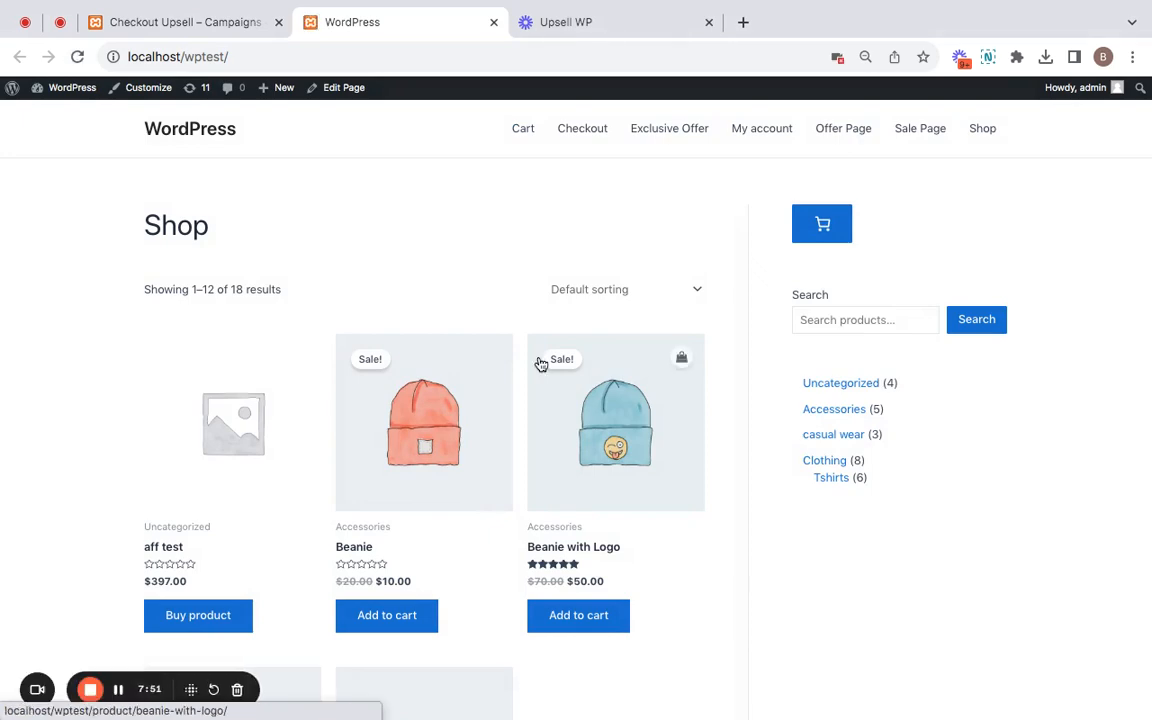
pyautogui.scroll(-3)
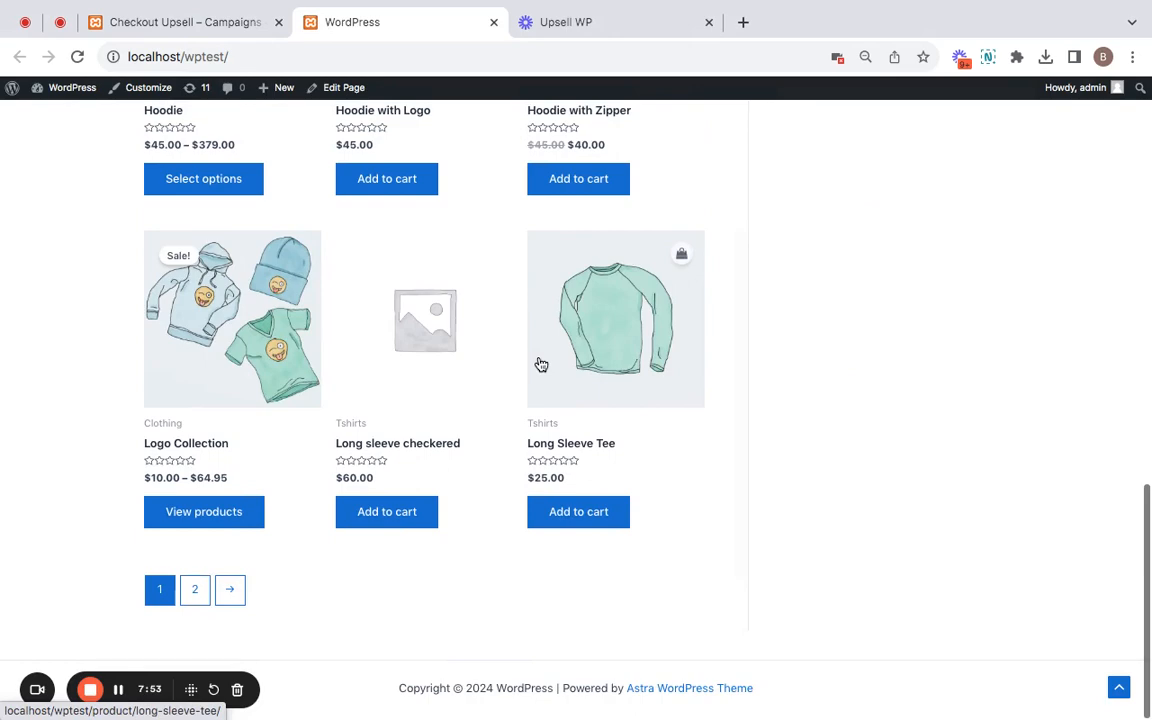
pyautogui.click(194, 589)
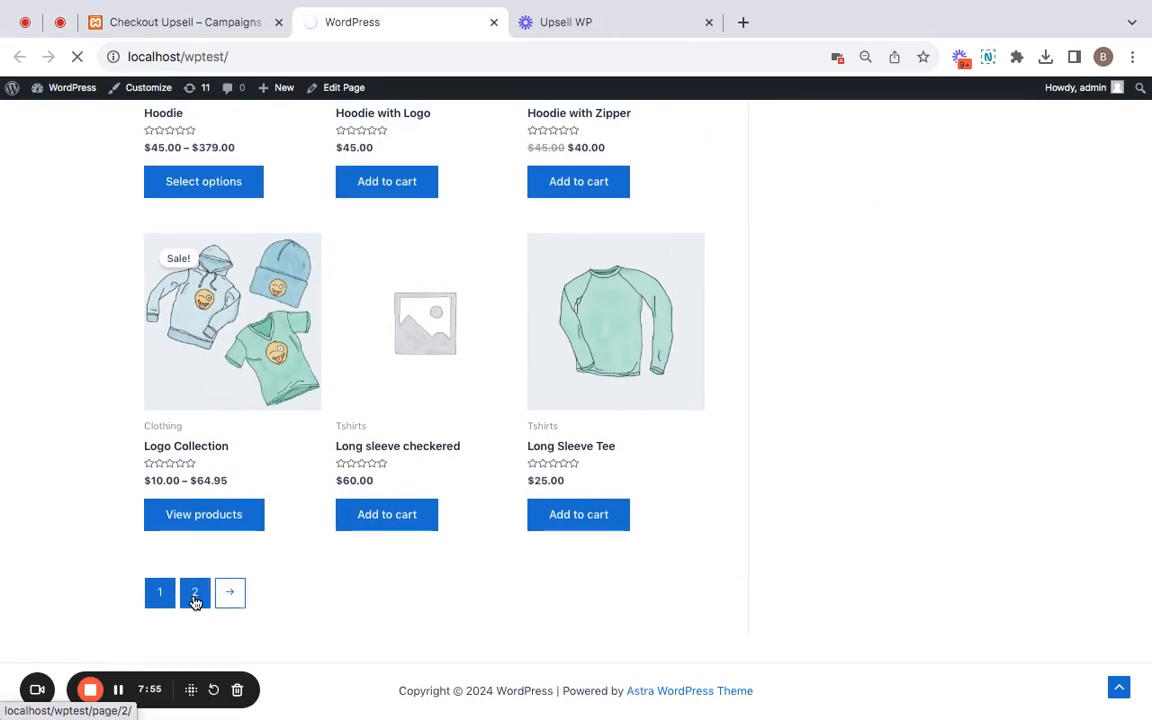
pyautogui.click(194, 592)
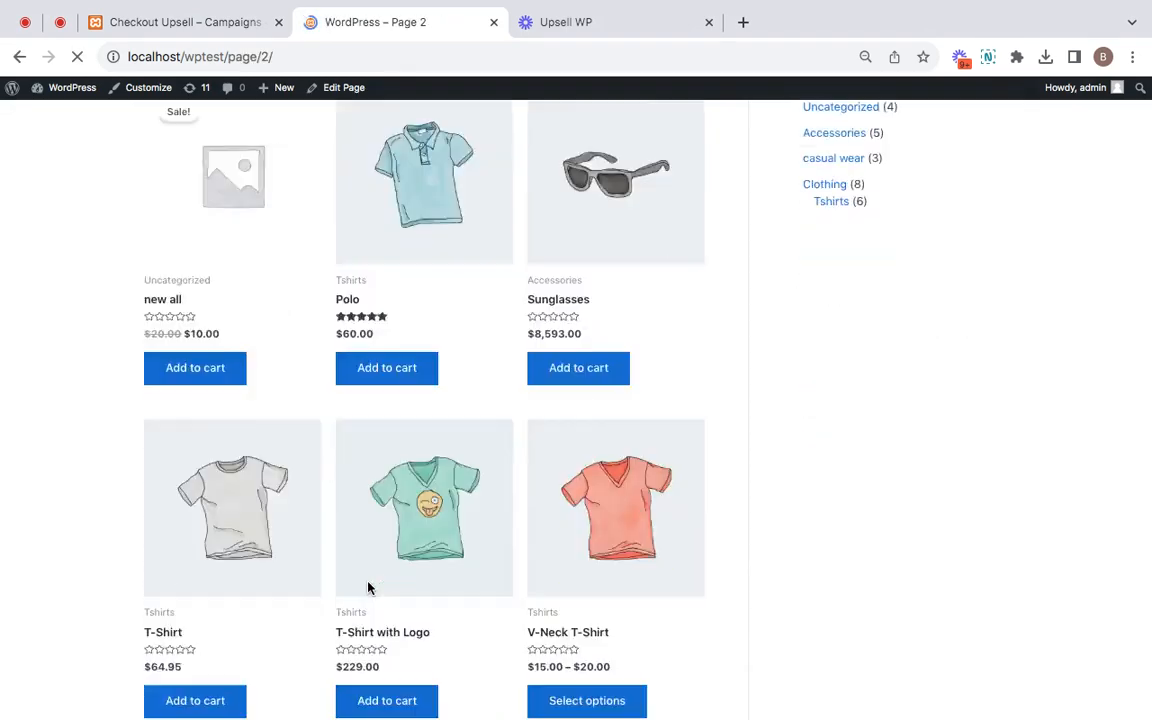
# - Add the T-Shirt with Logo to the cart and view the cart
pyautogui.scroll(-3)
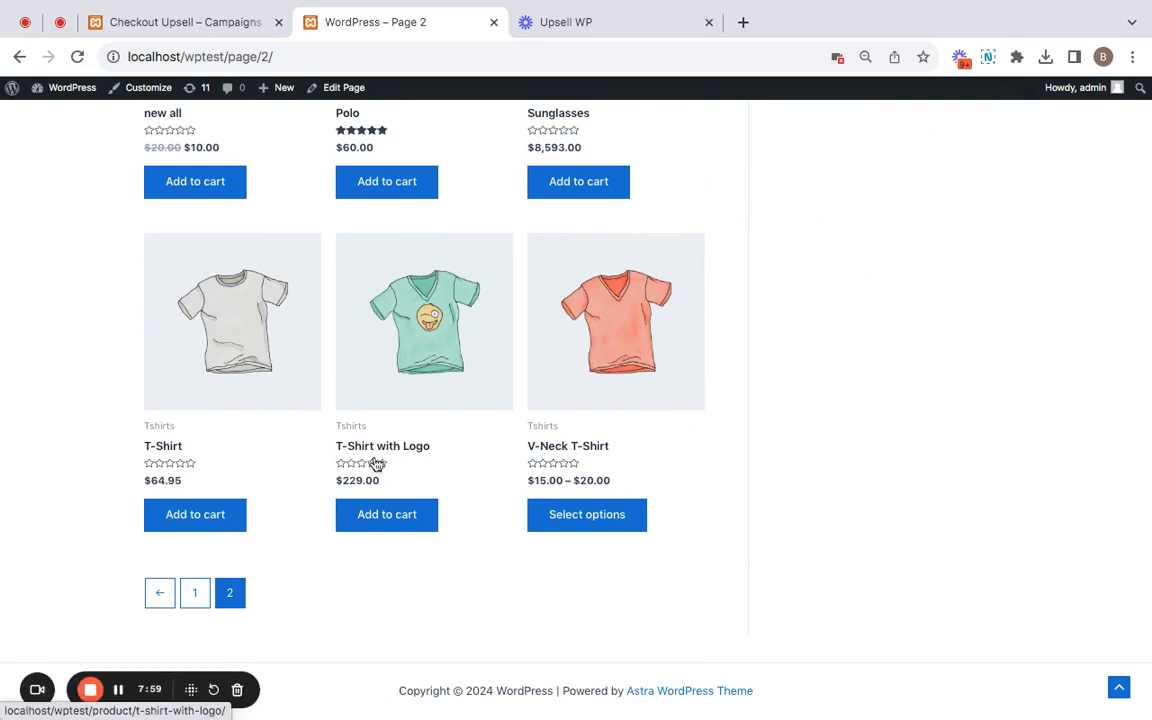
pyautogui.moveTo(393, 483)
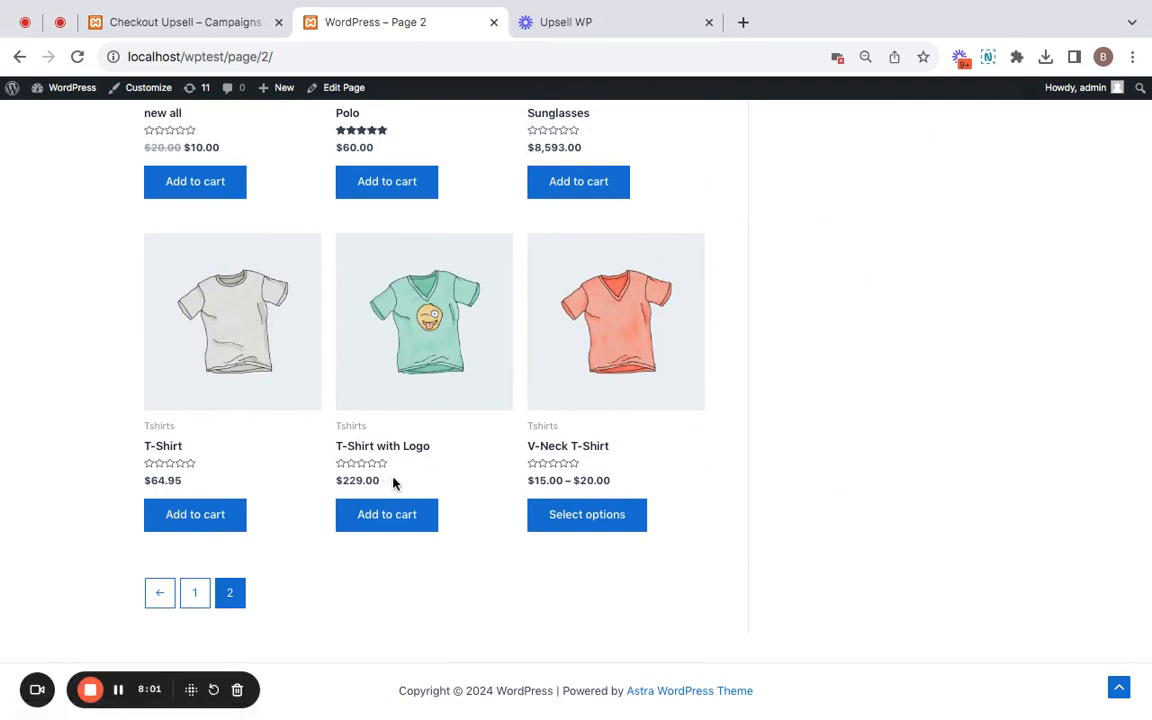
pyautogui.click(386, 514)
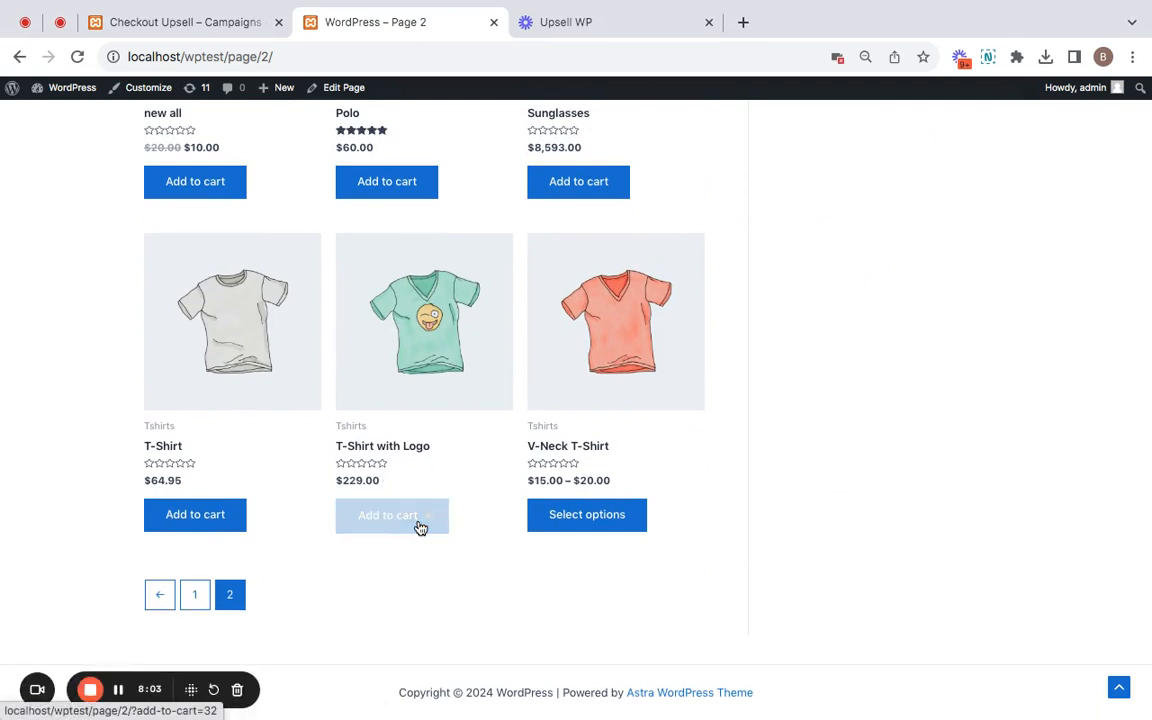
pyautogui.click(387, 514)
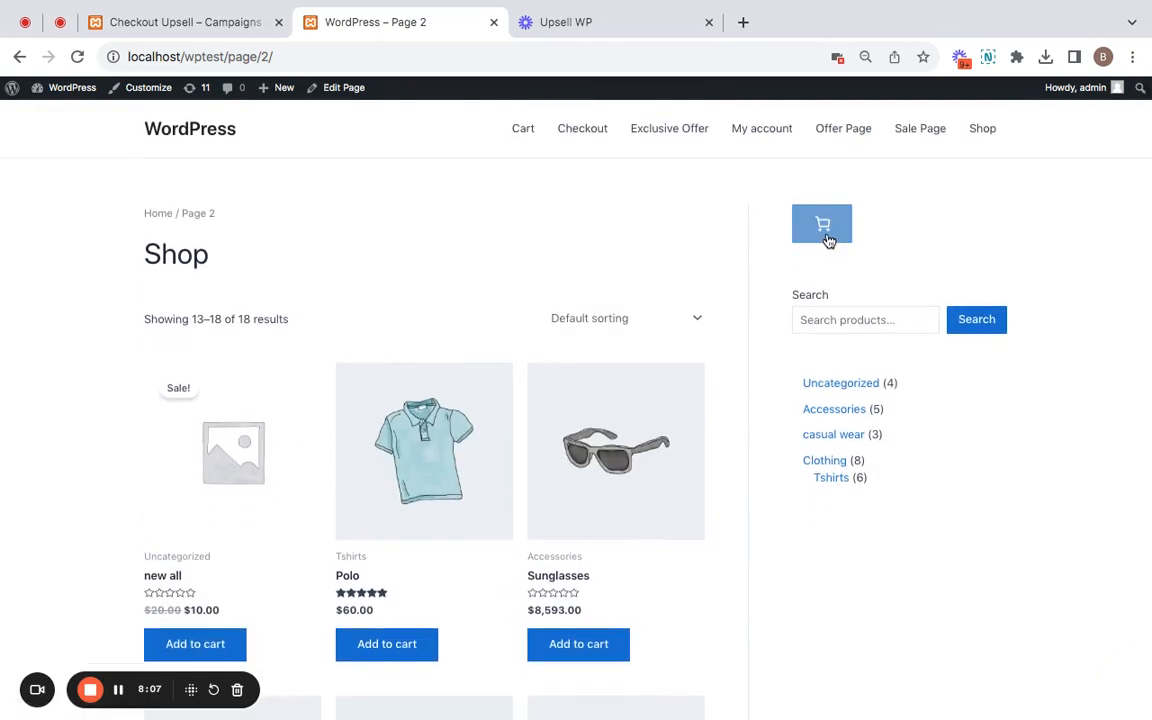
pyautogui.click(822, 224)
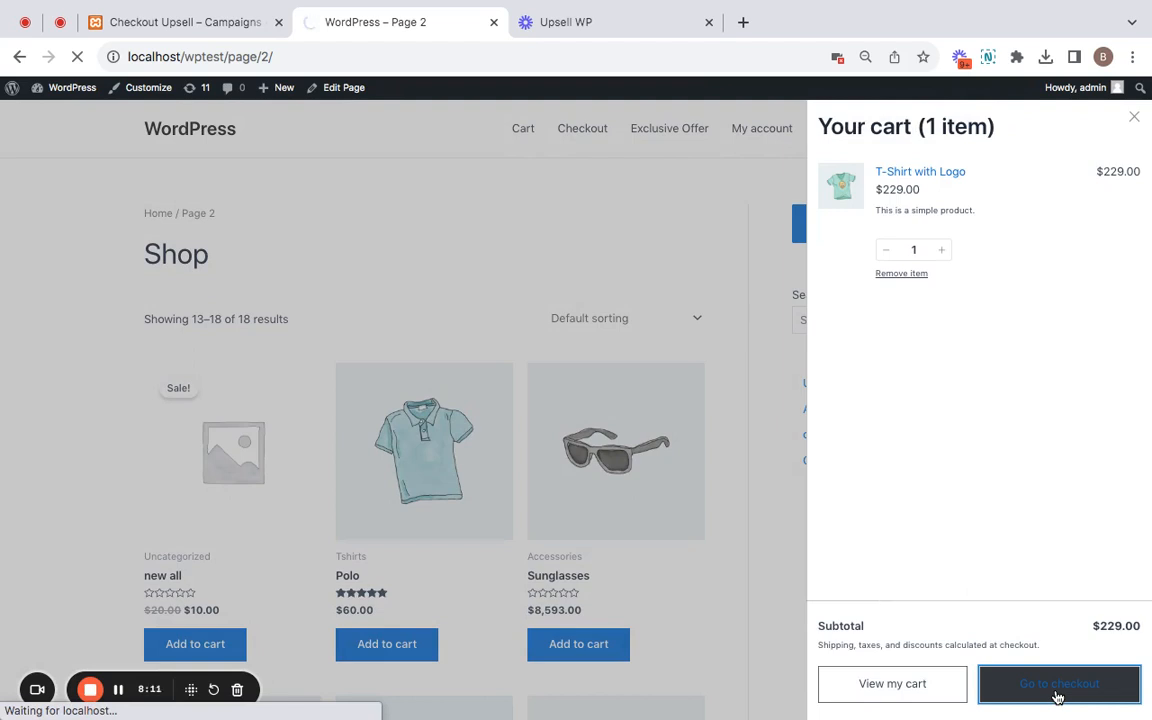
# - At checkout, accept the 50%-off Cap offer, adding Cap × 1 at $39.50 for a $268.50 total
pyautogui.click(1059, 684)
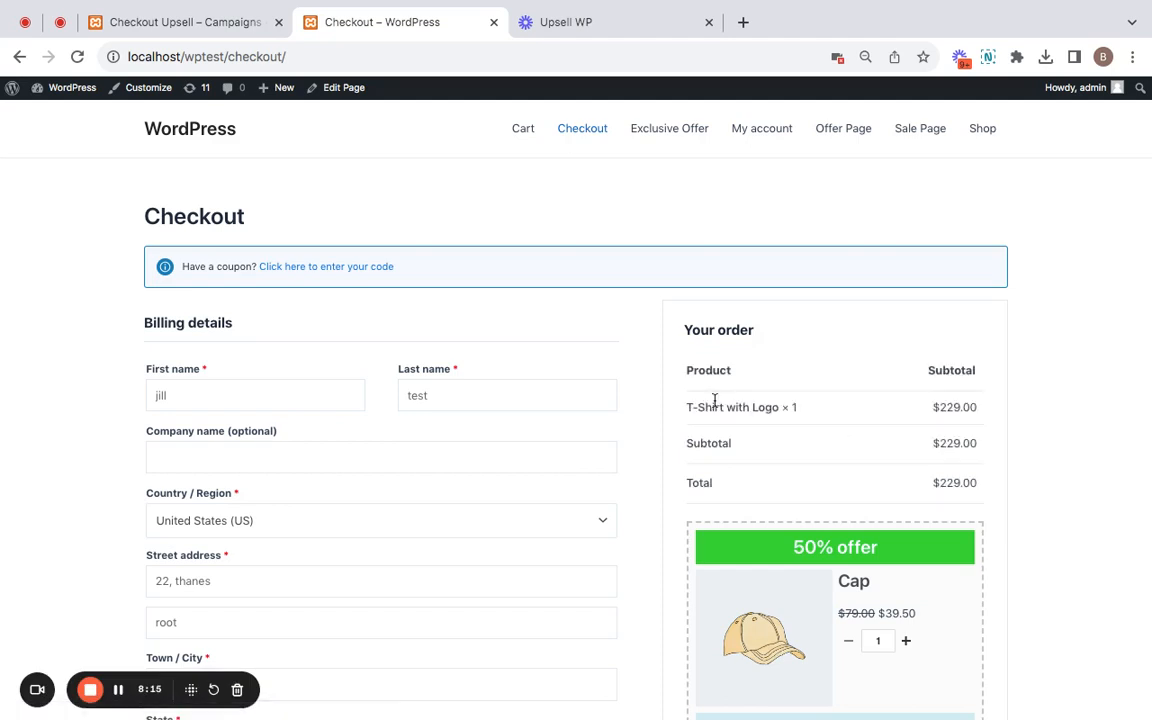
pyautogui.moveTo(837, 415)
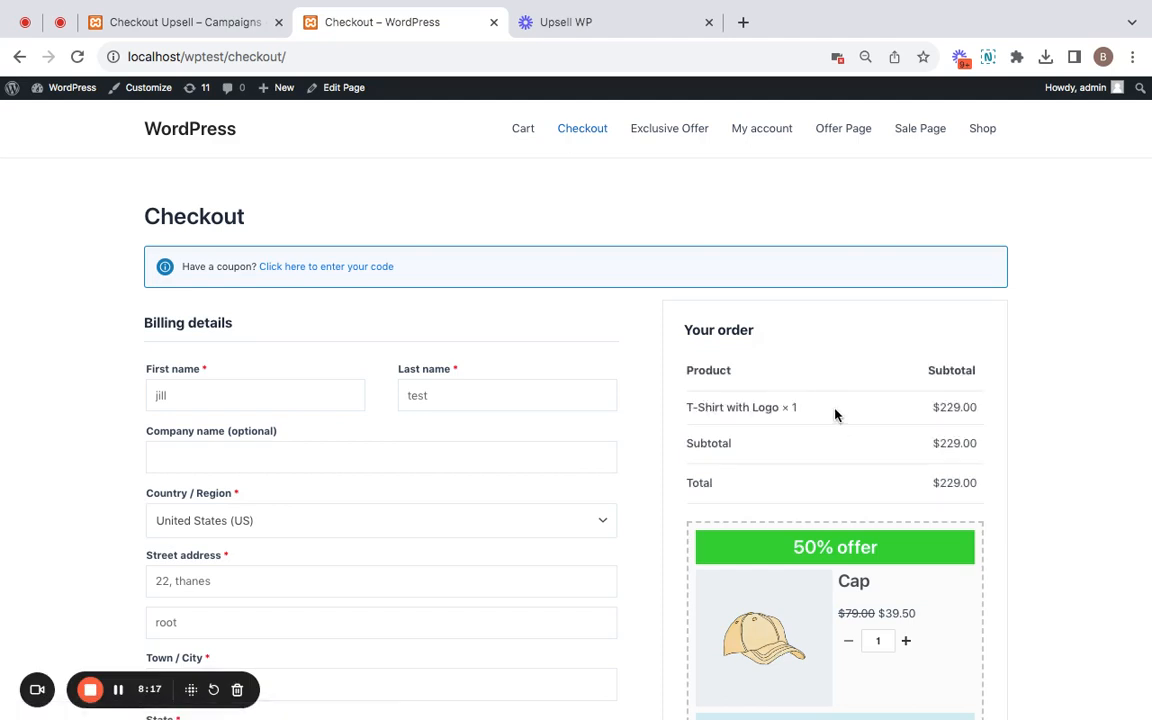
pyautogui.scroll(-3)
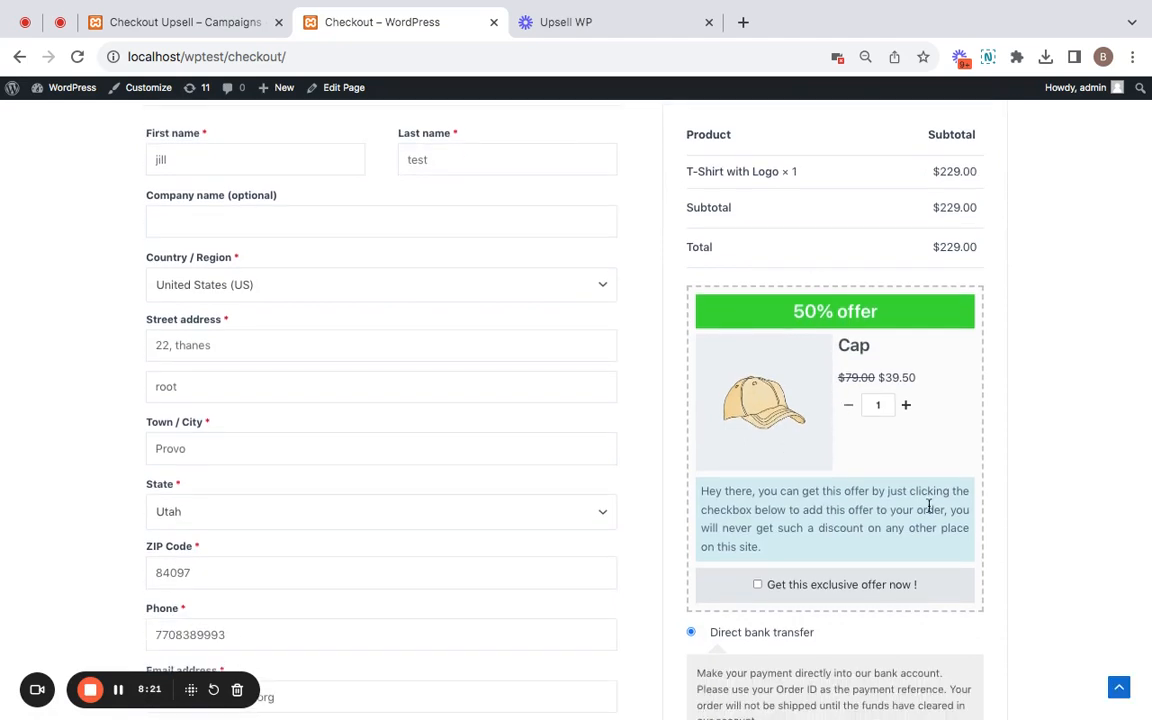
pyautogui.moveTo(850, 485)
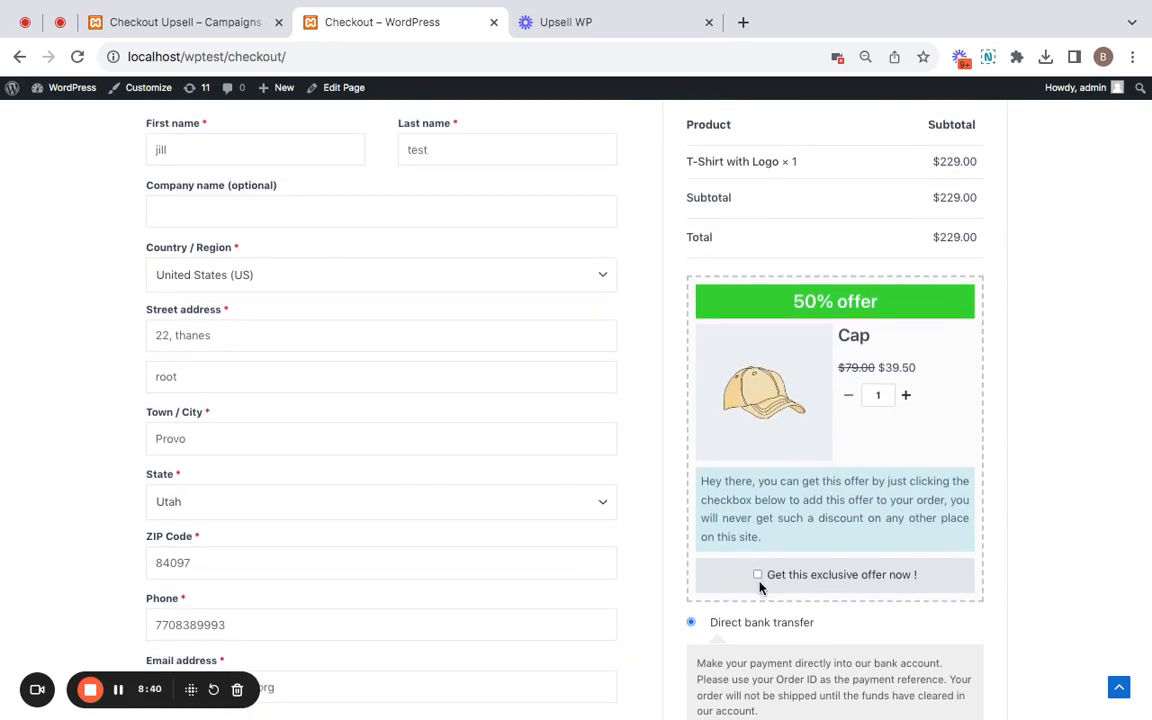
pyautogui.click(757, 574)
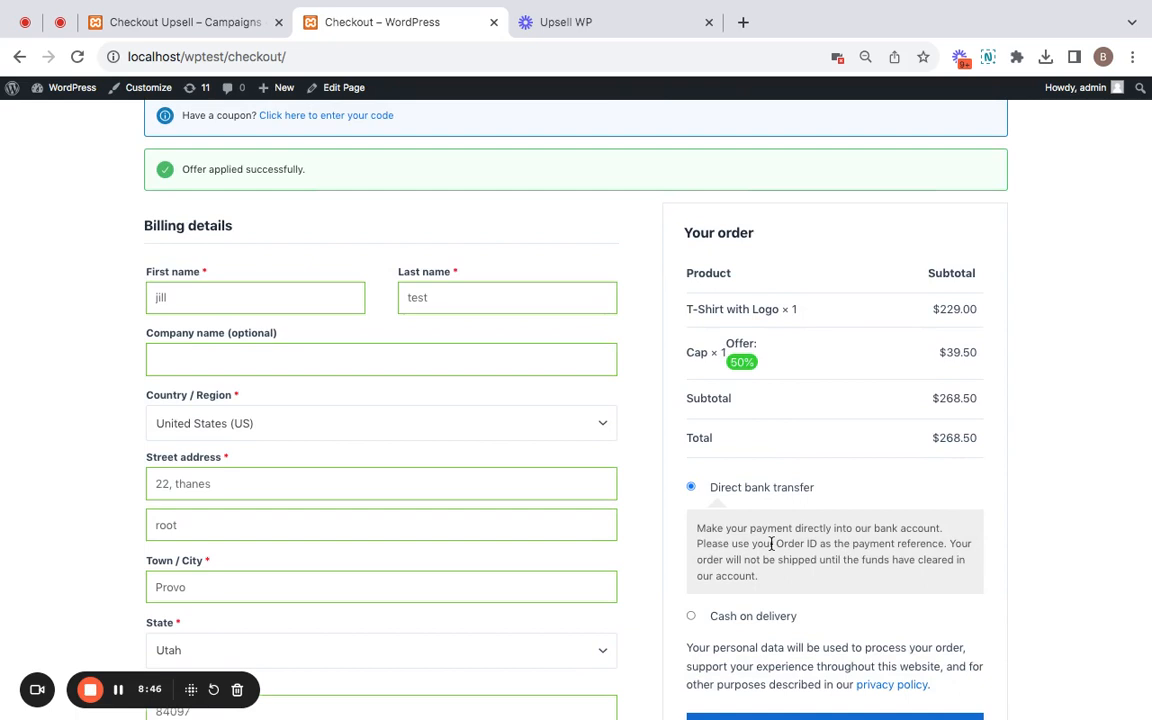
pyautogui.moveTo(745, 430)
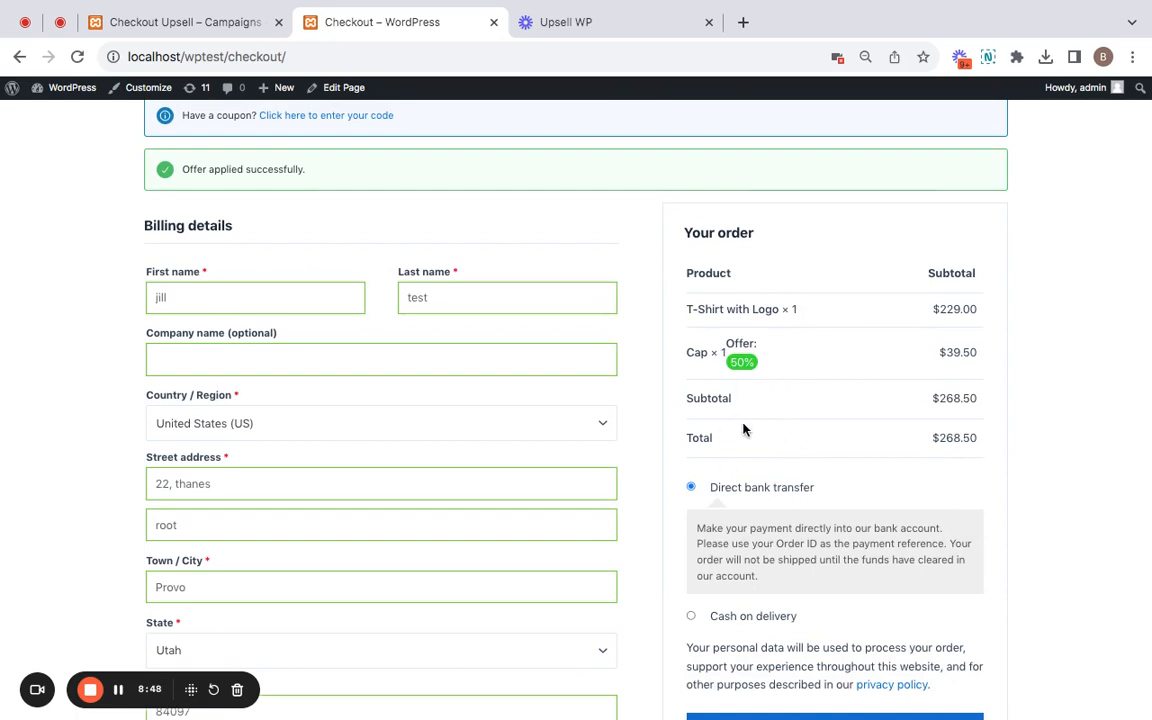
pyautogui.moveTo(731, 361)
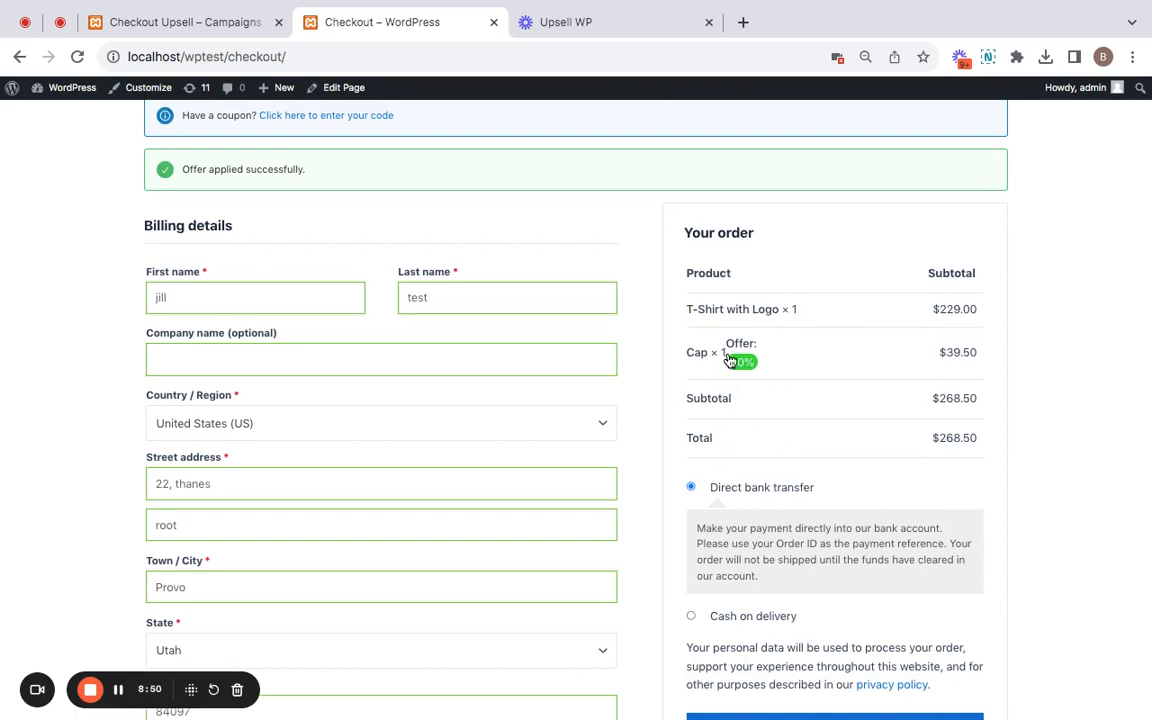